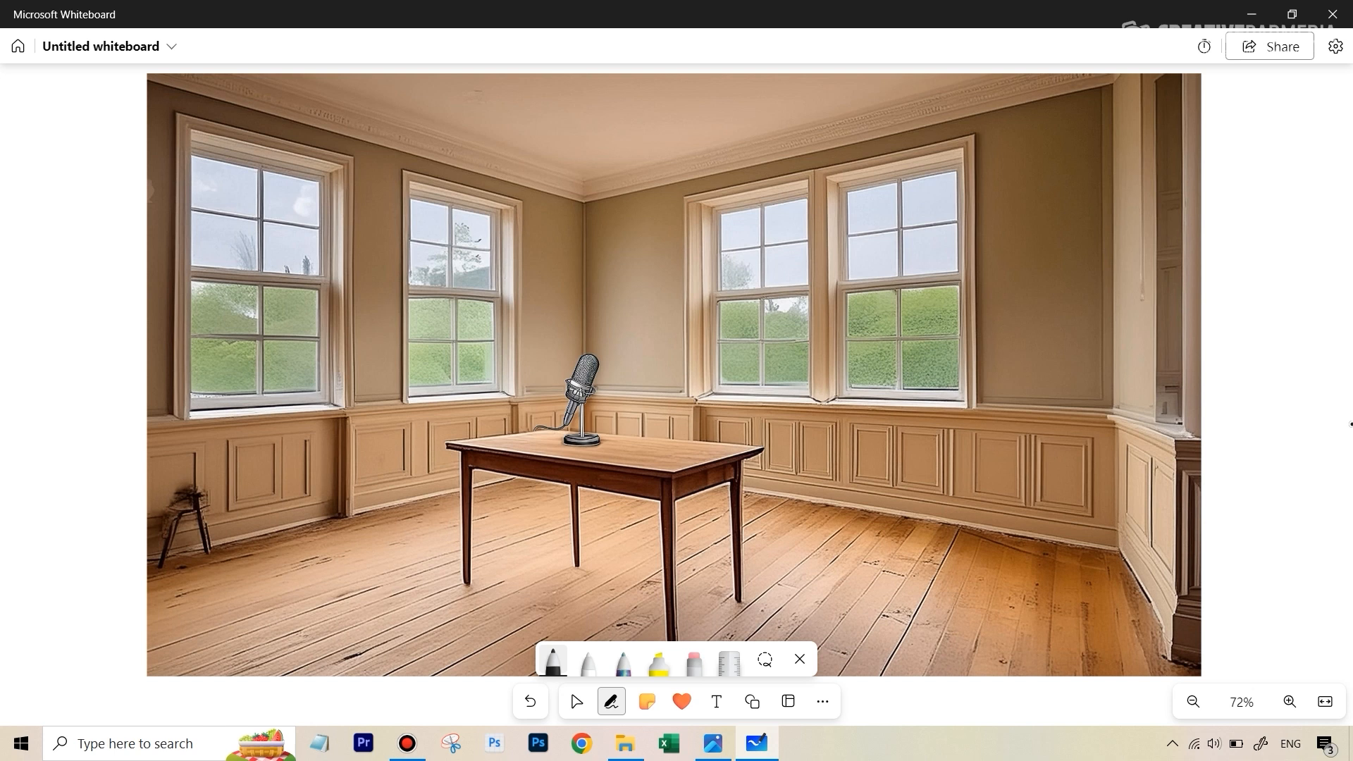
mouse_move(761, 131)
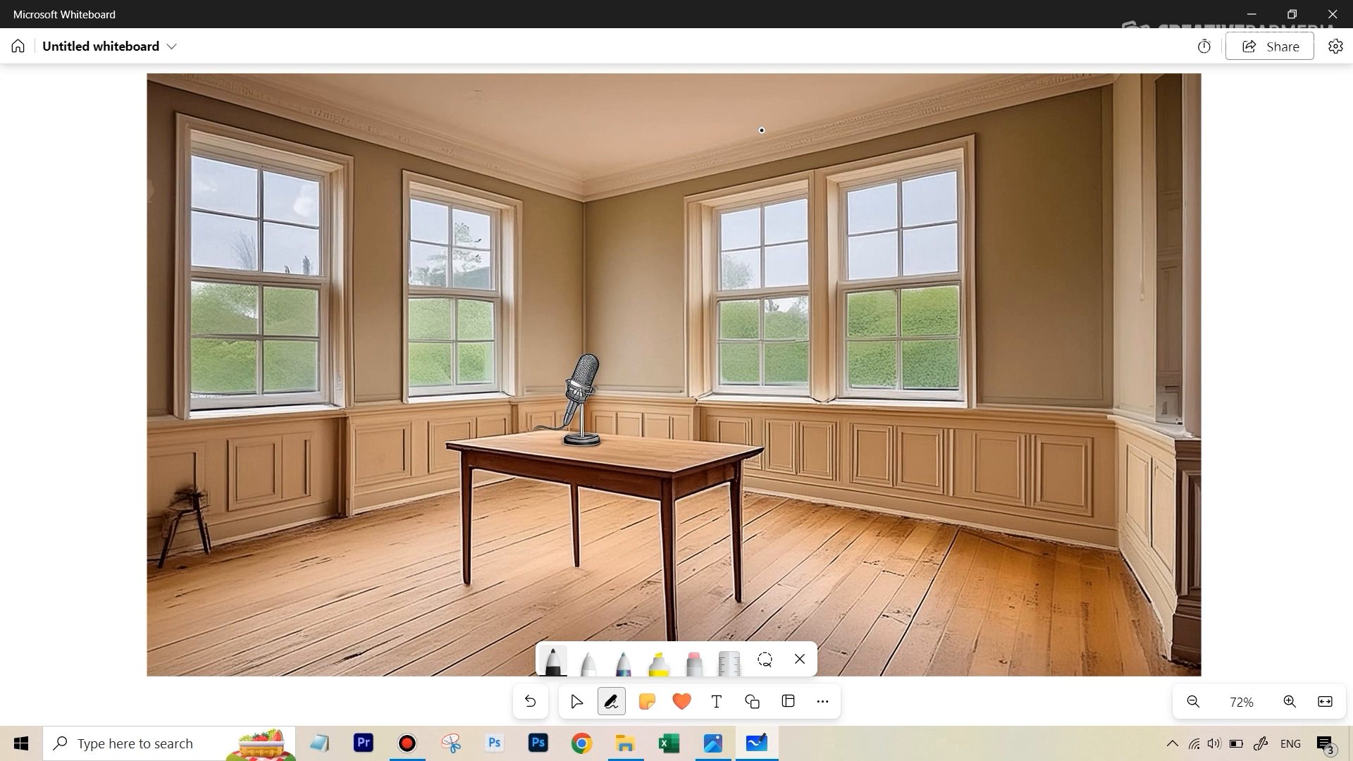
mouse_move(377, 239)
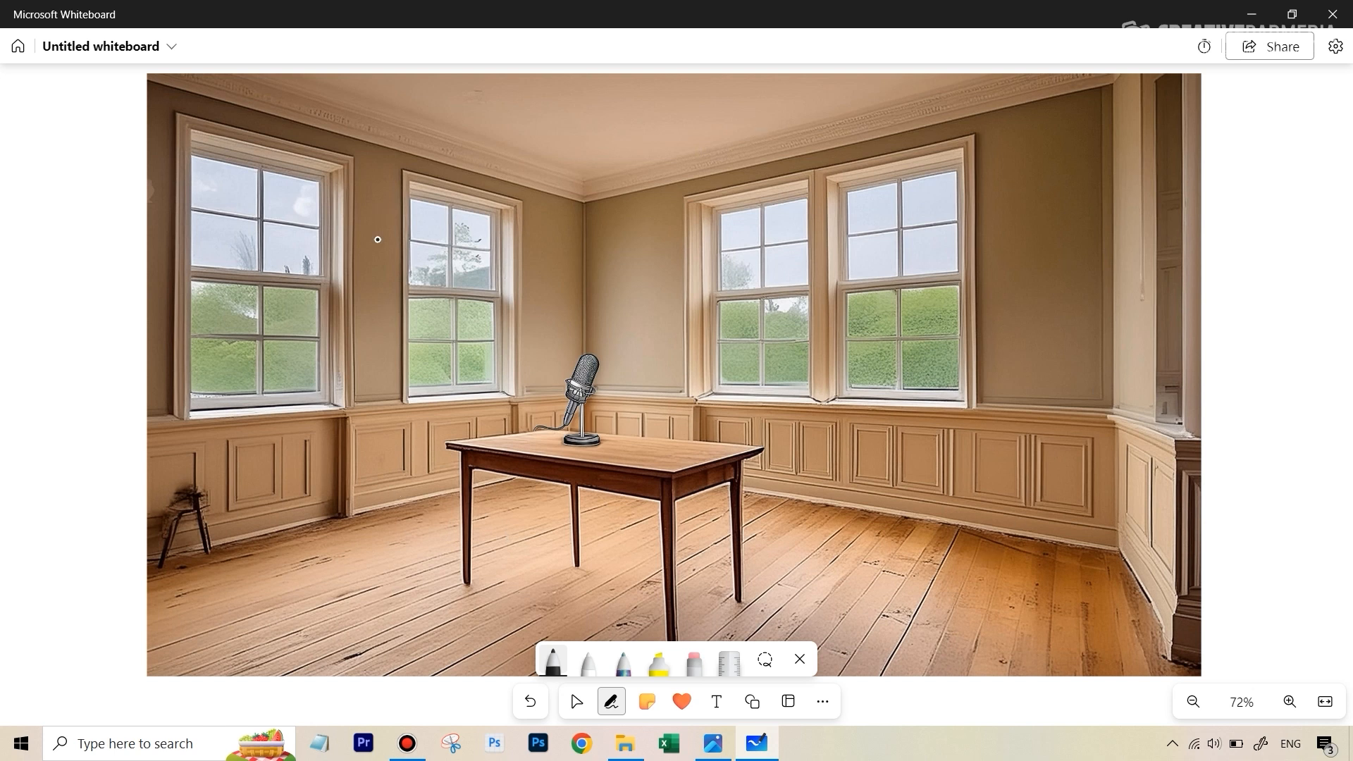
mouse_move(814, 335)
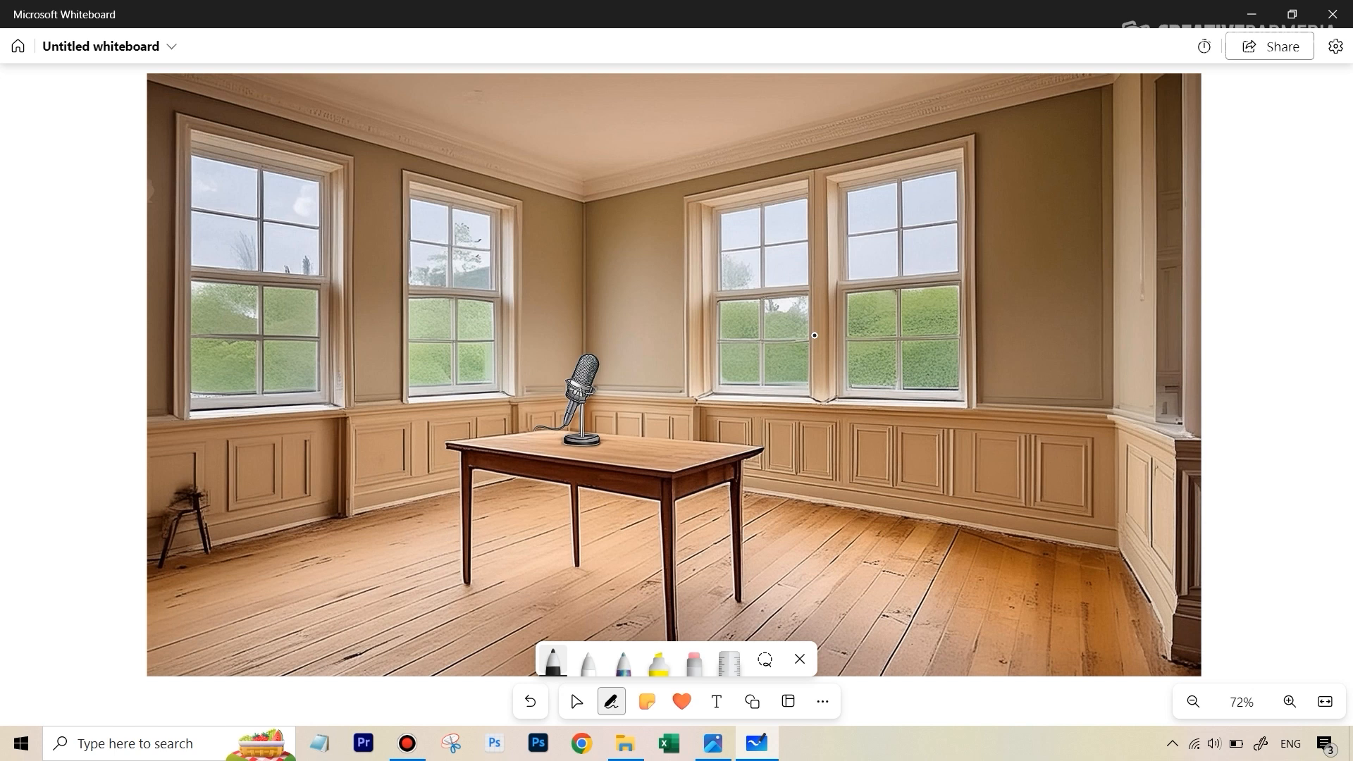
mouse_move(503, 326)
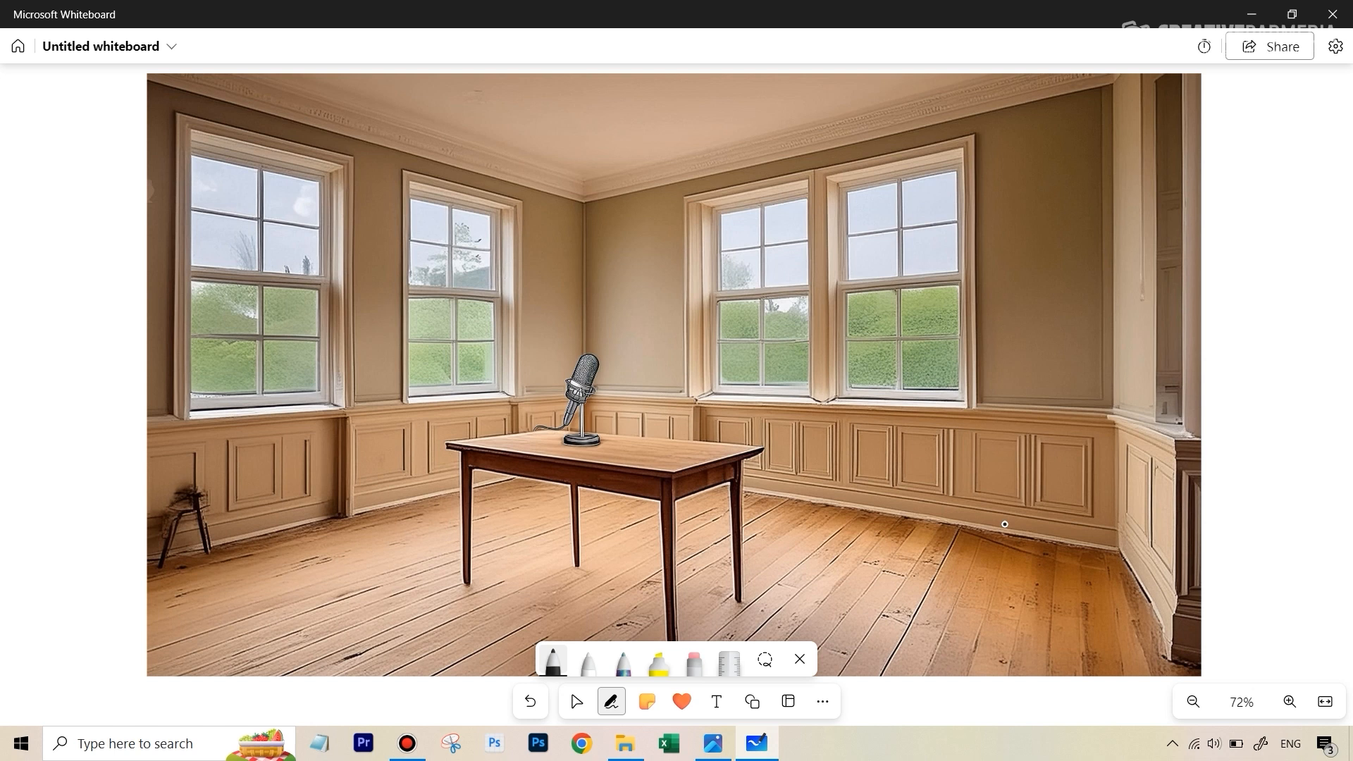
mouse_move(1062, 580)
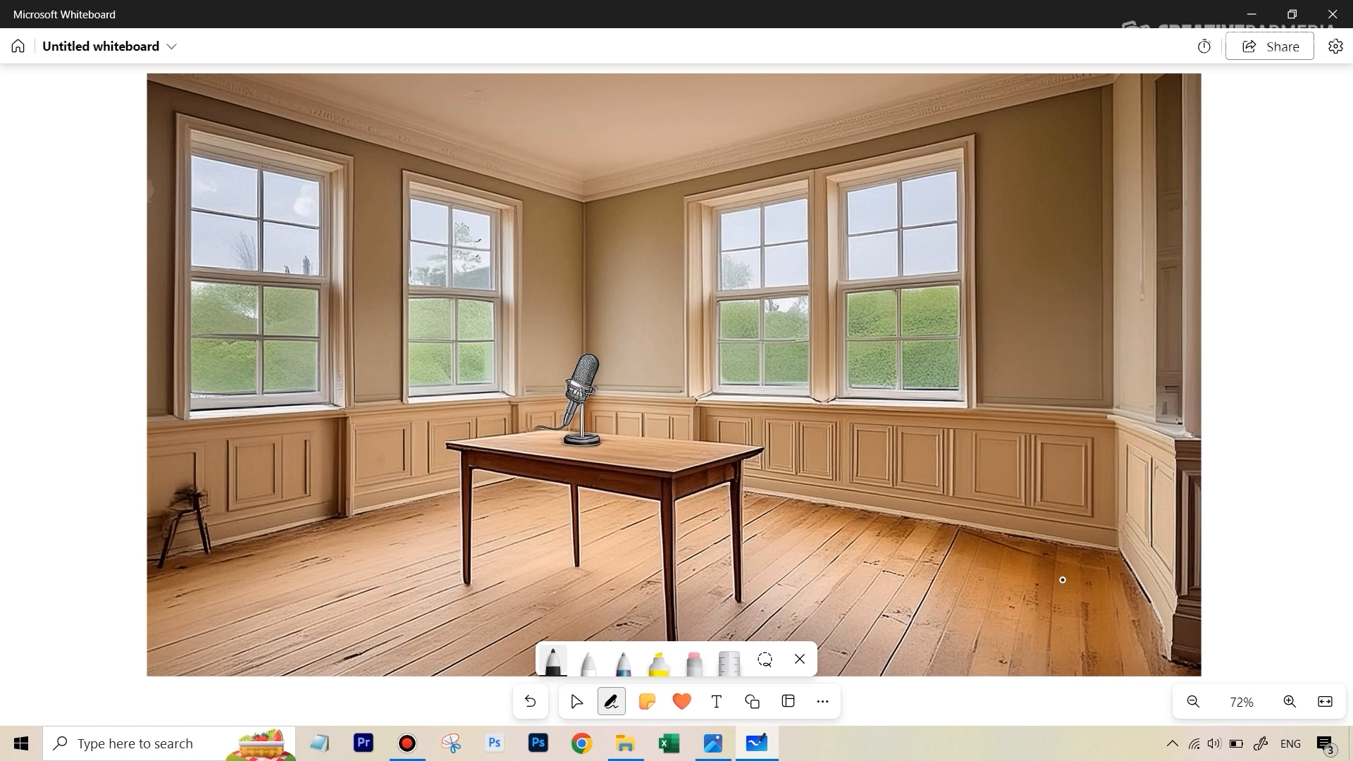
mouse_move(1085, 523)
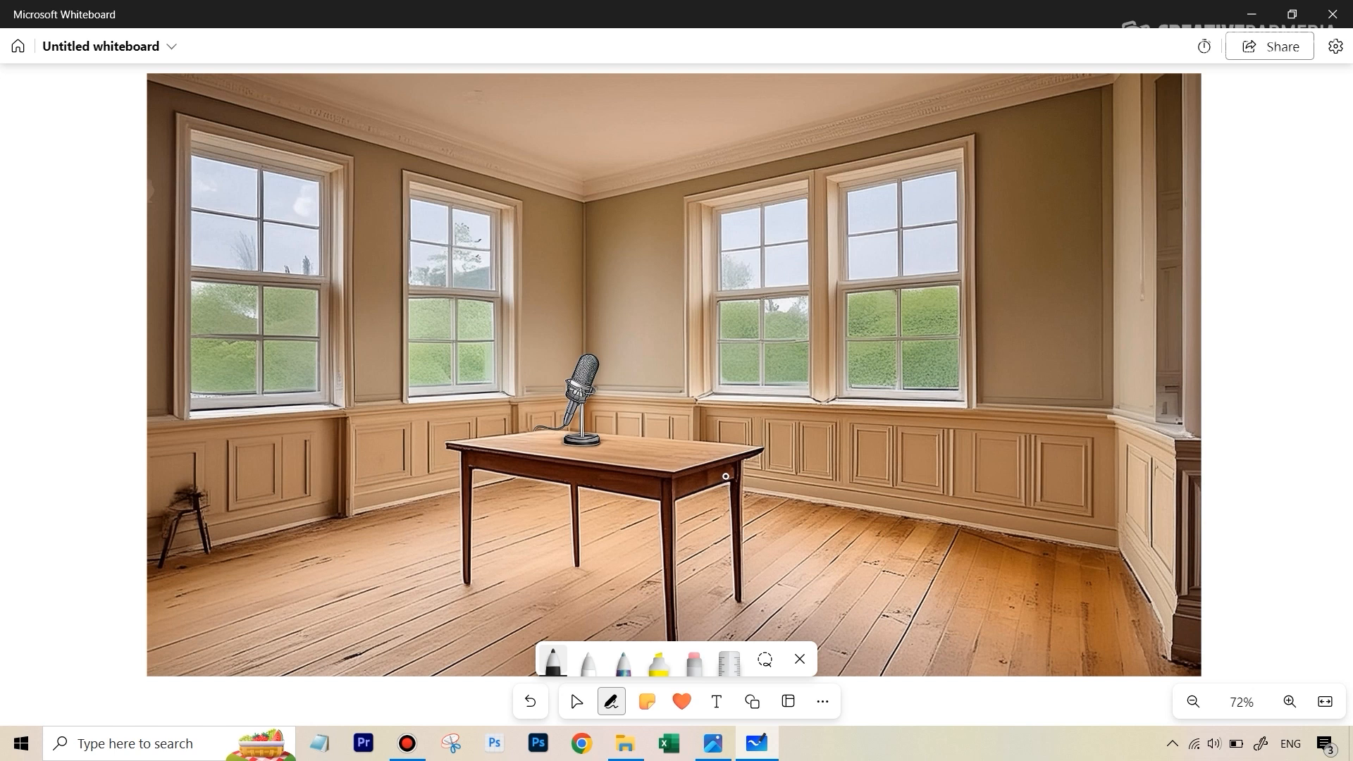
mouse_move(656, 319)
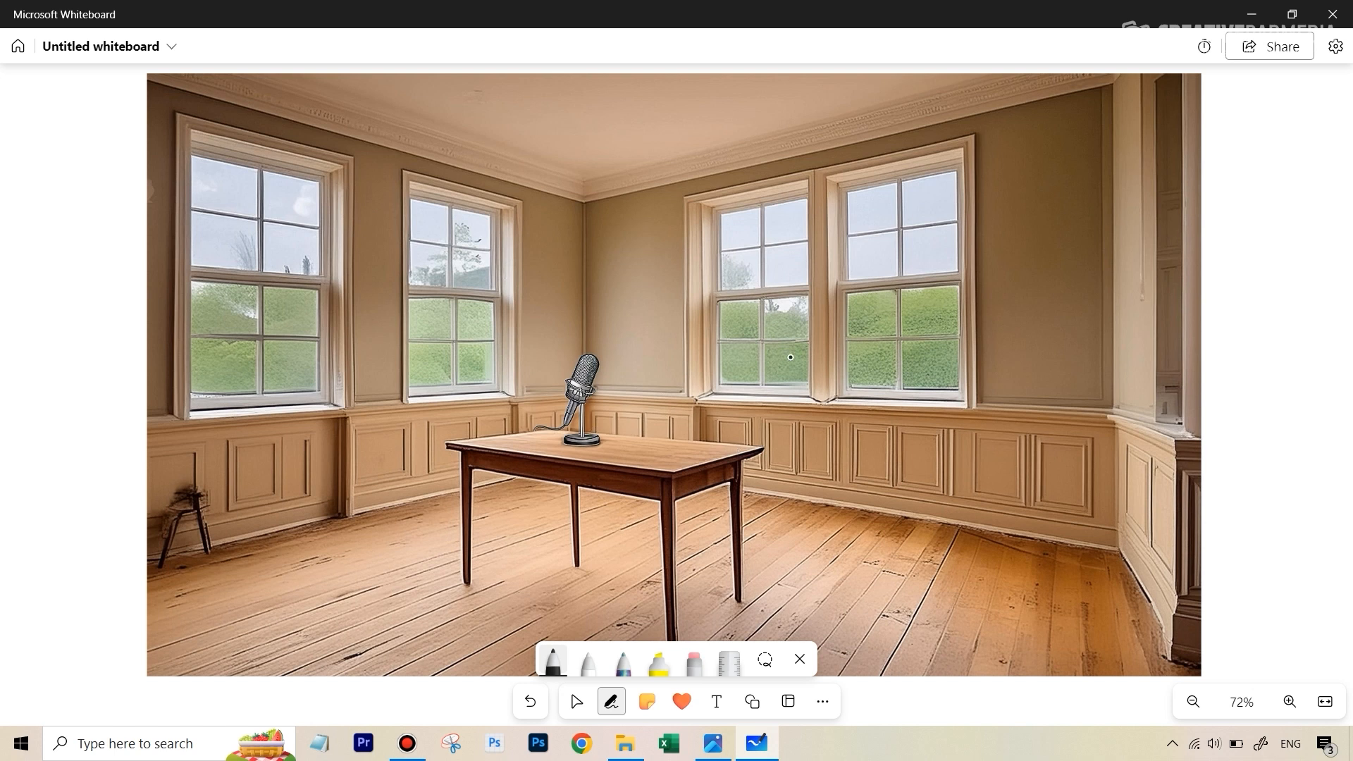
mouse_move(662, 407)
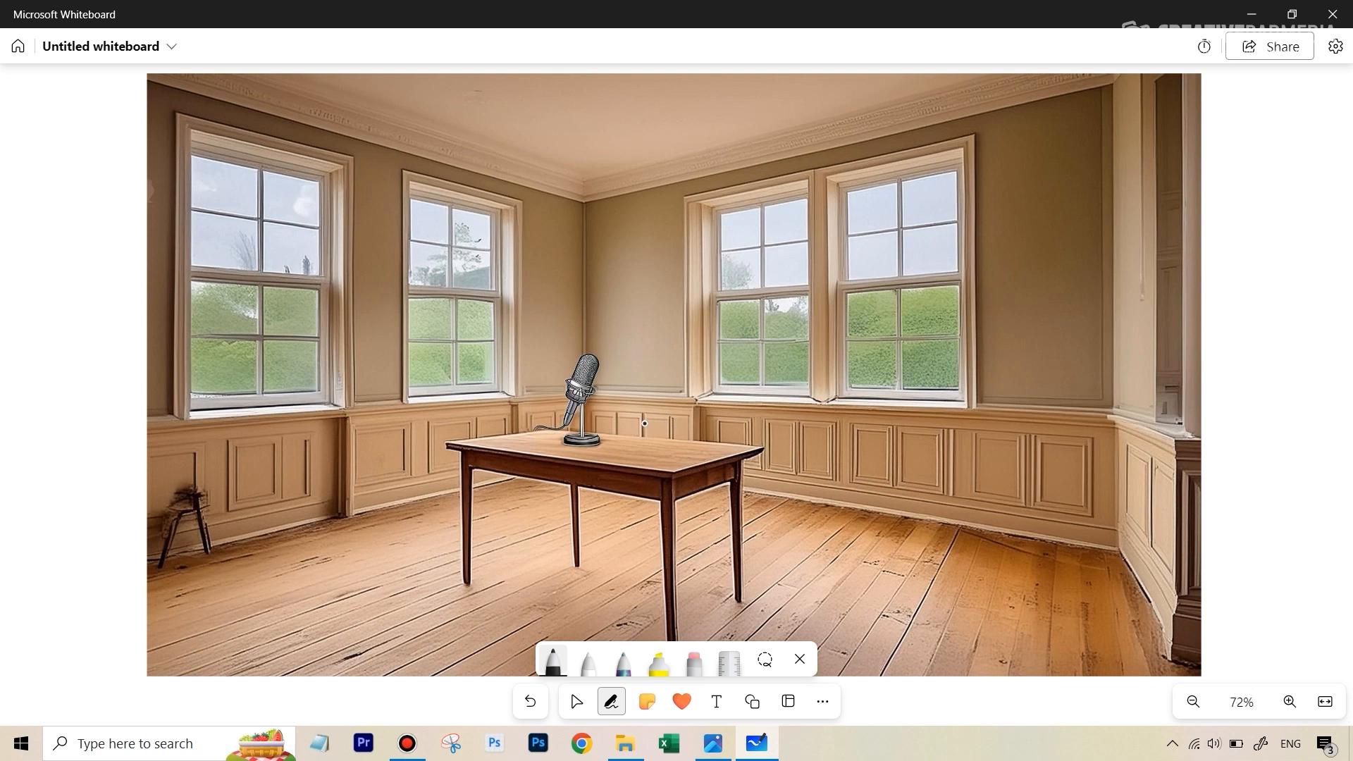
mouse_move(608, 407)
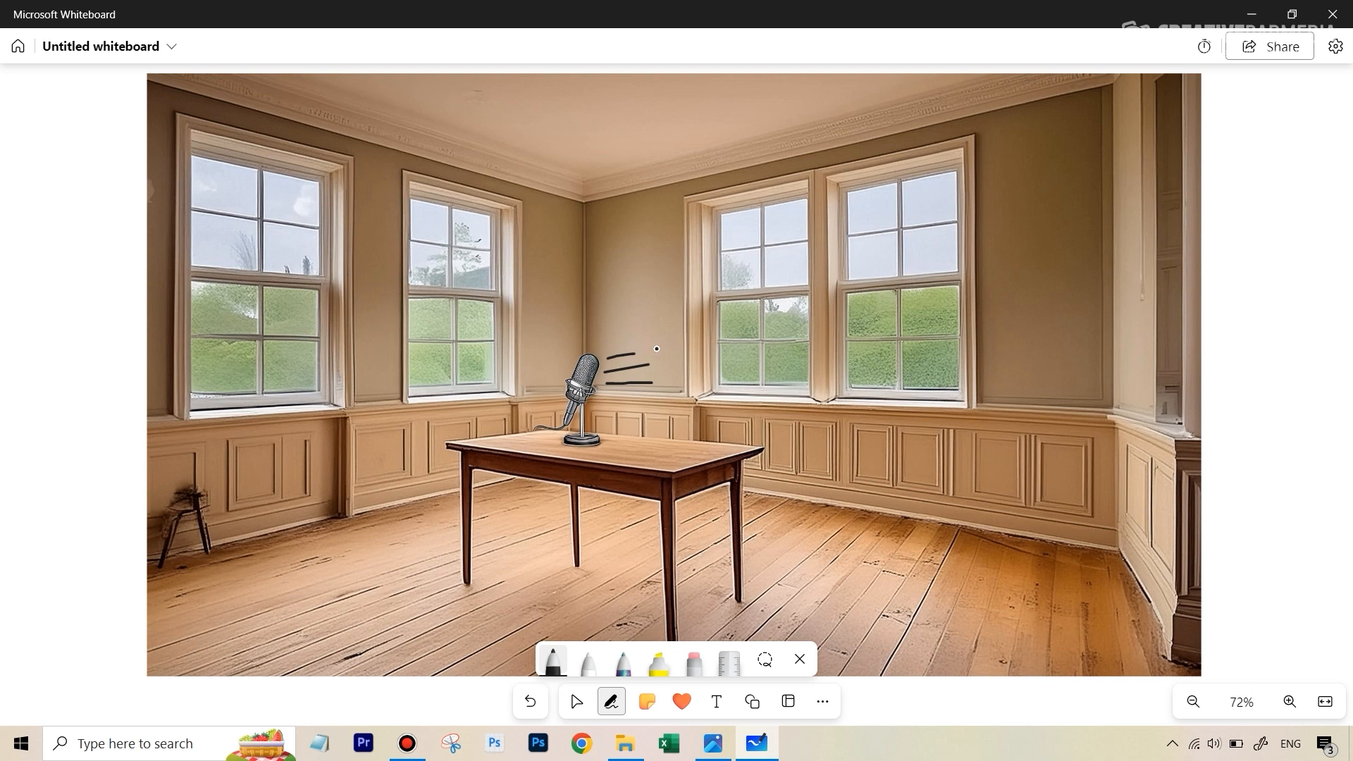
mouse_move(677, 341)
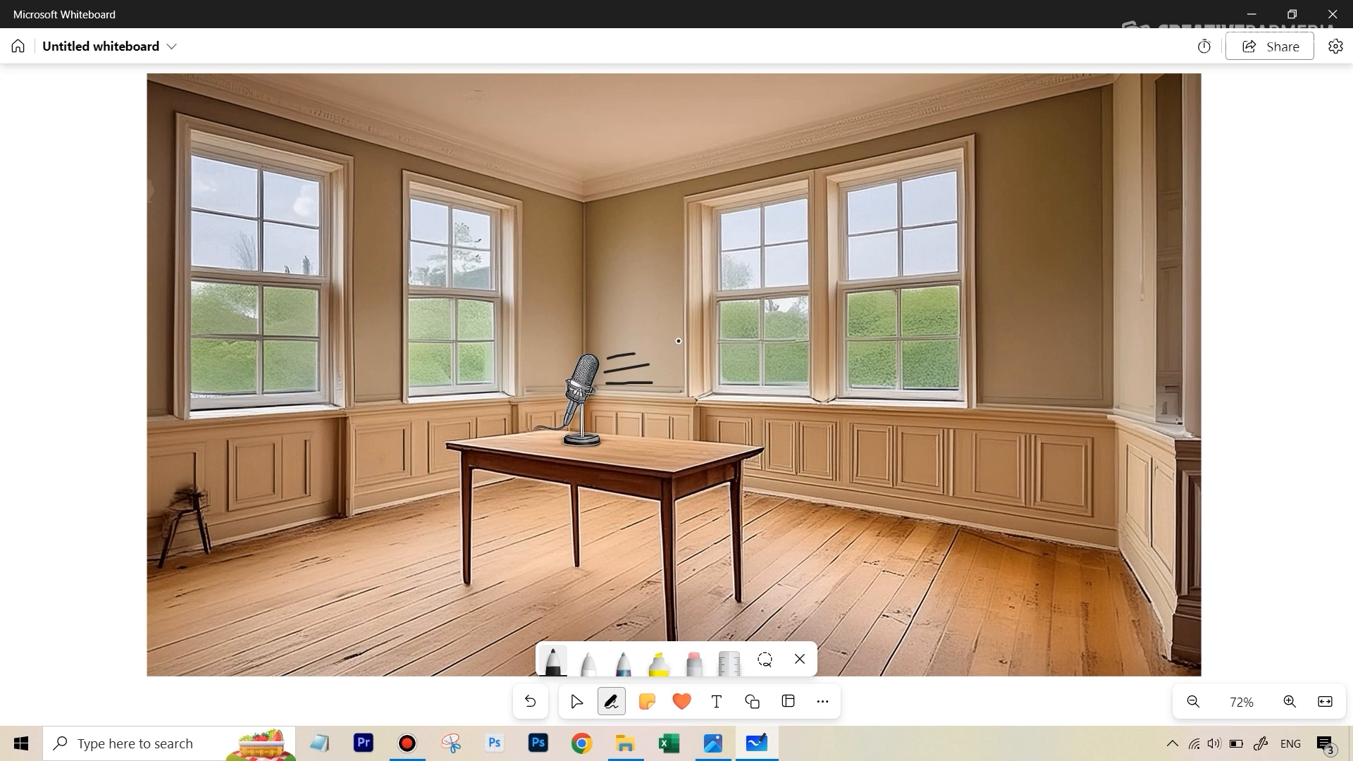
mouse_move(690, 343)
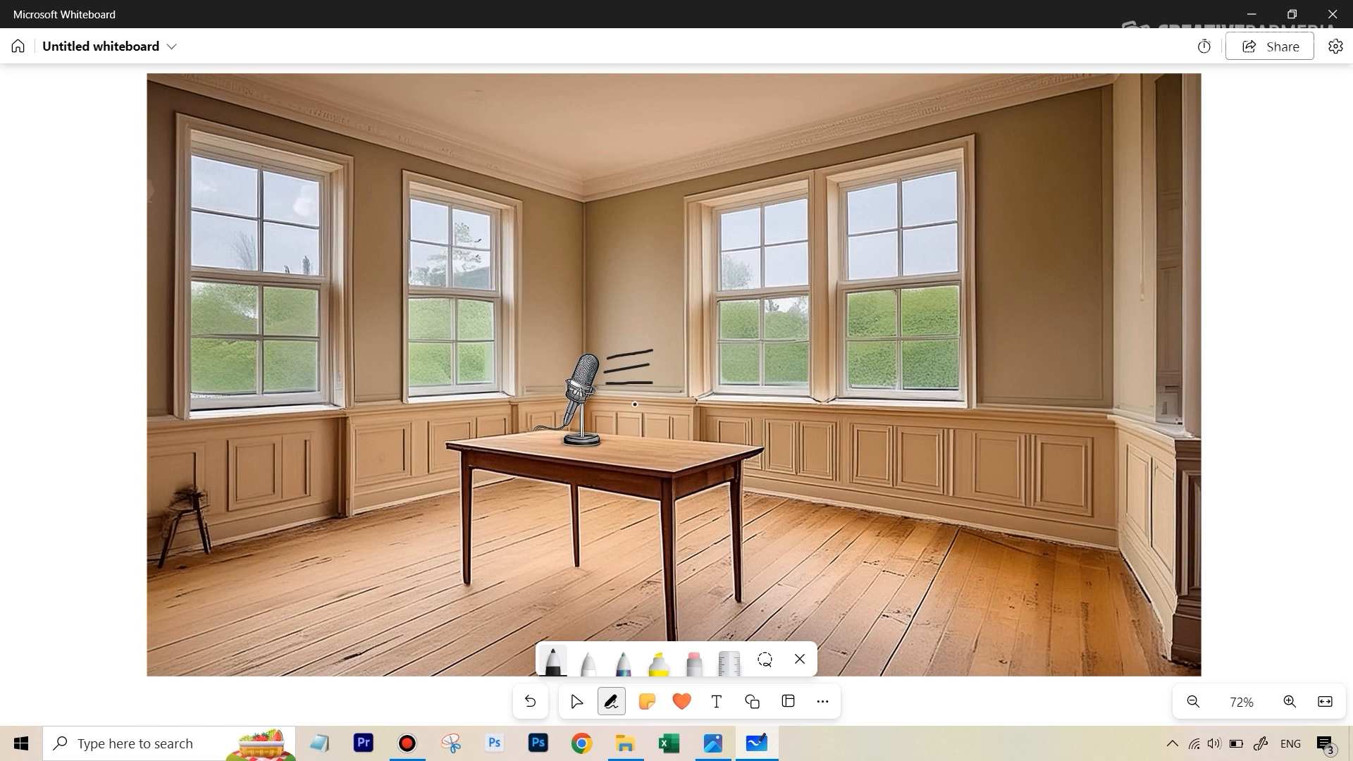
mouse_move(649, 317)
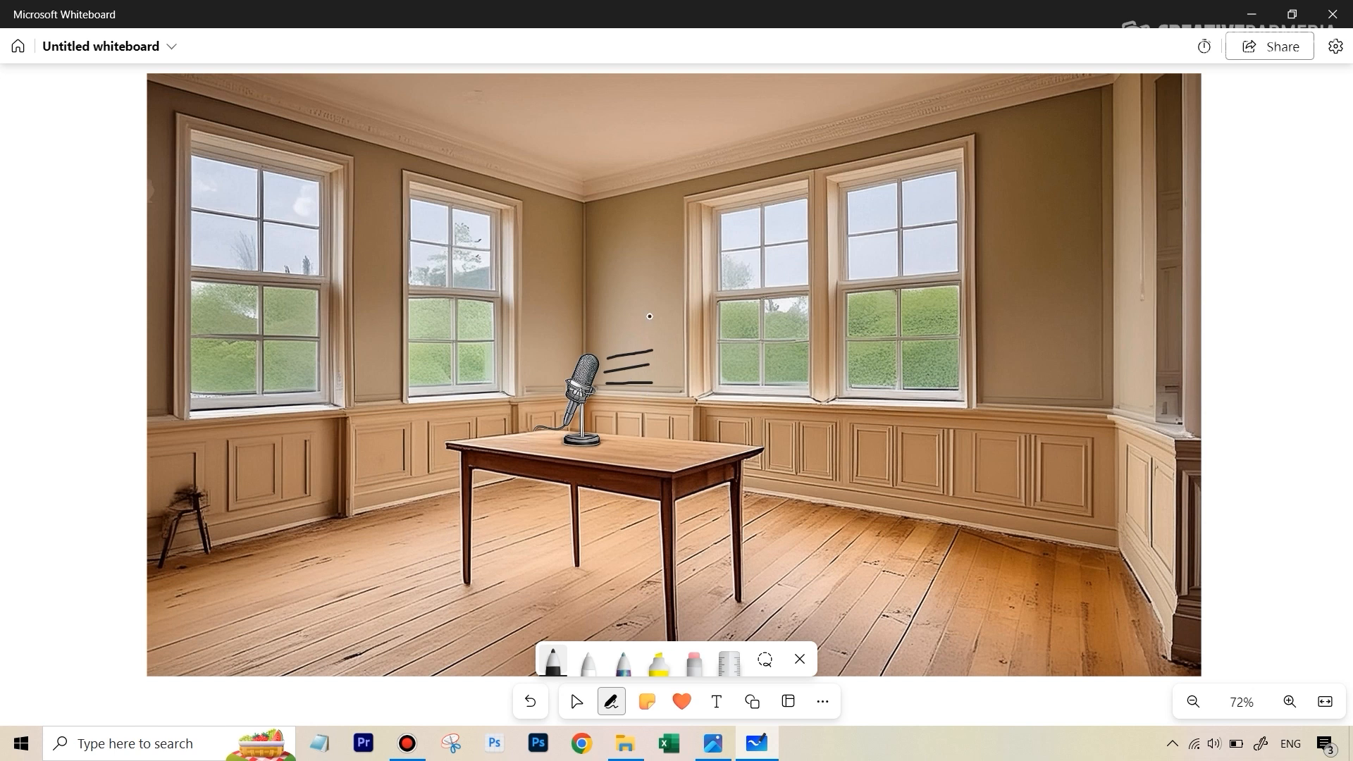
mouse_move(881, 524)
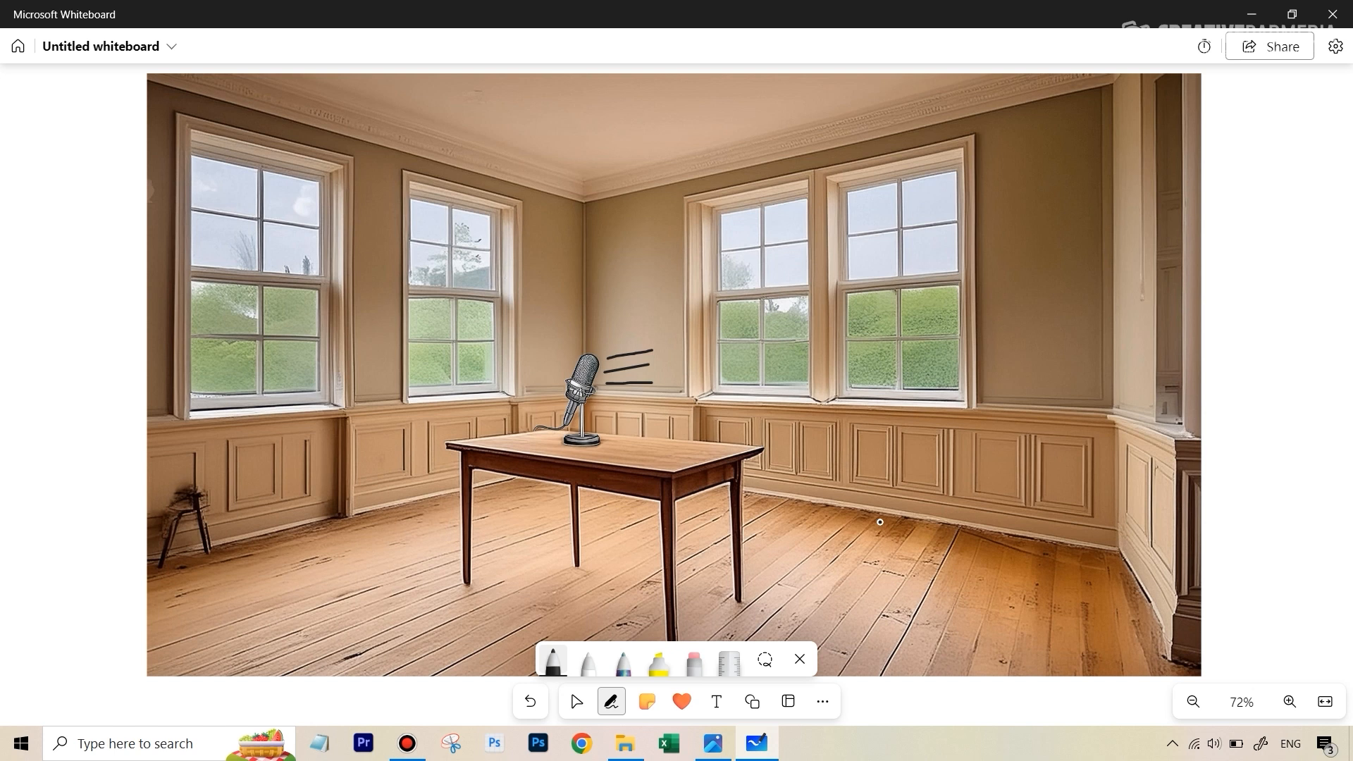
mouse_move(631, 280)
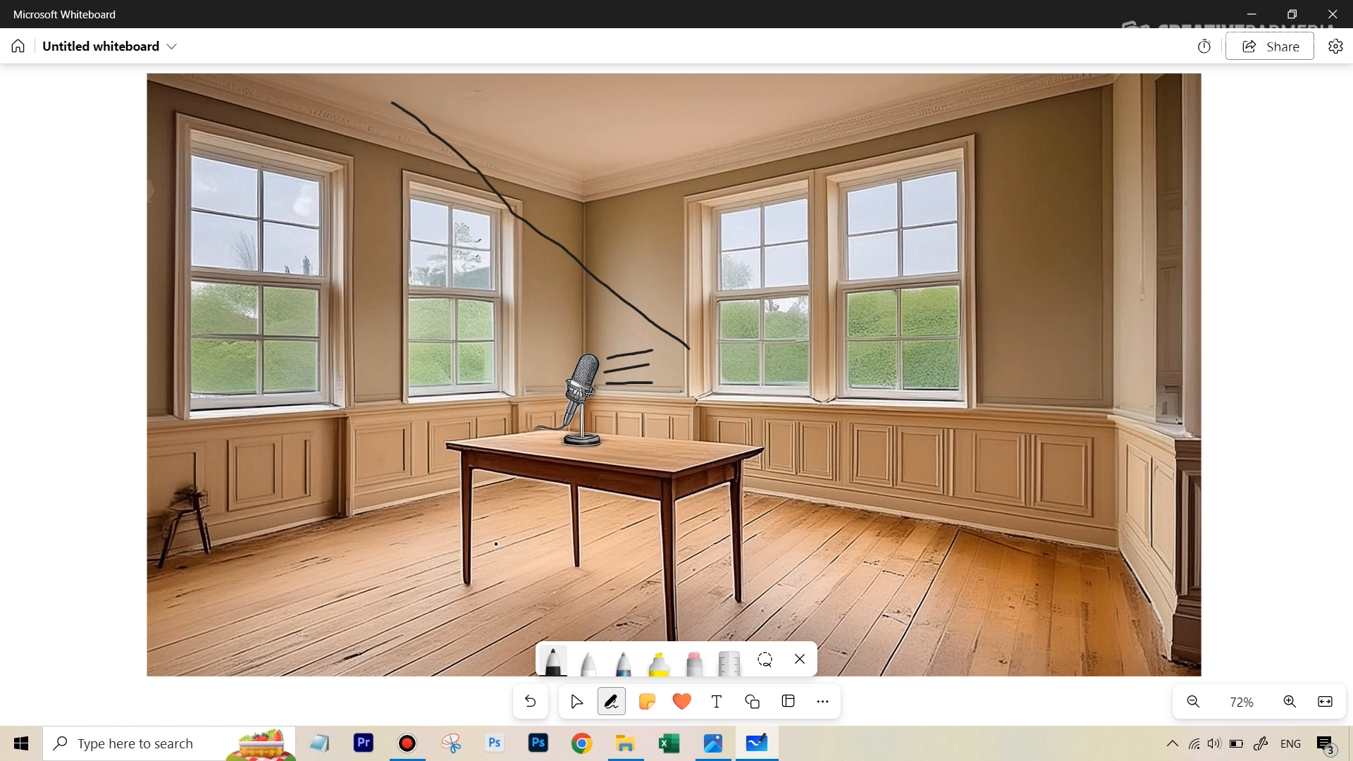
mouse_move(973, 545)
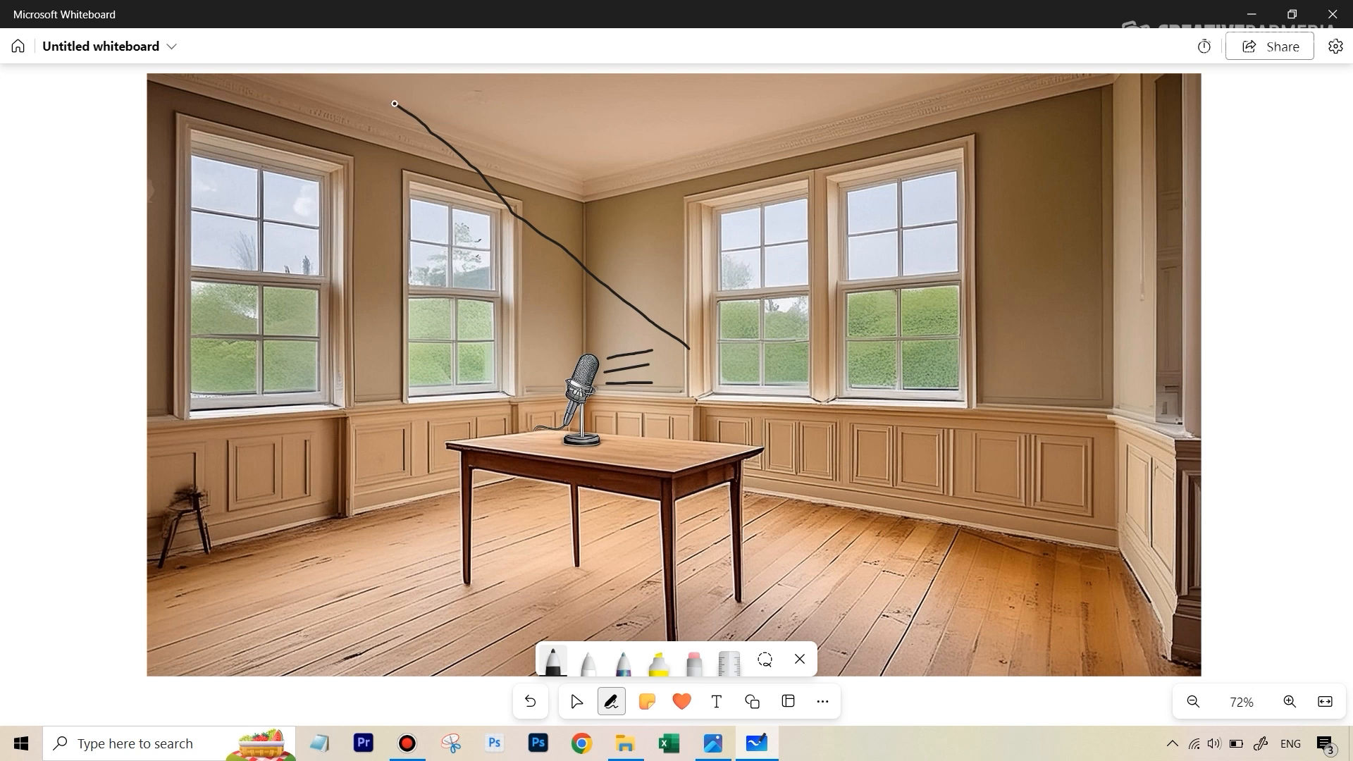
- Draw another black ink sound-wave line reflecting from the ceiling across the room photo
left_click_drag(393, 104, 423, 228)
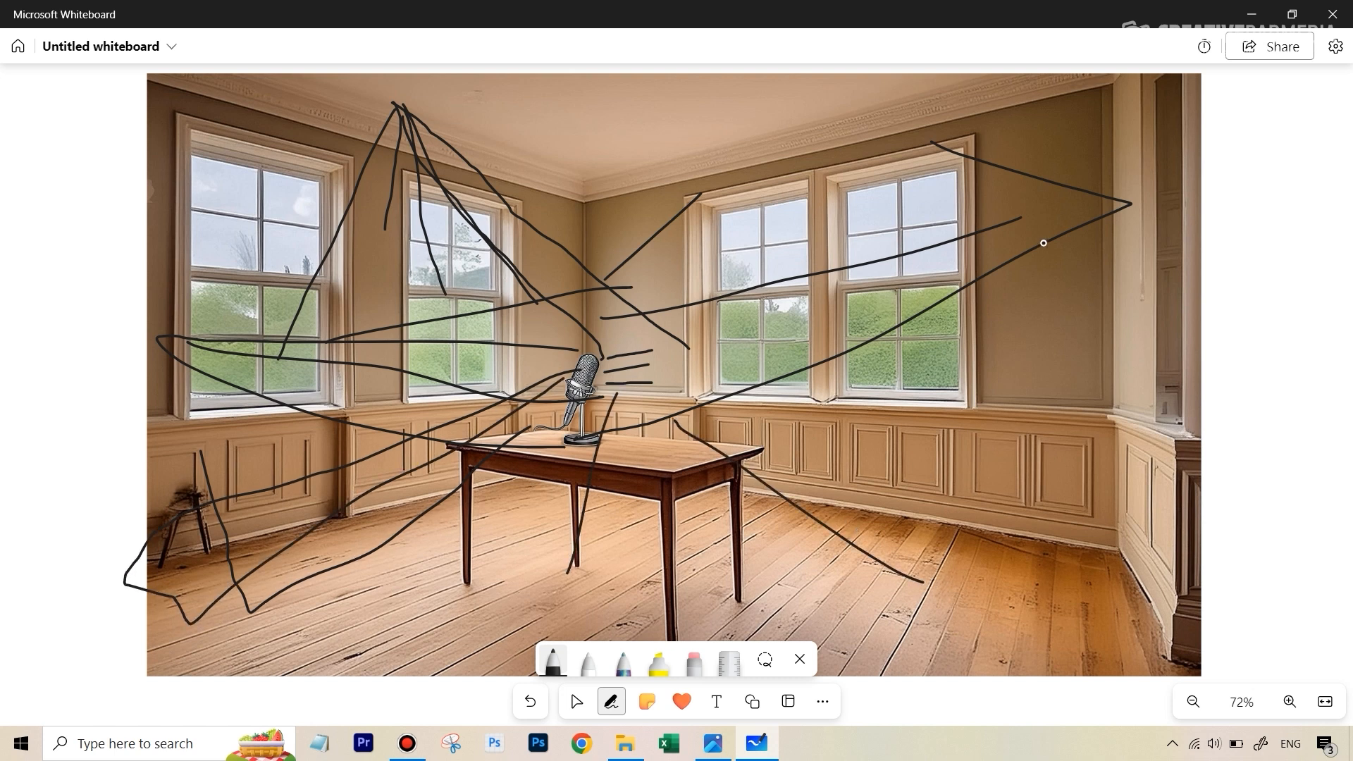
mouse_move(614, 124)
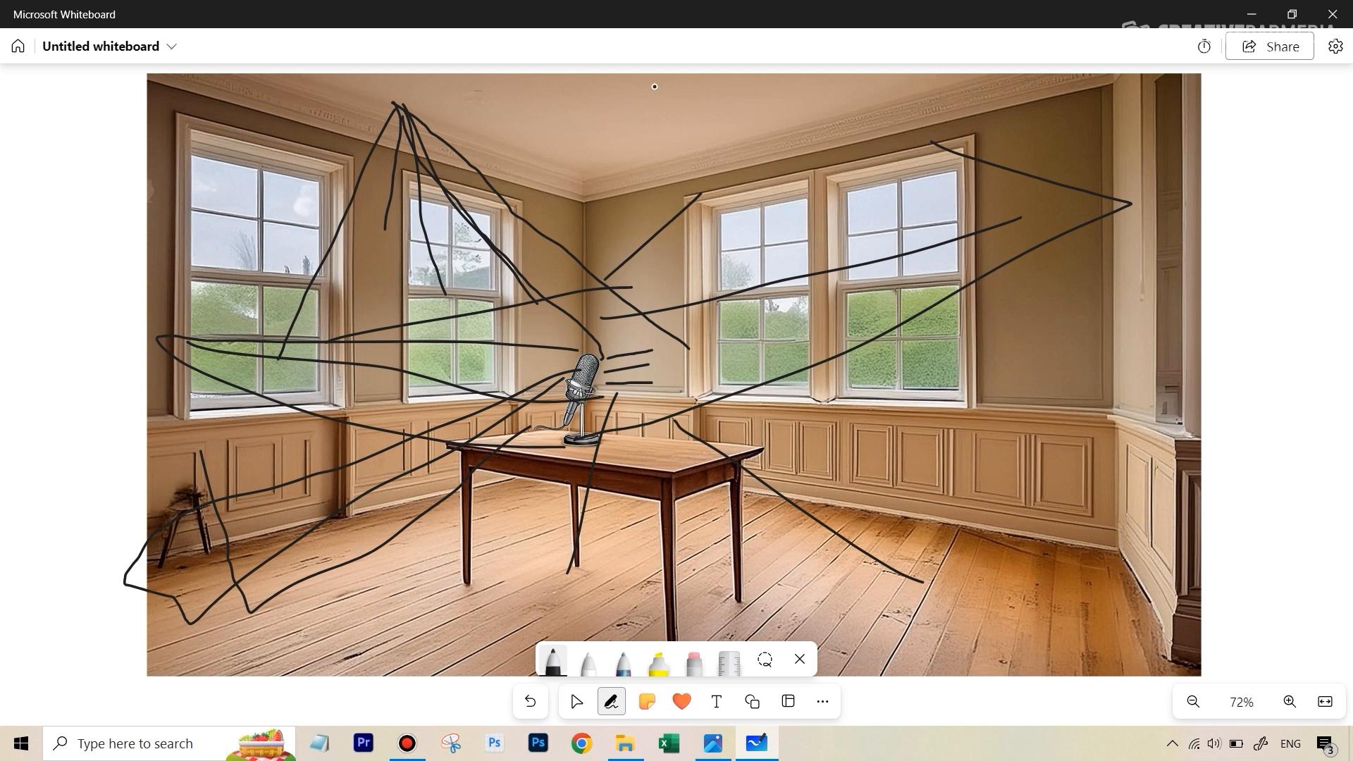
mouse_move(739, 325)
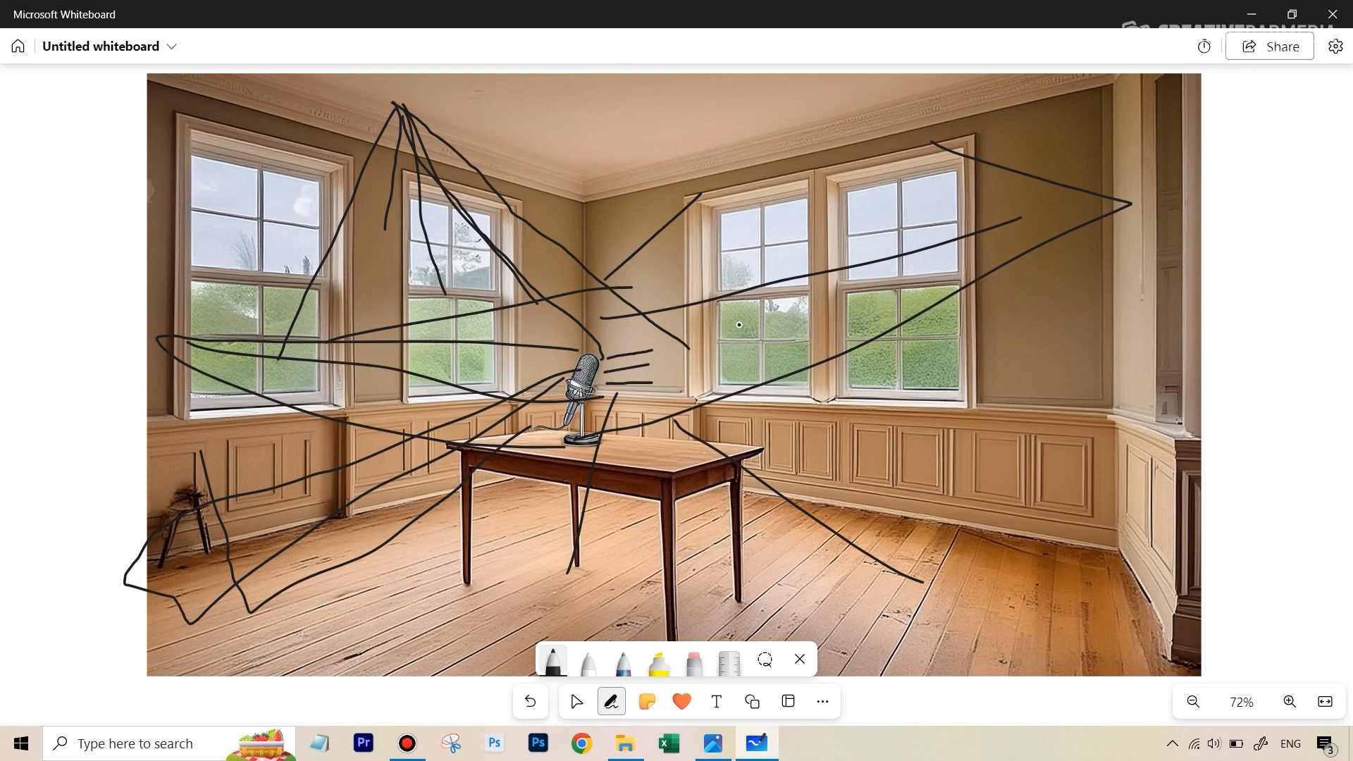
mouse_move(660, 354)
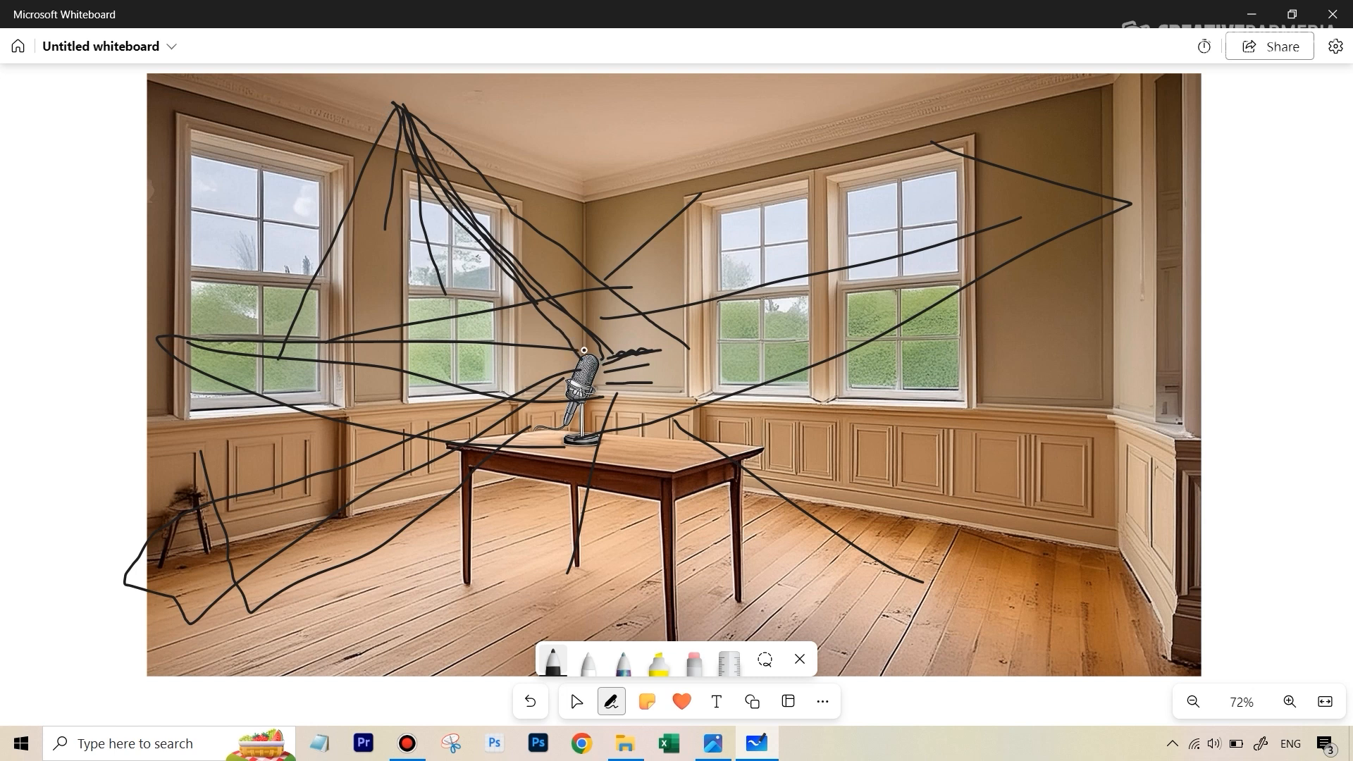
mouse_move(776, 440)
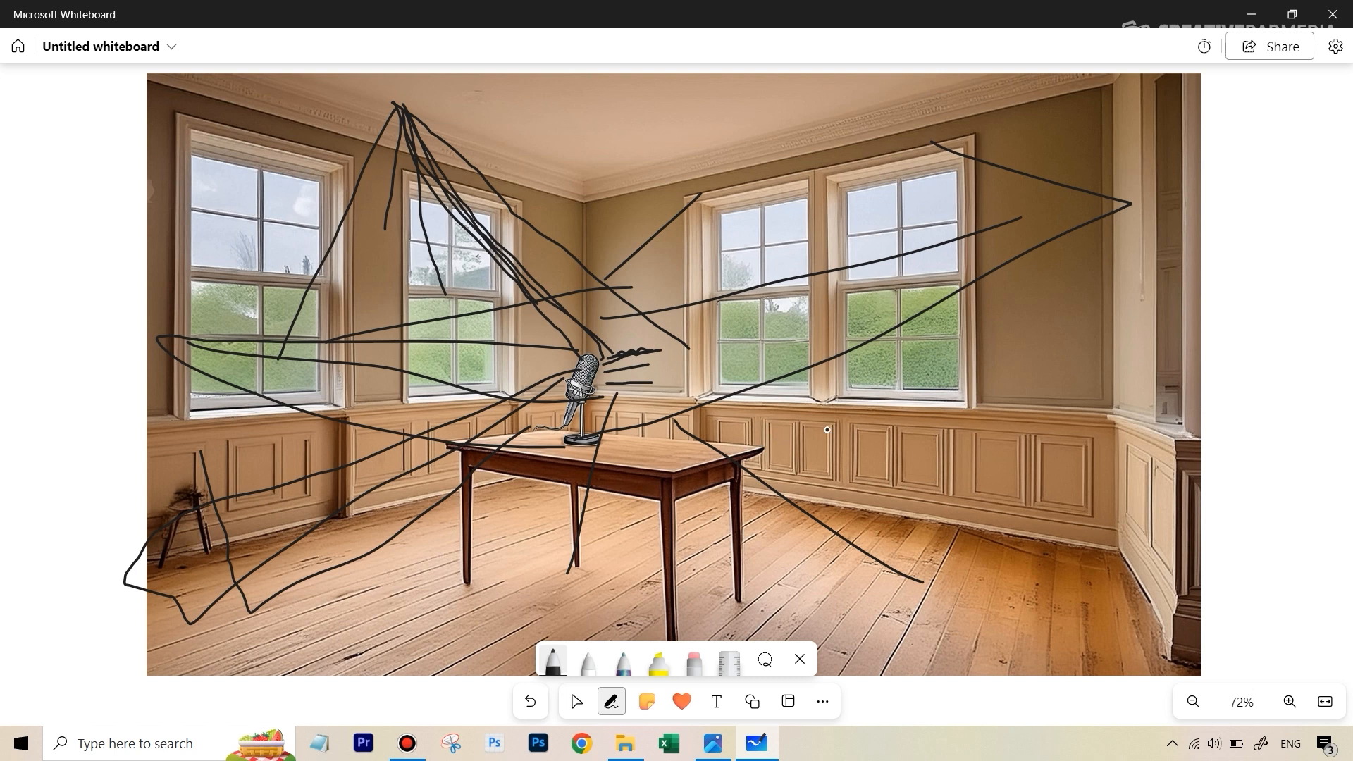
- Add the title 'Echo/Reverb' across the top of the room photo
type("Echo/Reverb")
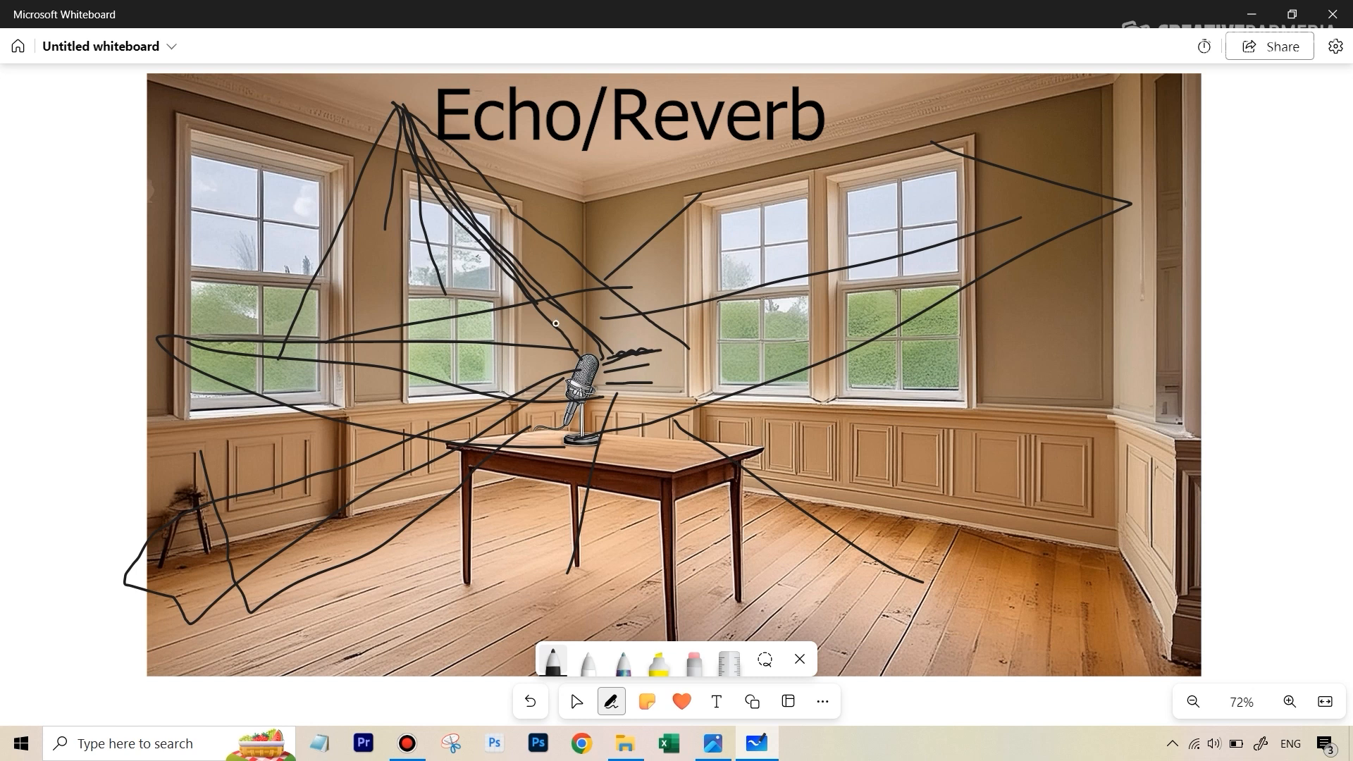
mouse_move(695, 482)
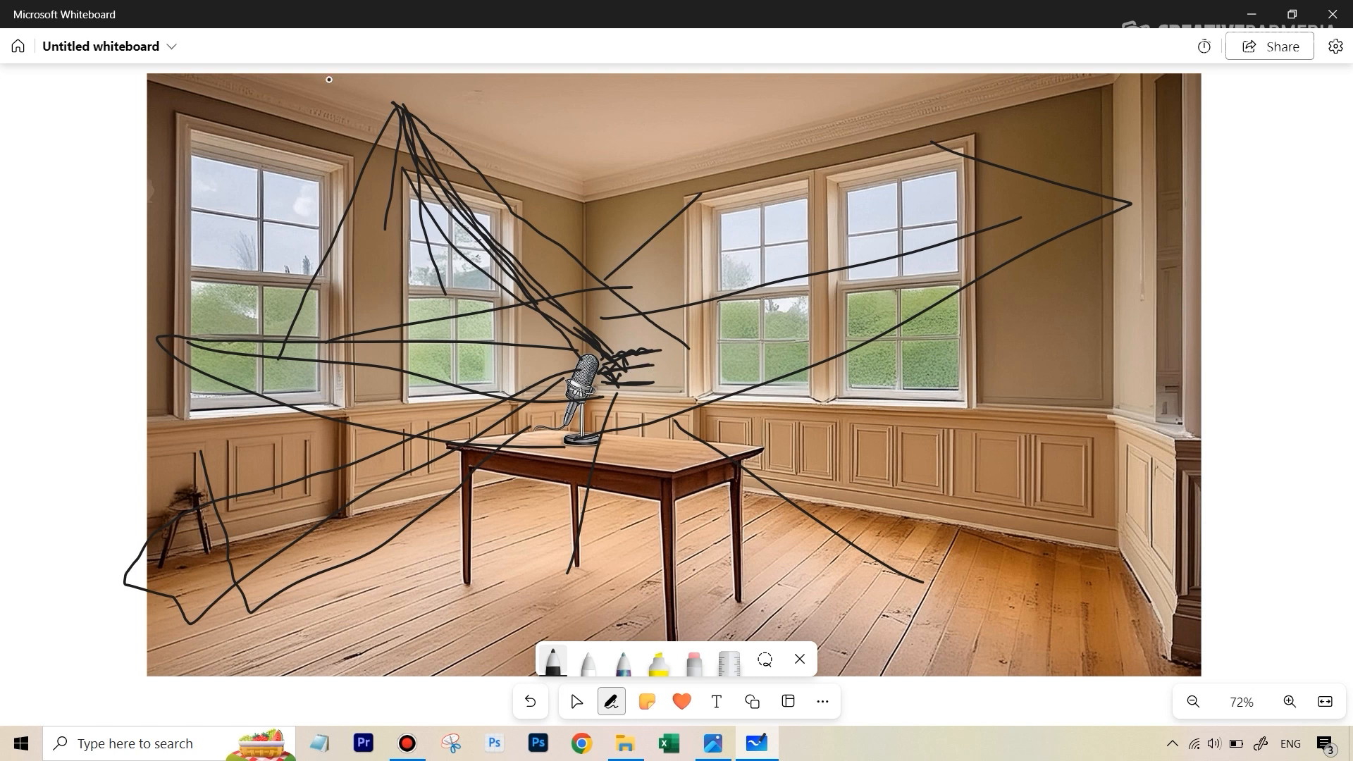
mouse_move(485, 153)
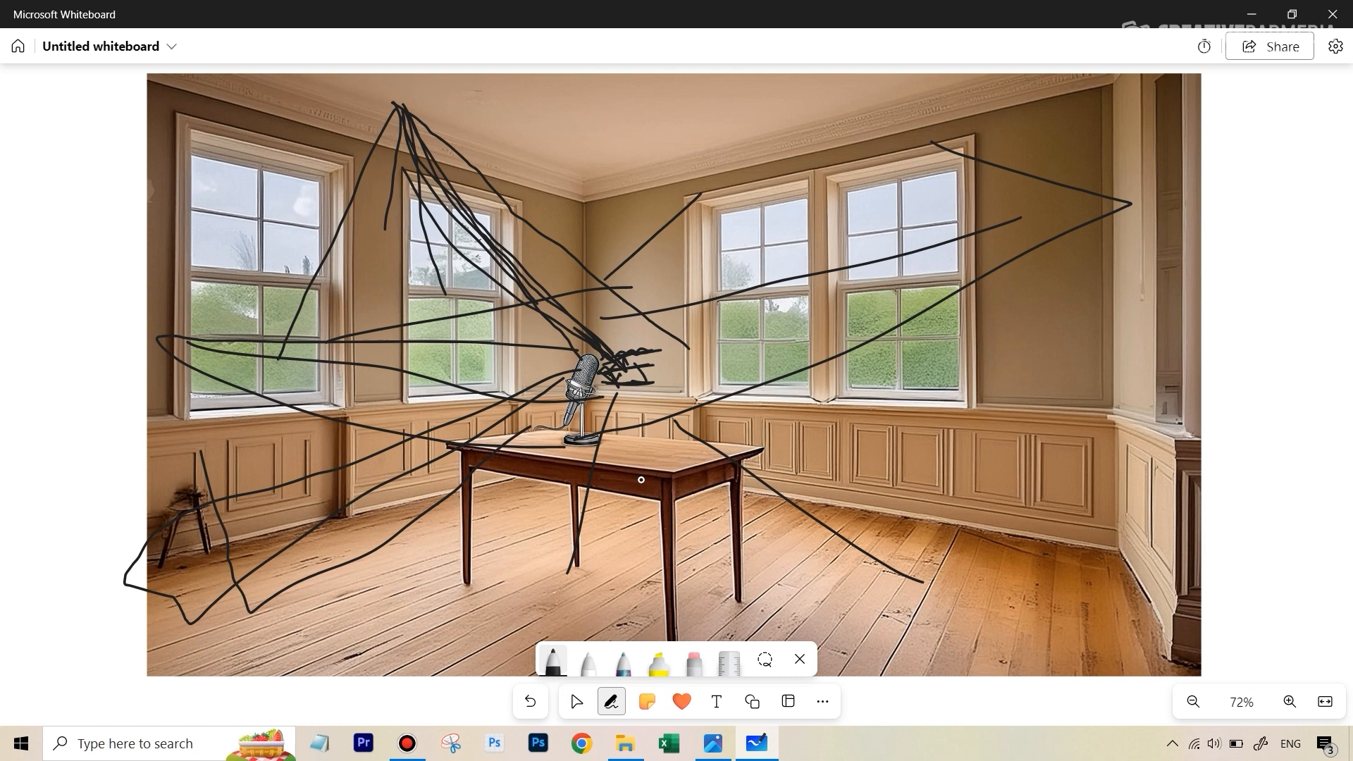
mouse_move(792, 434)
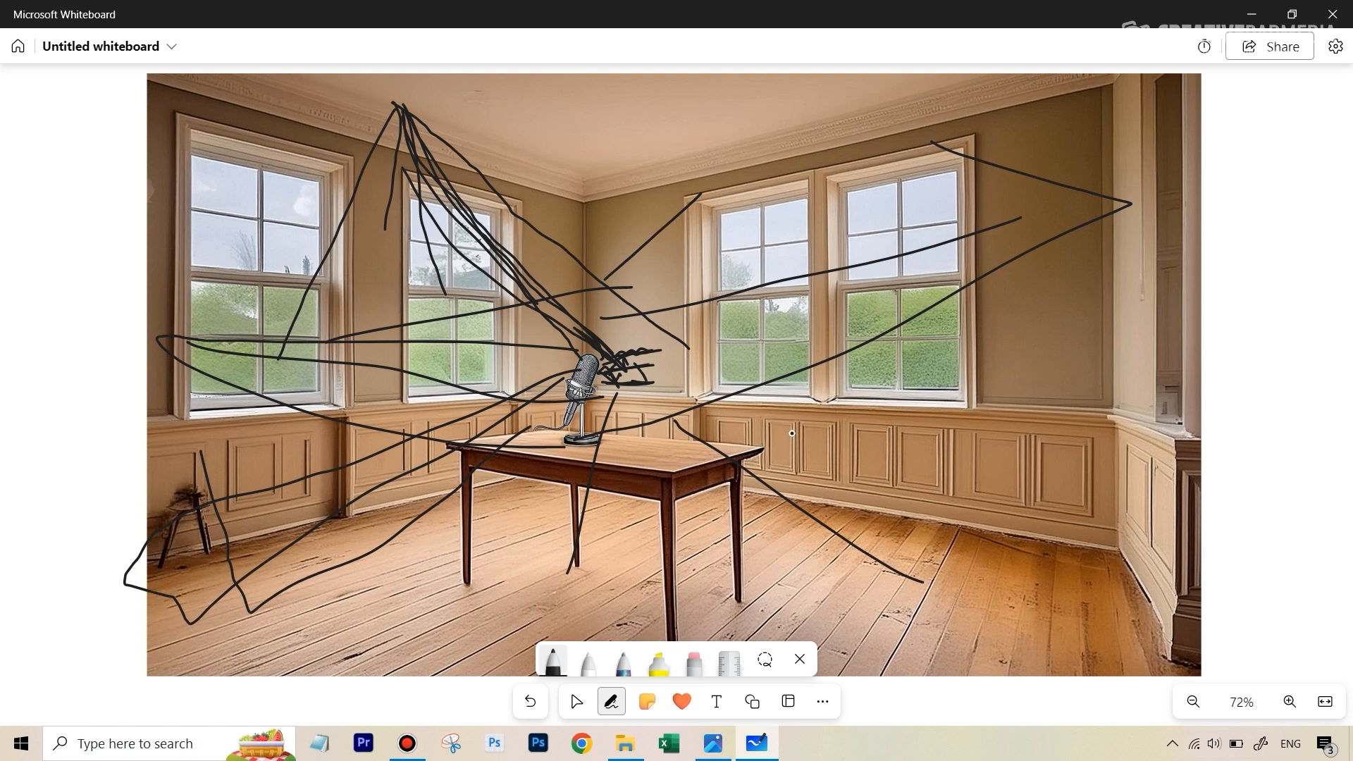
mouse_move(1048, 300)
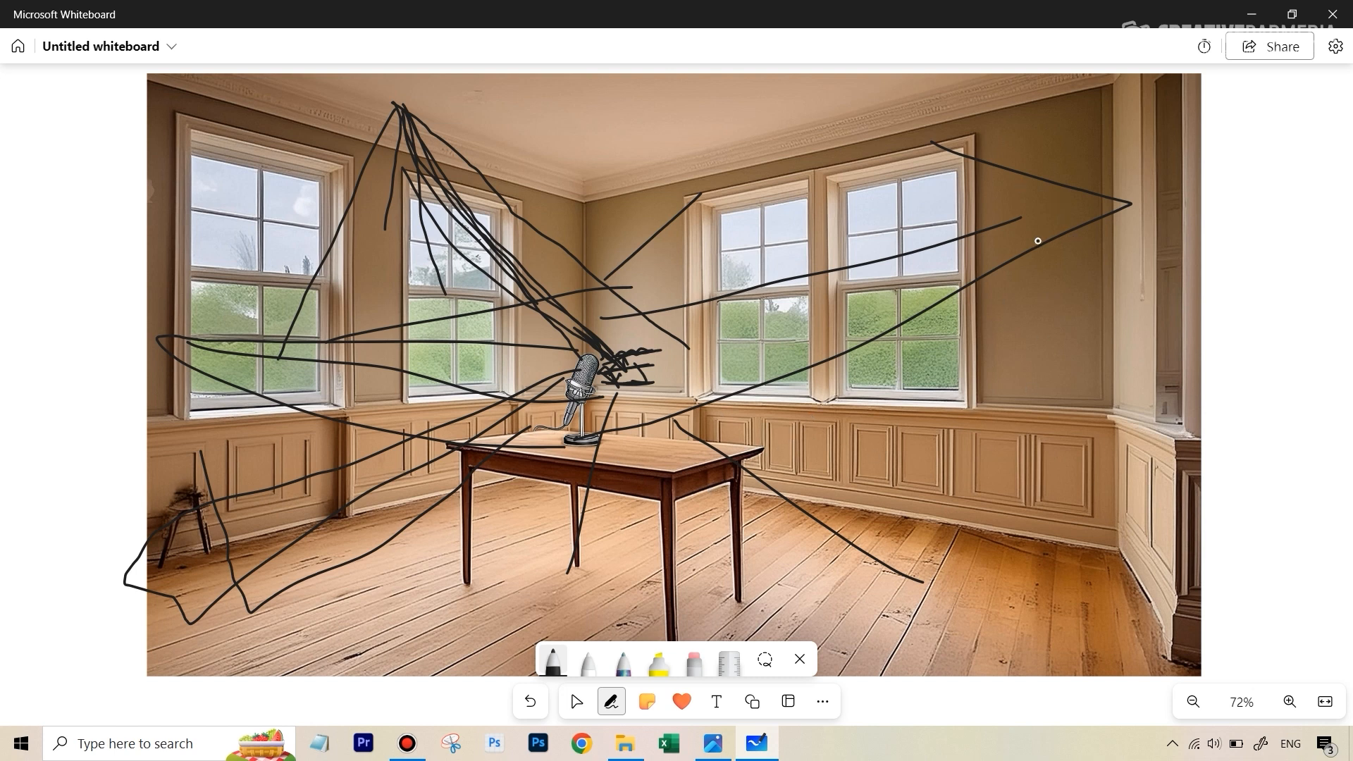
mouse_move(1034, 280)
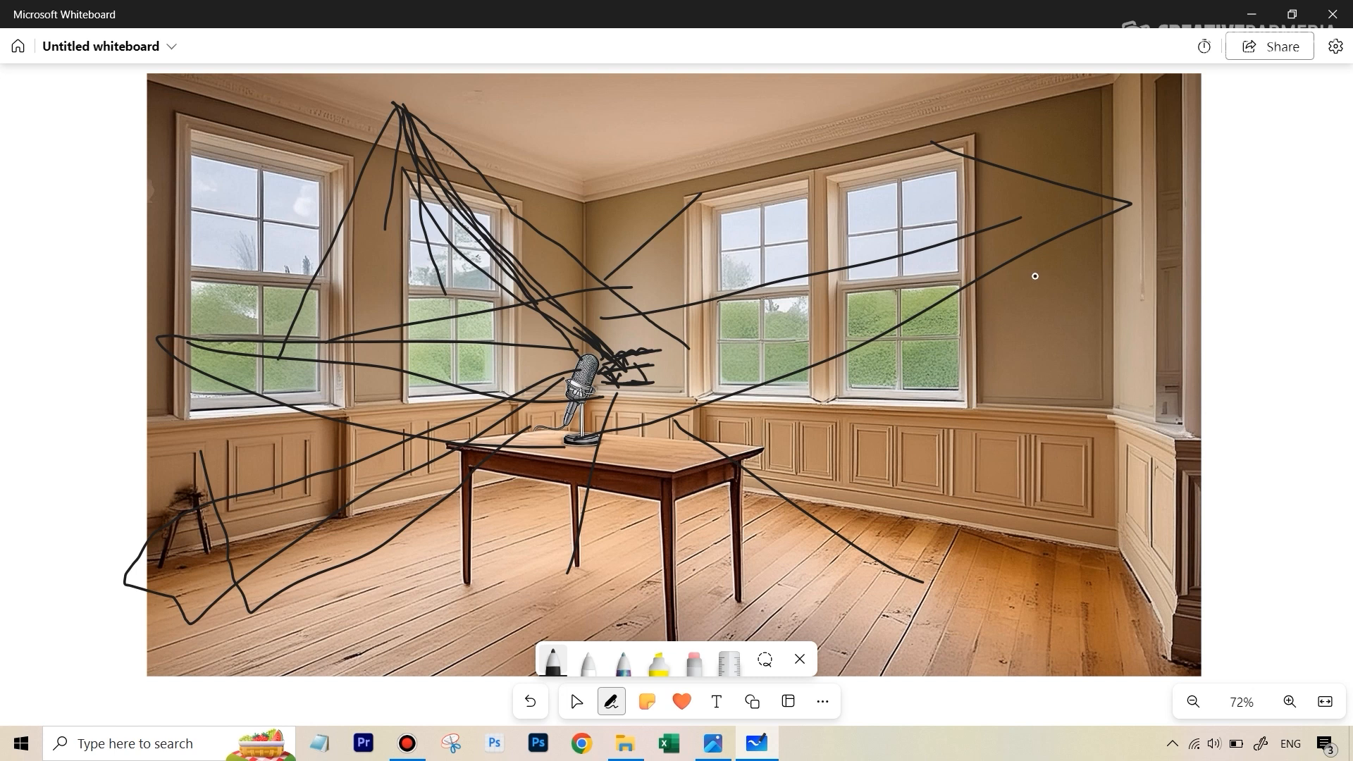
mouse_move(1014, 273)
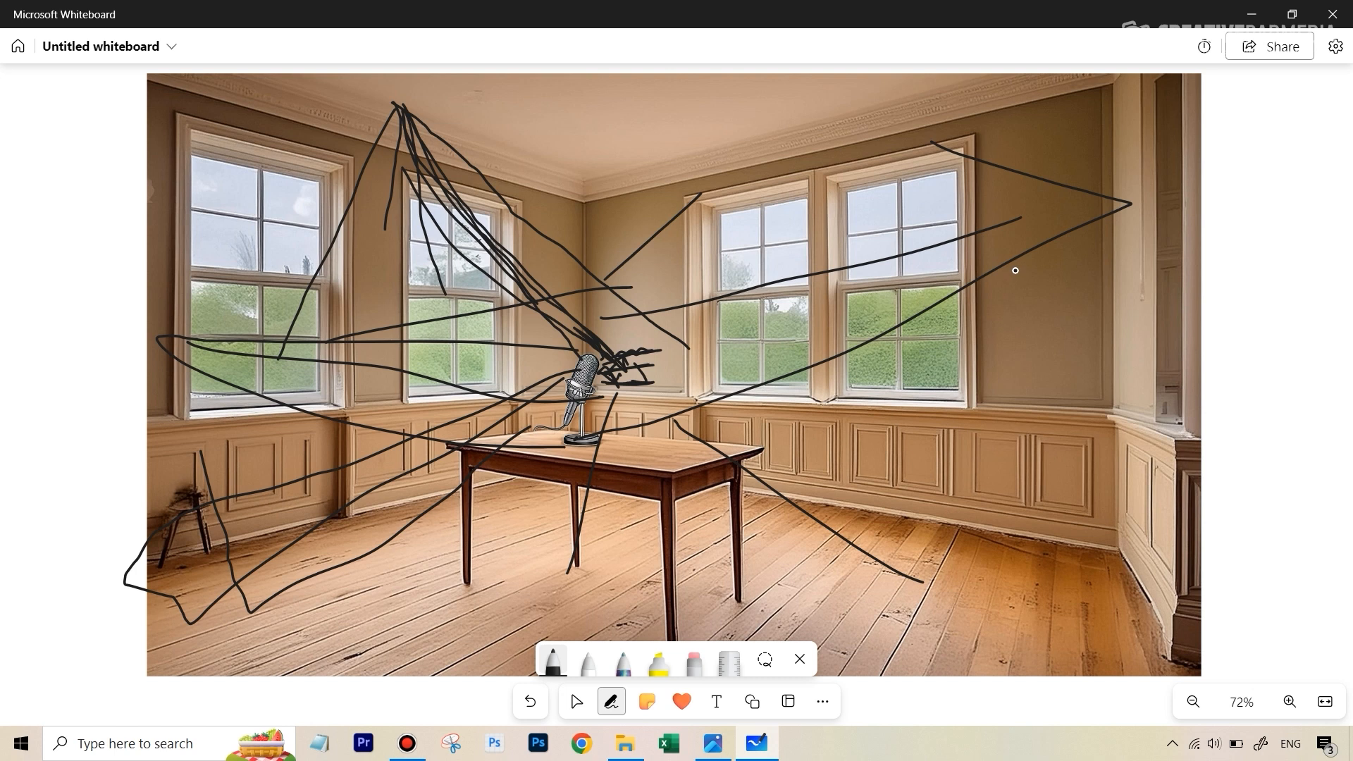
mouse_move(1053, 253)
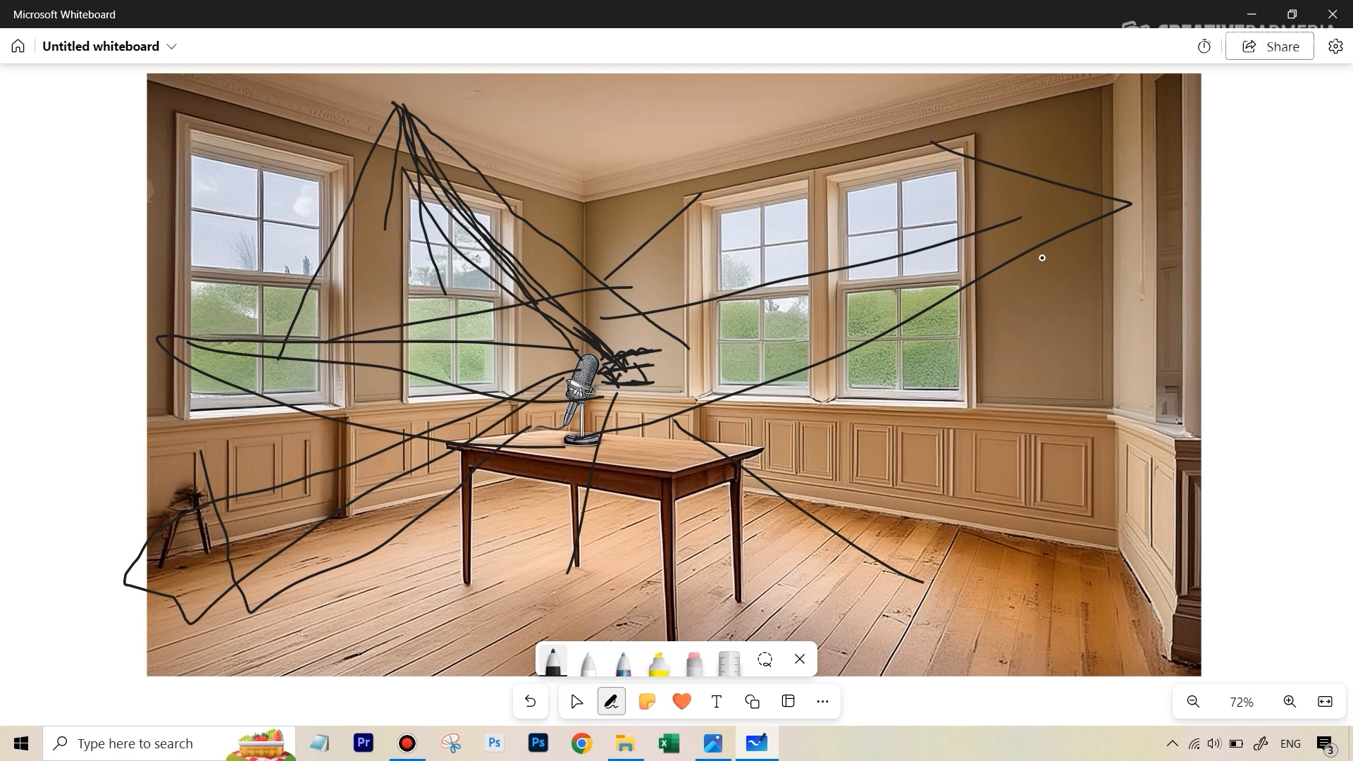
mouse_move(901, 244)
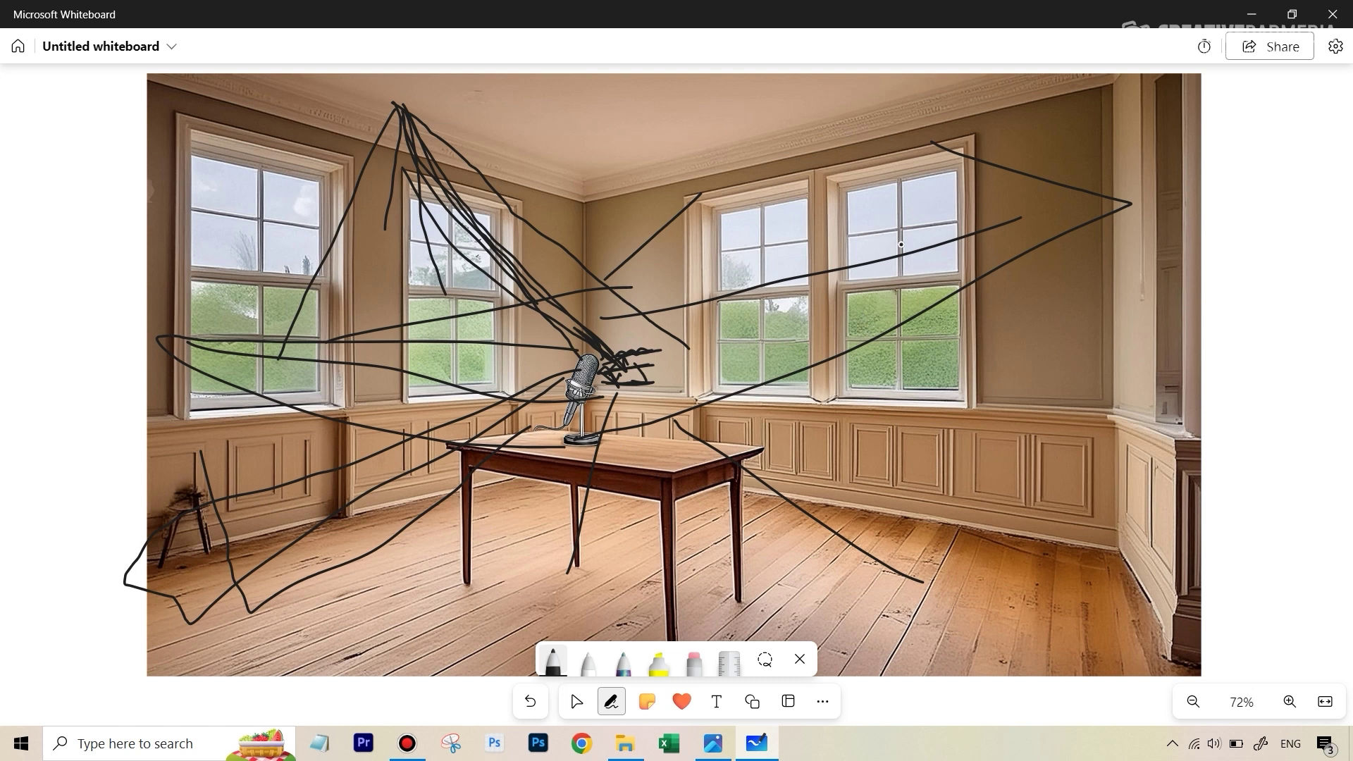
mouse_move(926, 325)
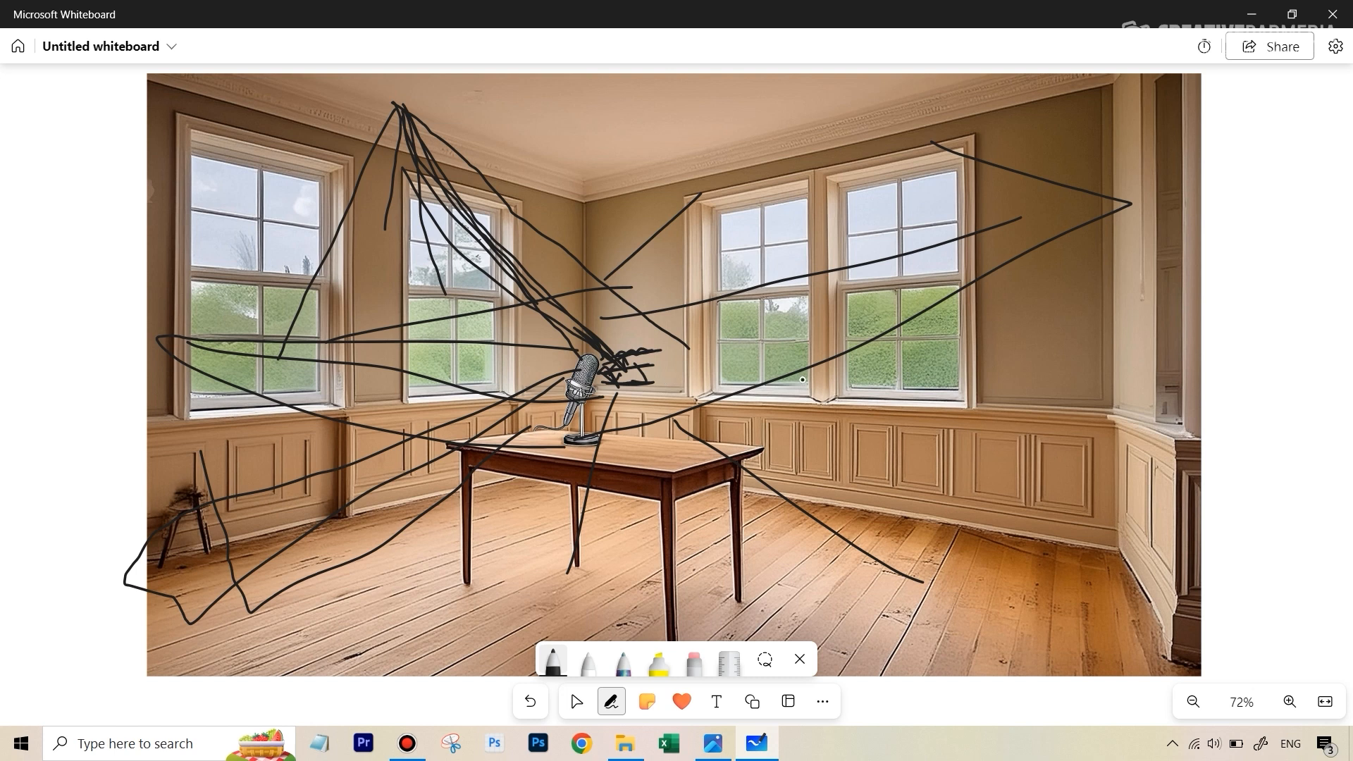
mouse_move(796, 373)
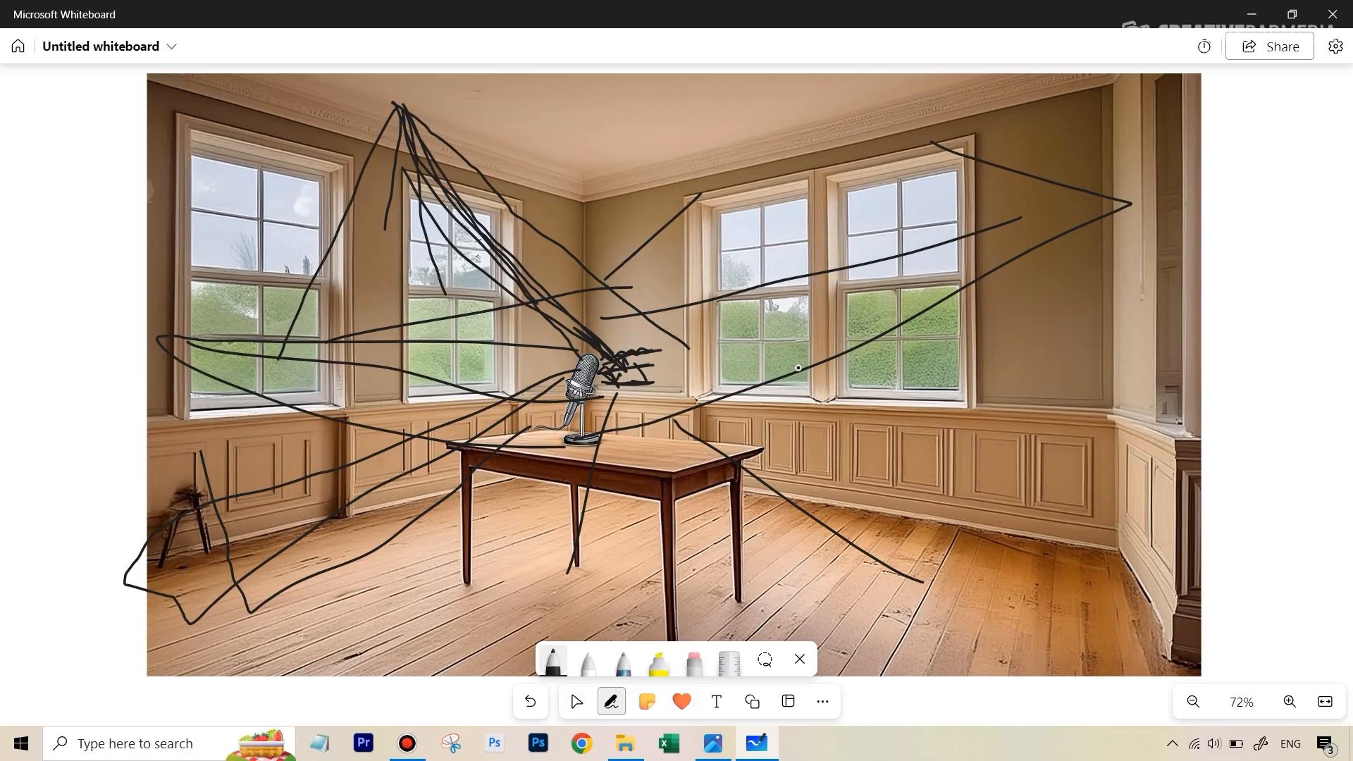
- Bring up the Amazon search results for sound absorbing panels in Chrome
left_click(581, 743)
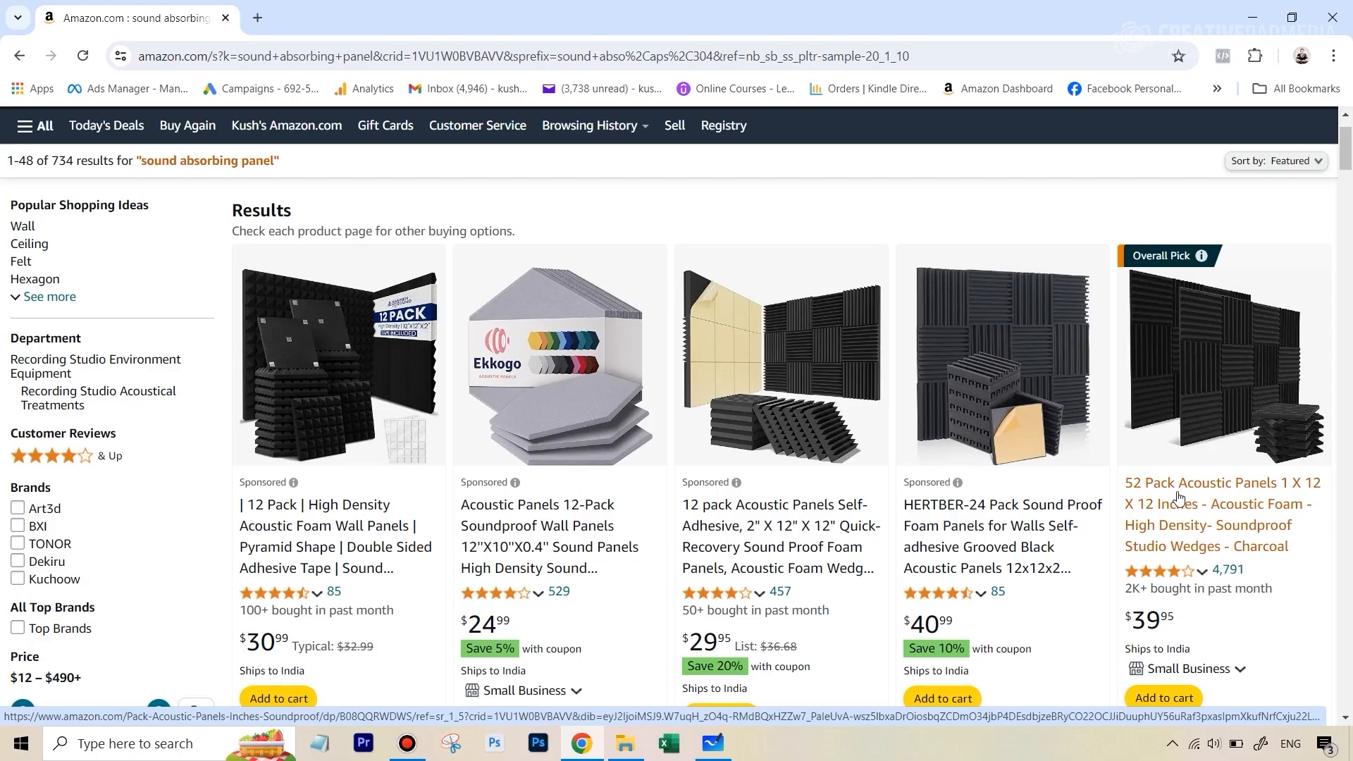
mouse_move(1173, 491)
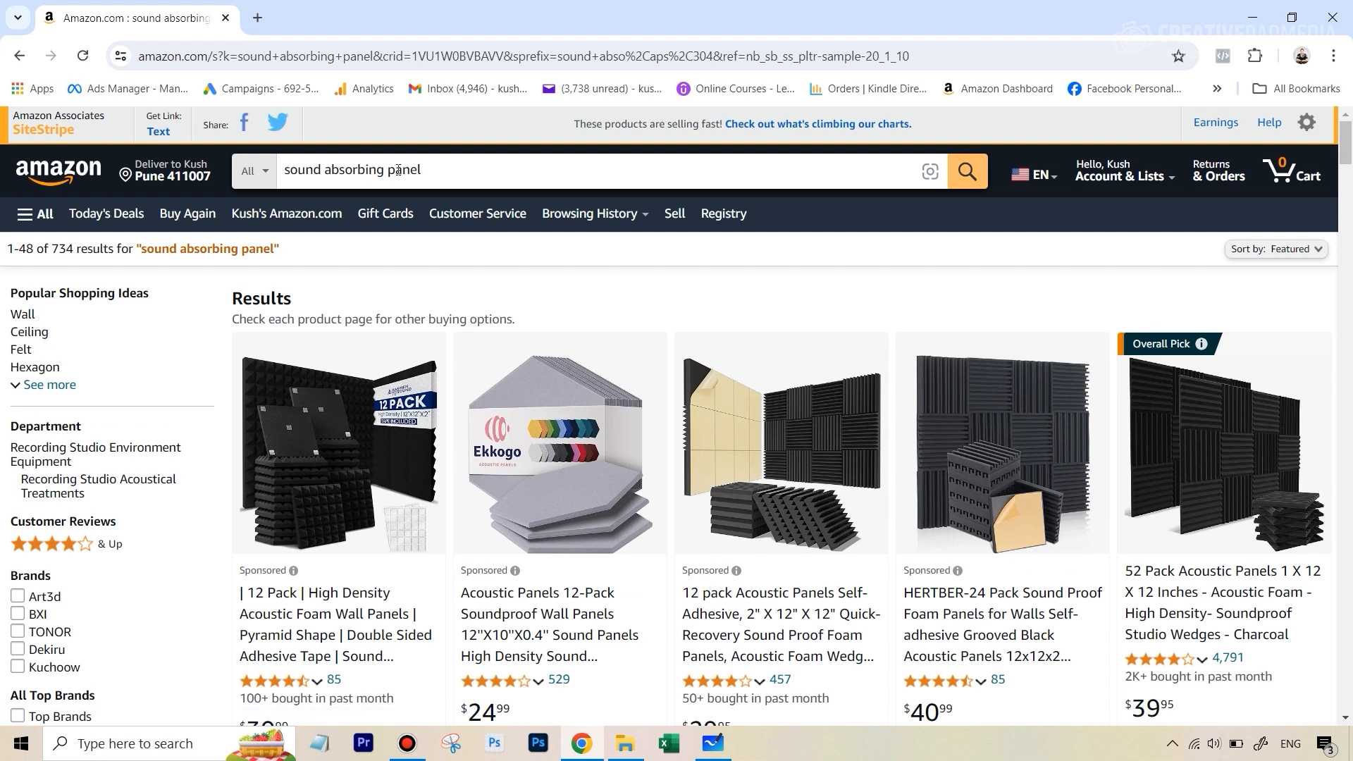
mouse_move(1265, 464)
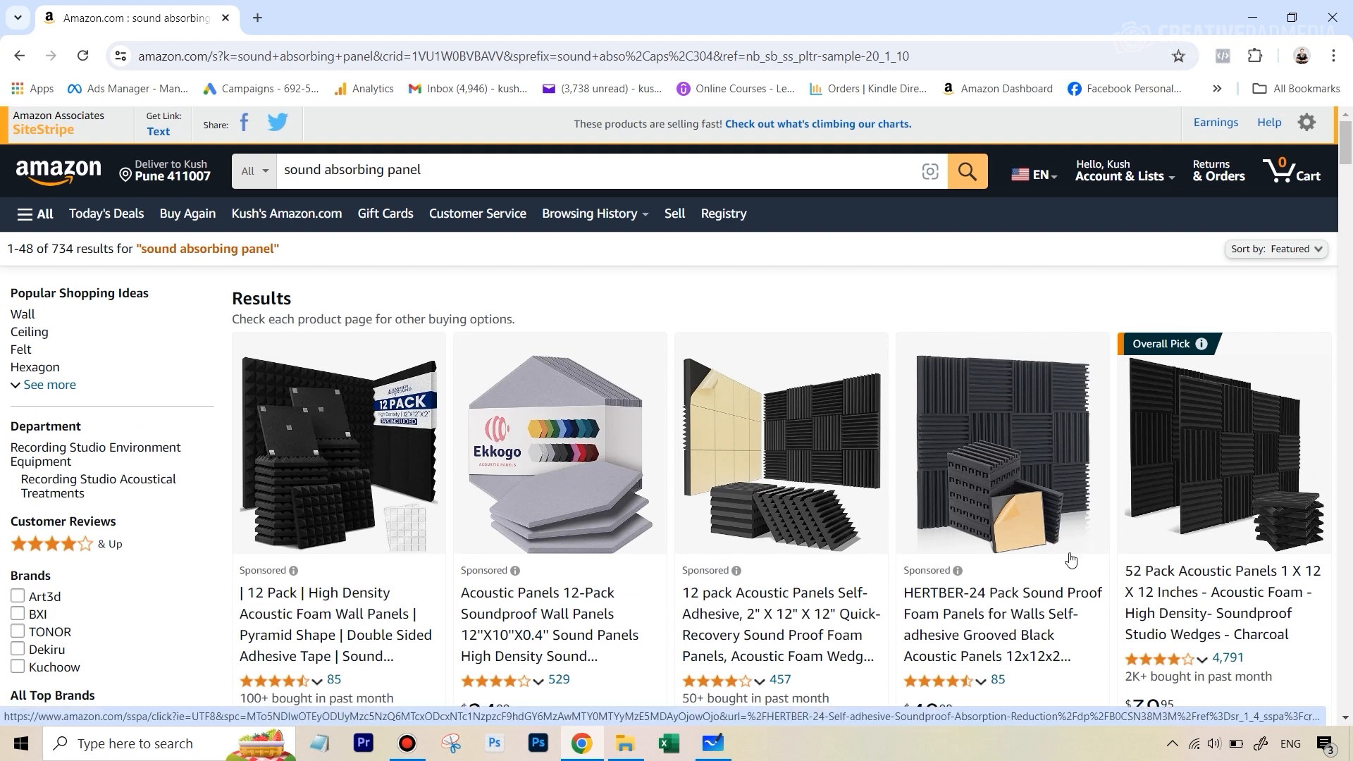
mouse_move(1066, 553)
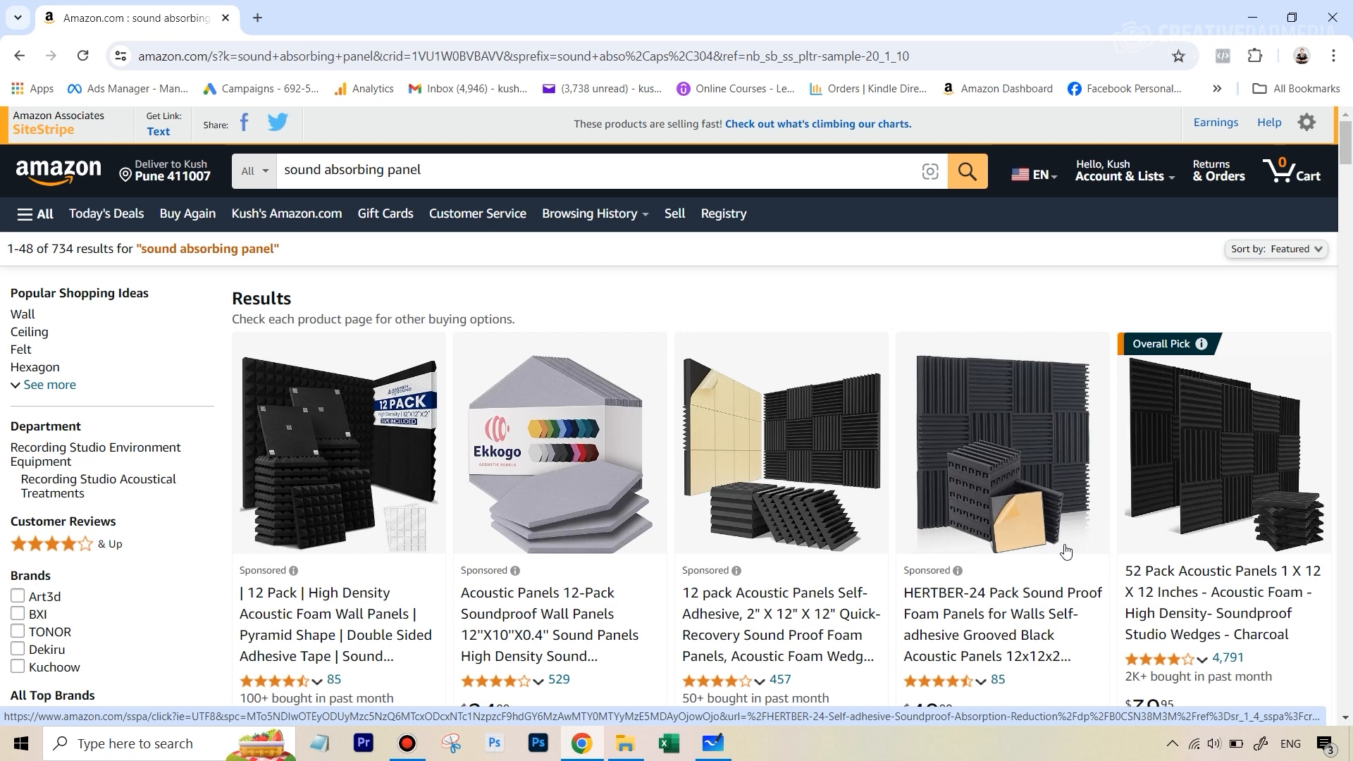
mouse_move(1092, 501)
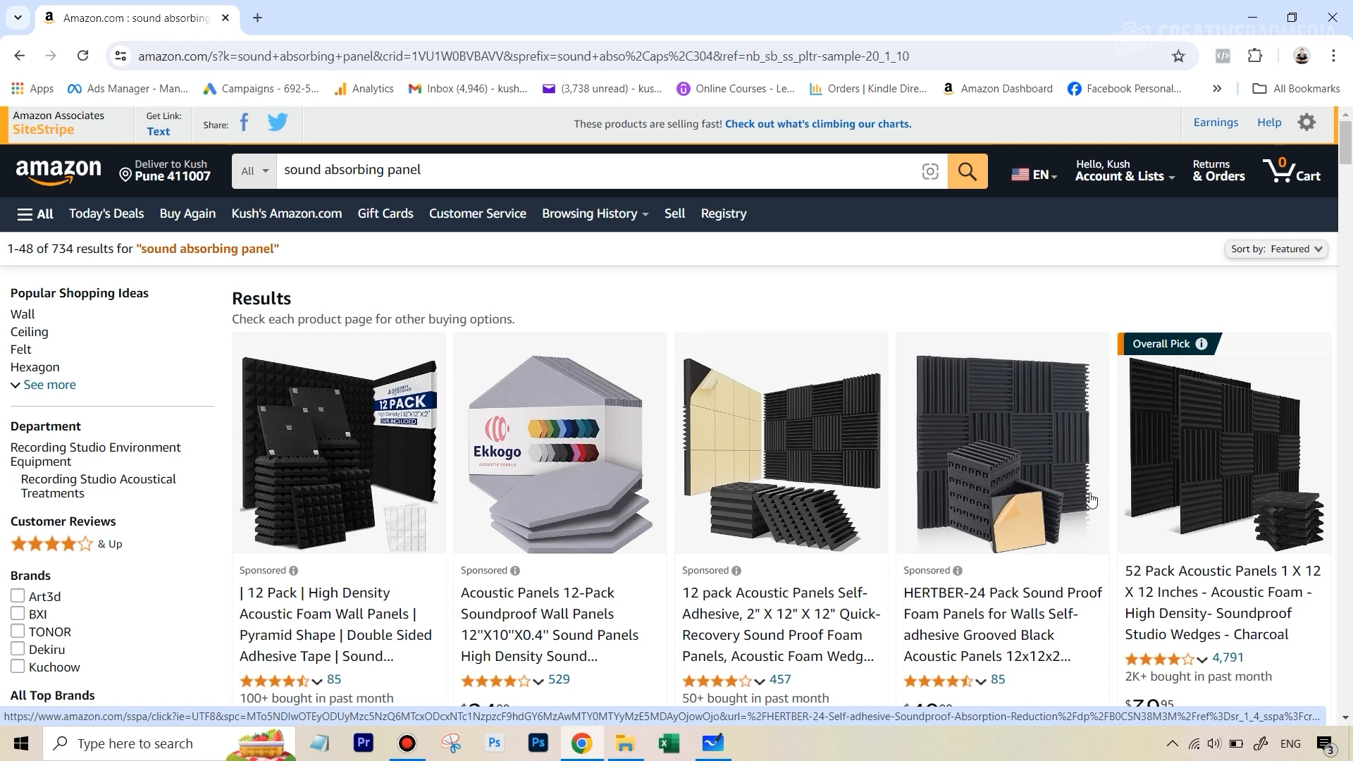
mouse_move(919, 398)
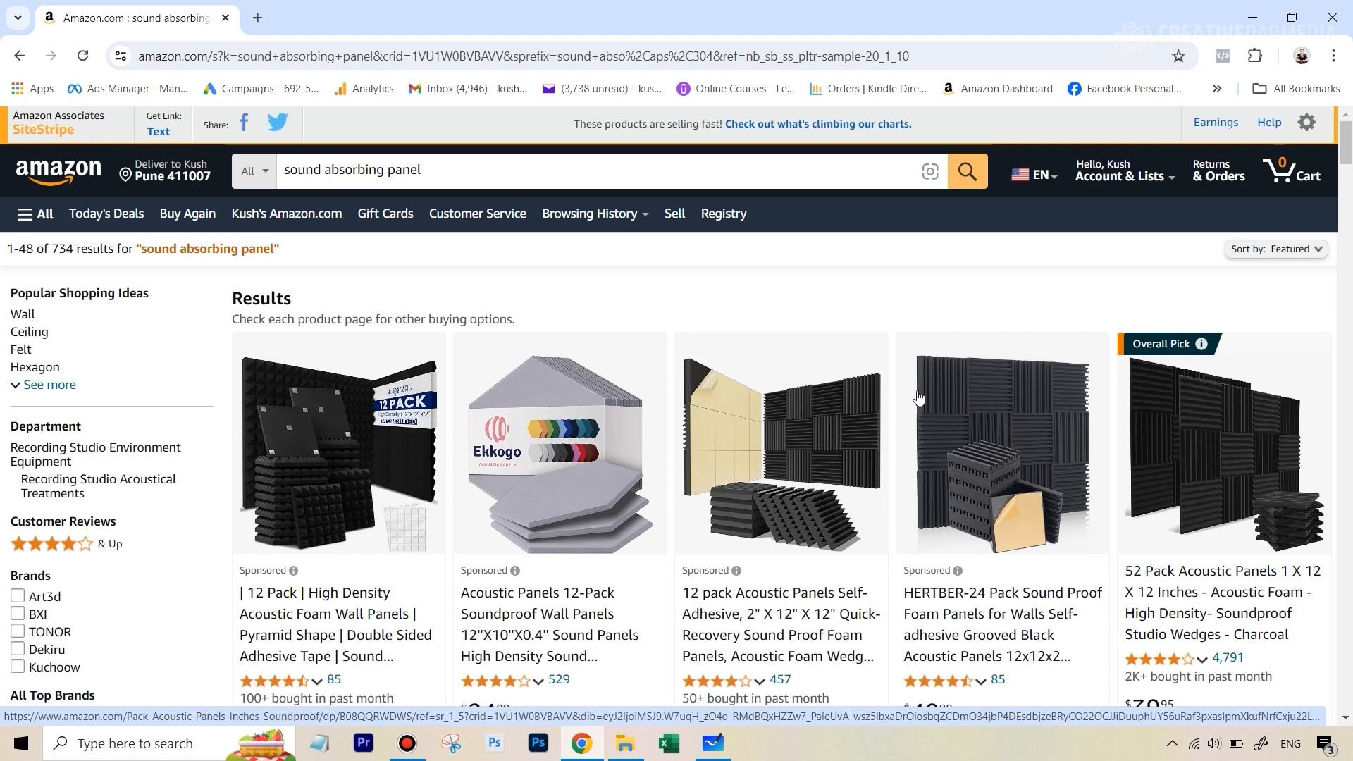
mouse_move(1041, 413)
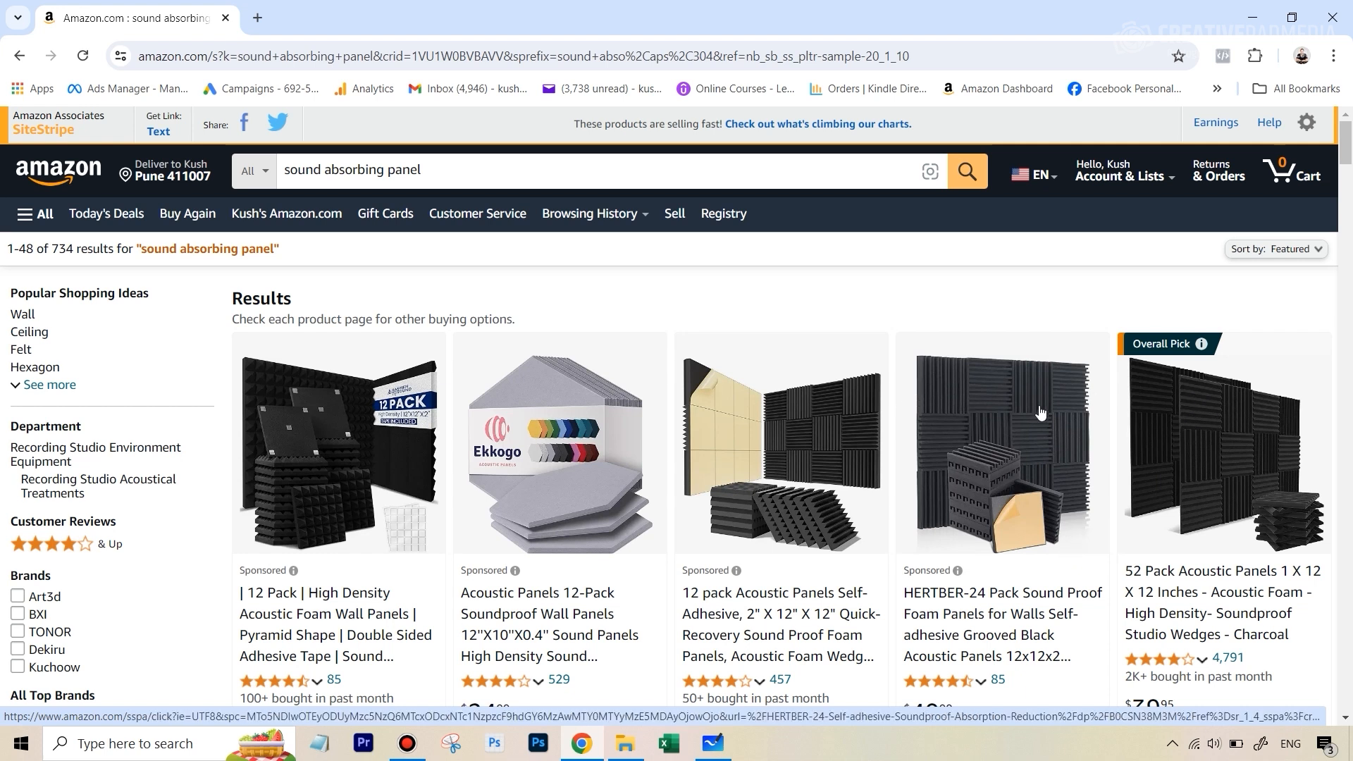
mouse_move(846, 427)
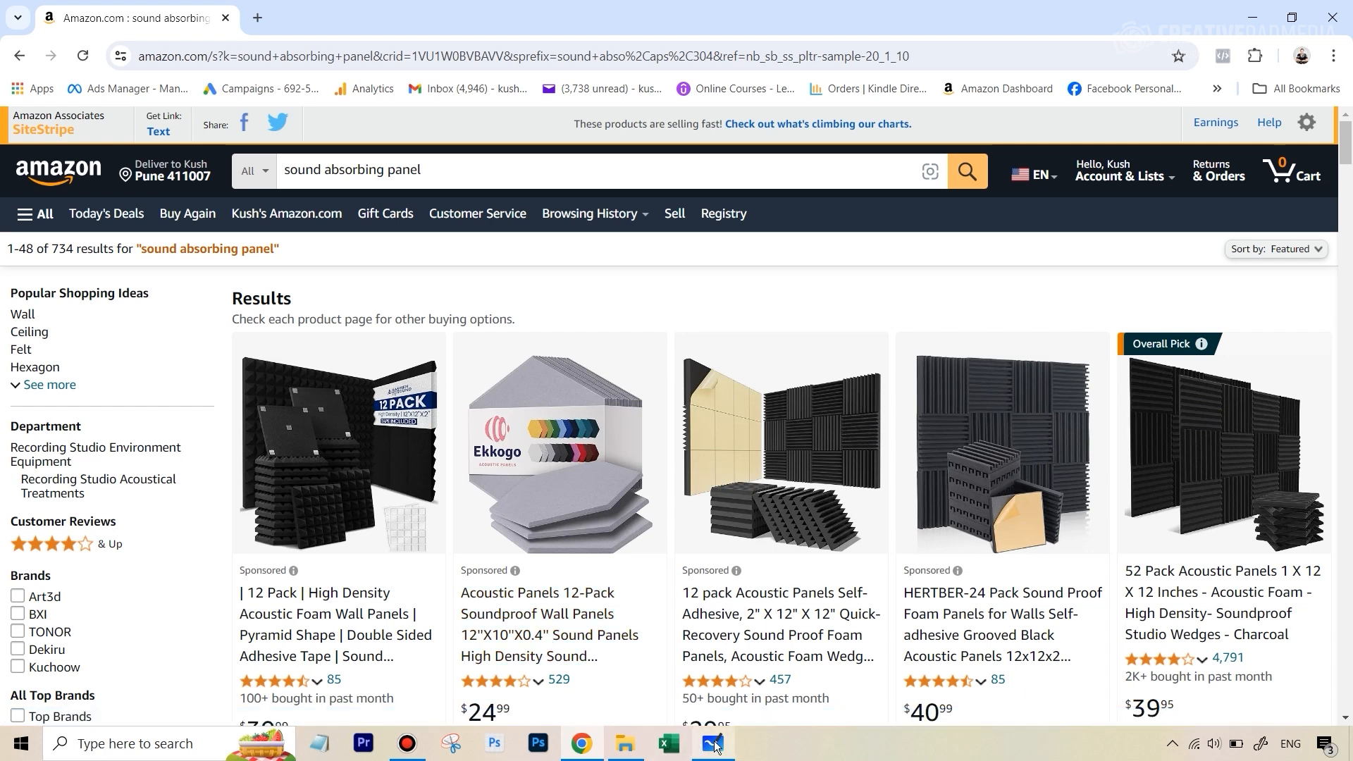
- Return to the Whiteboard room photo showing the absorption panels and sound line
left_click(712, 743)
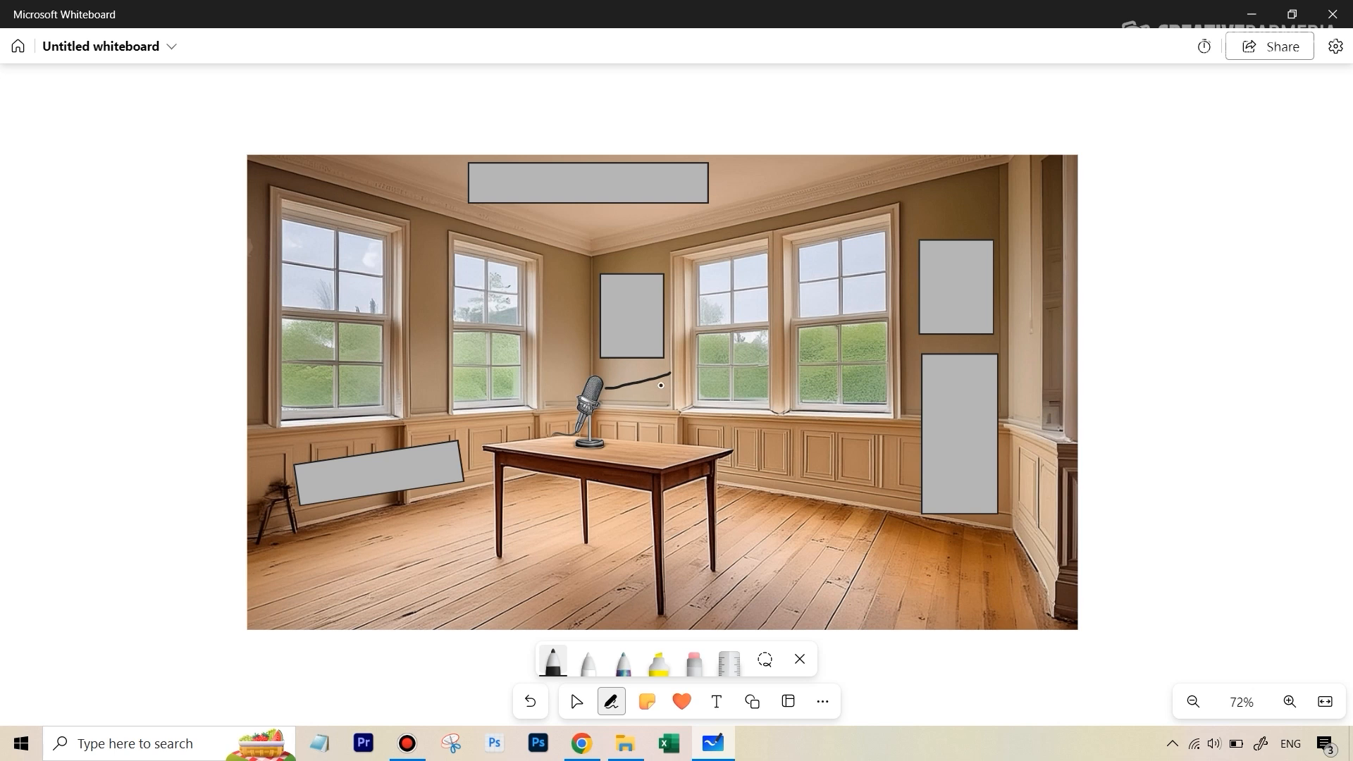
mouse_move(972, 247)
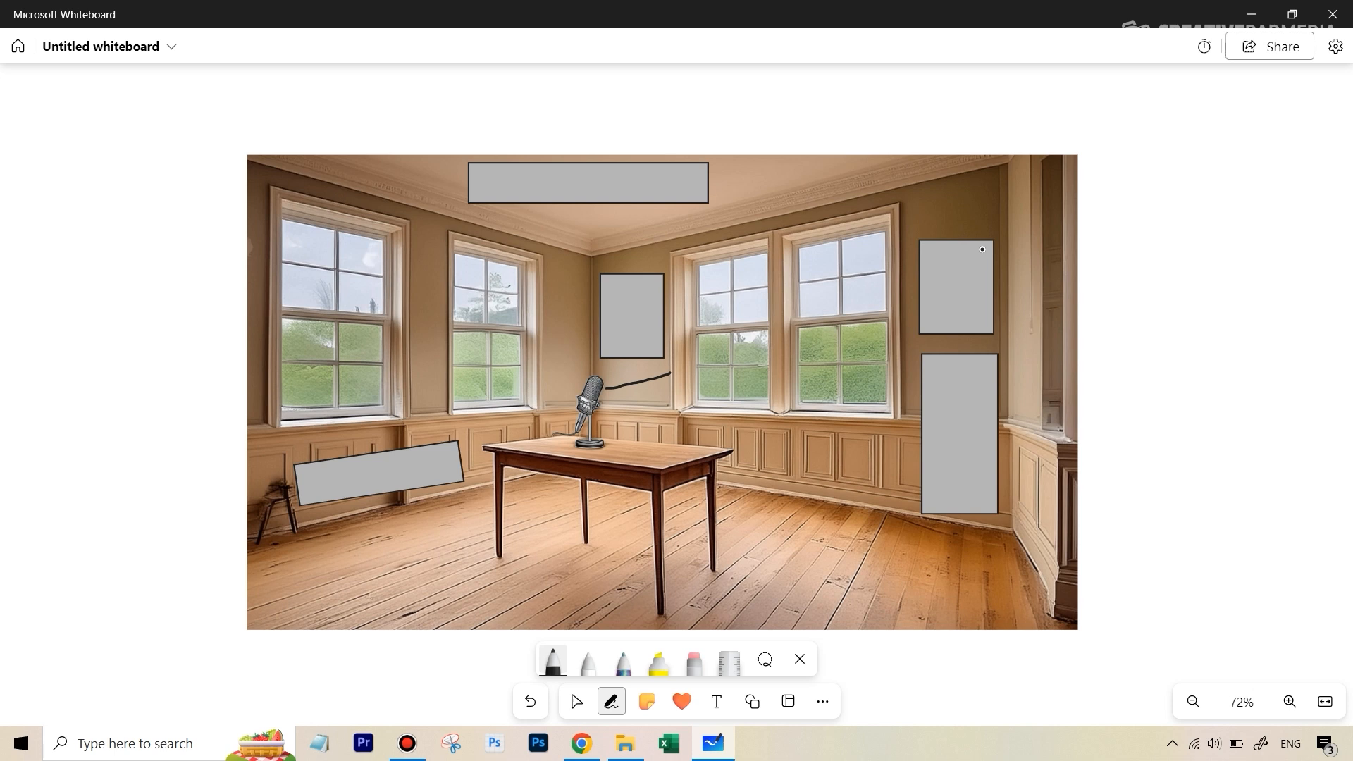
mouse_move(946, 271)
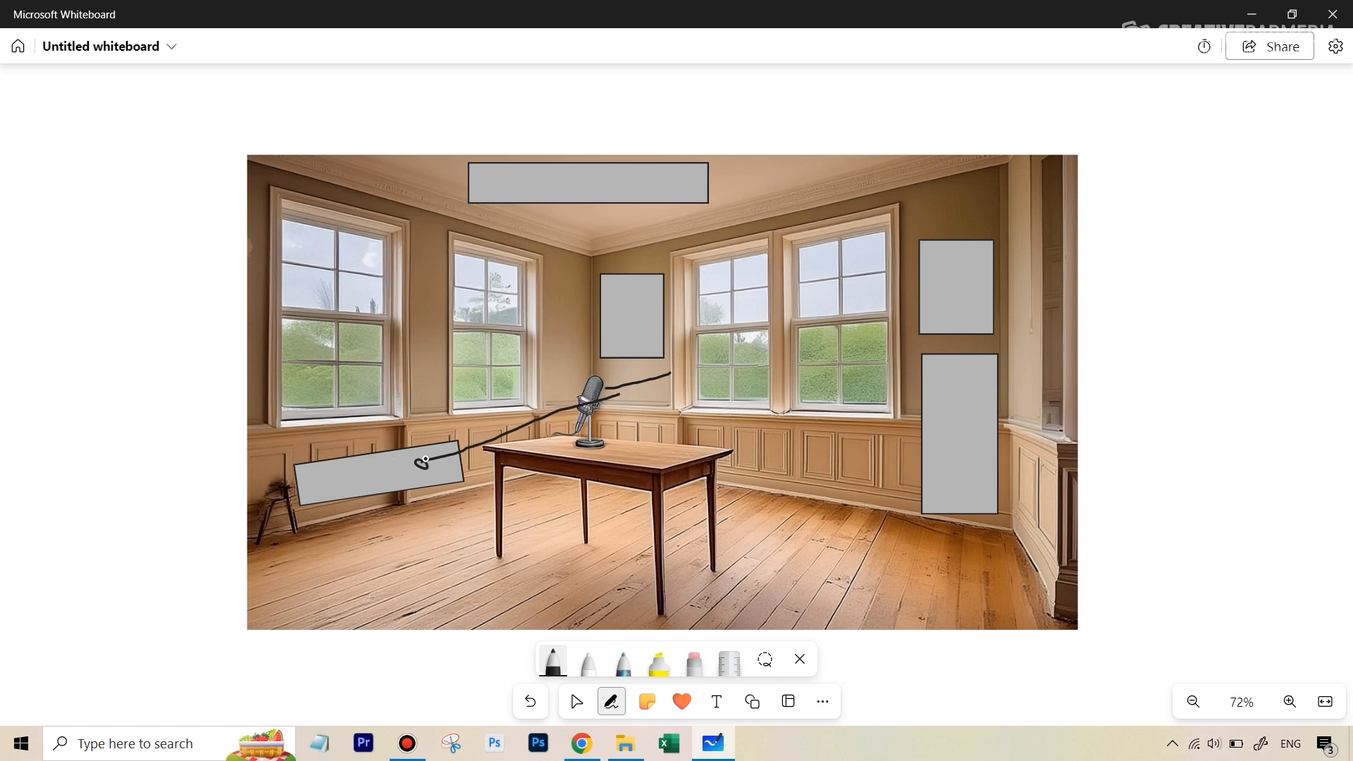
mouse_move(419, 465)
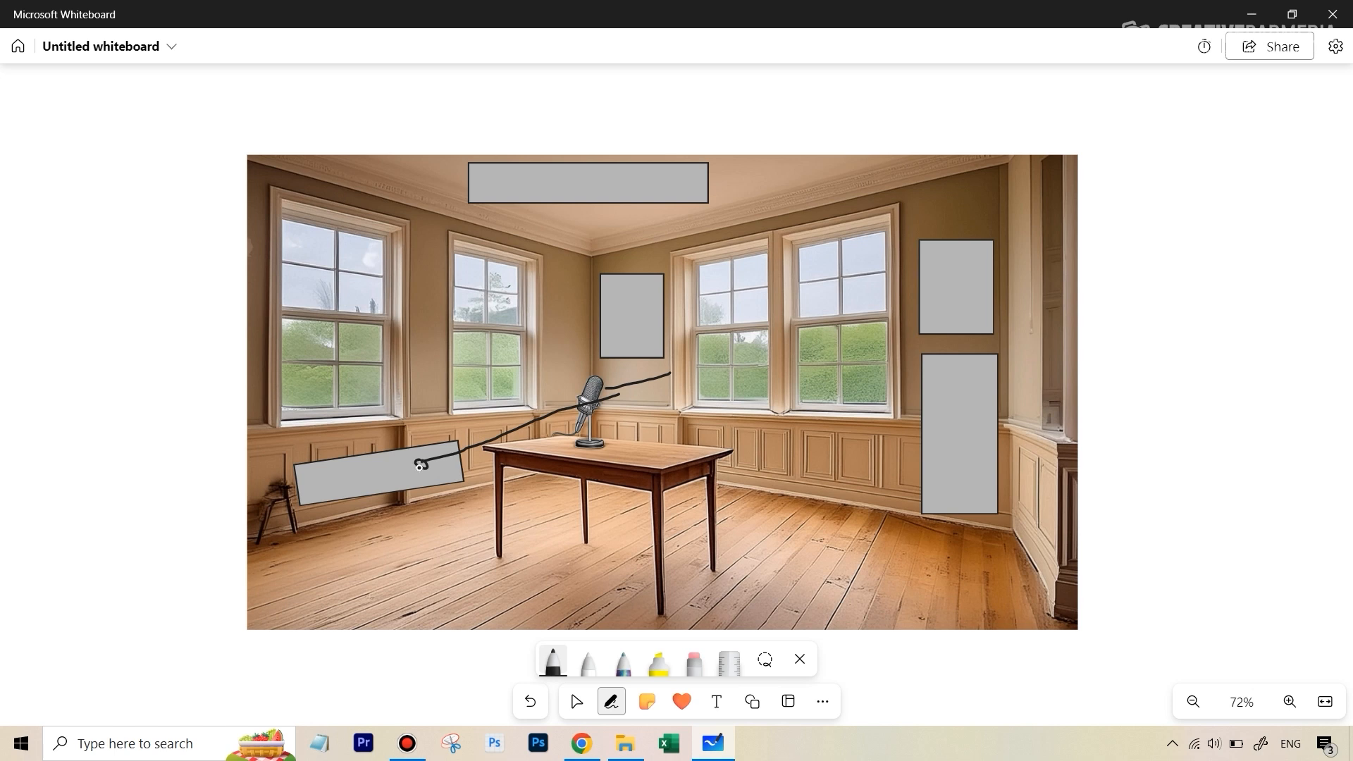
mouse_move(631, 386)
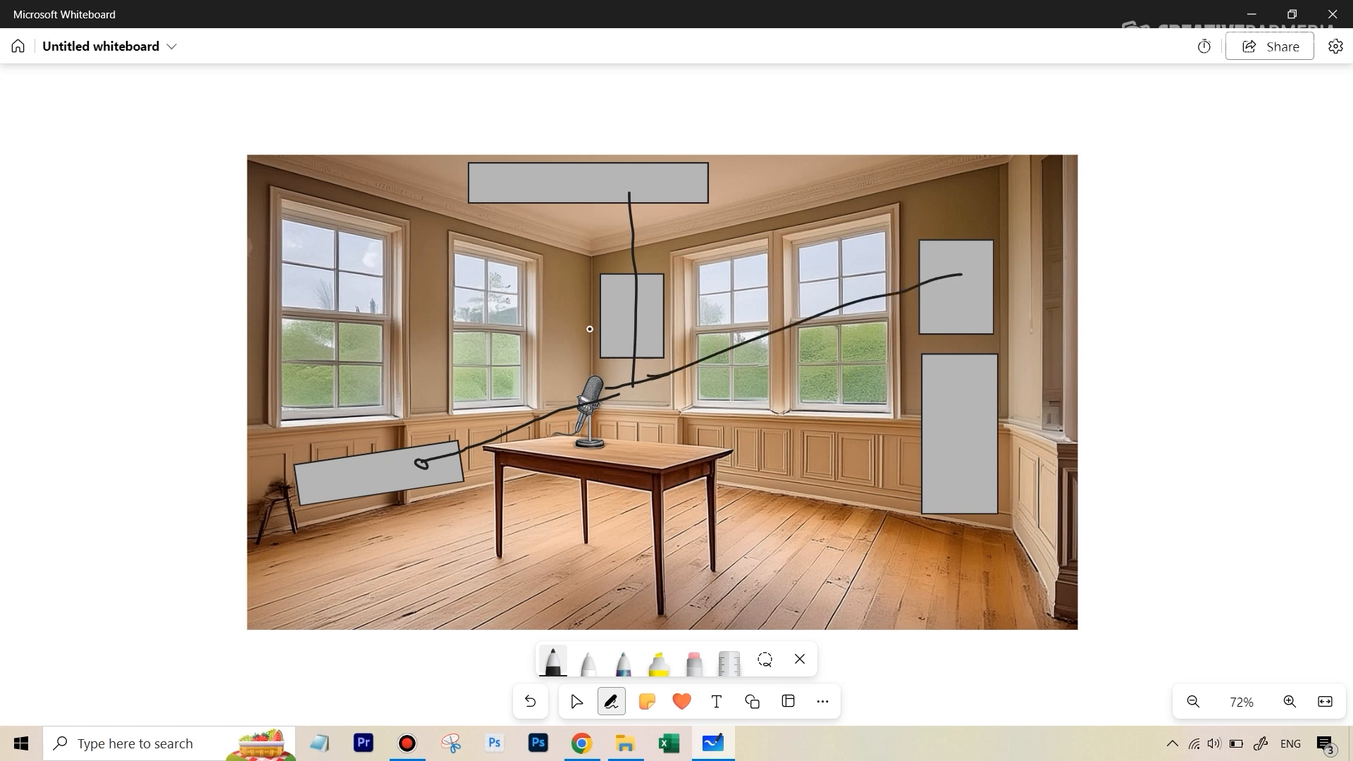
mouse_move(643, 415)
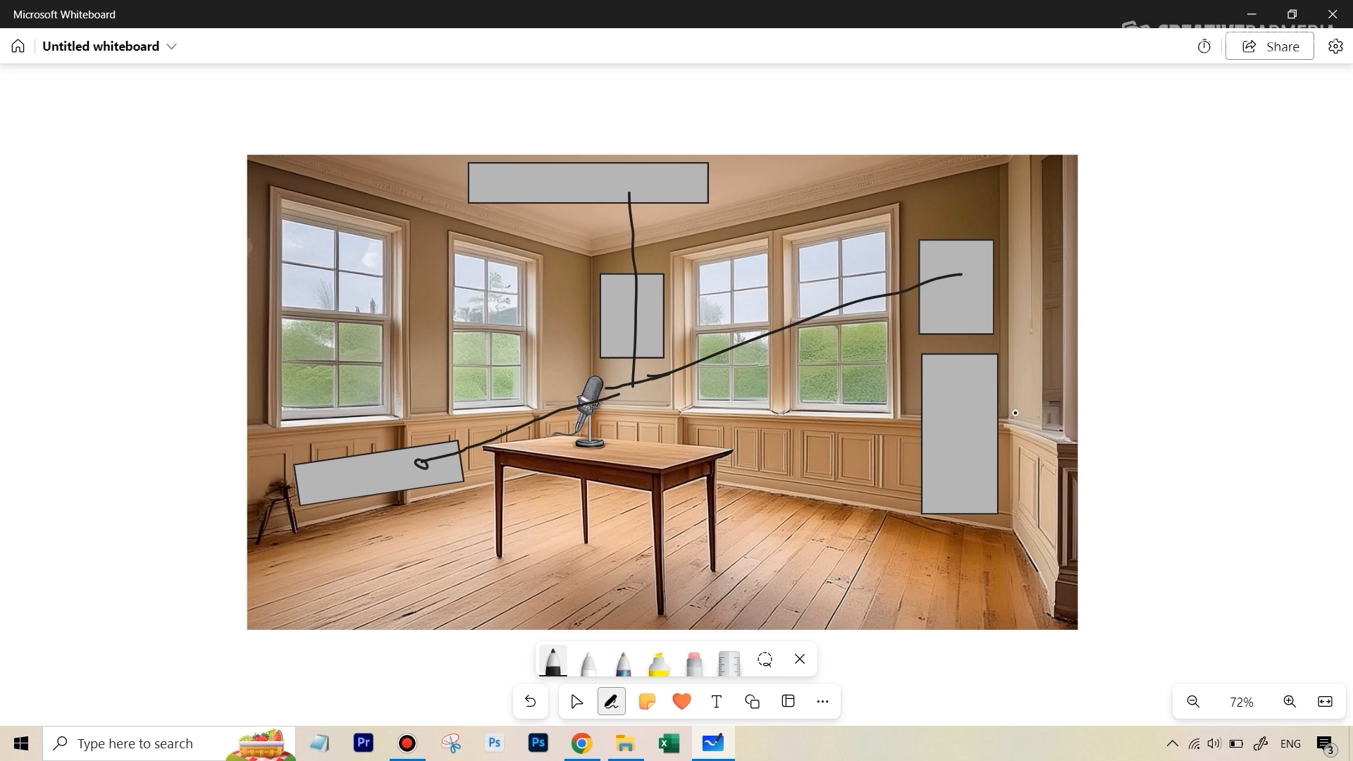
mouse_move(845, 378)
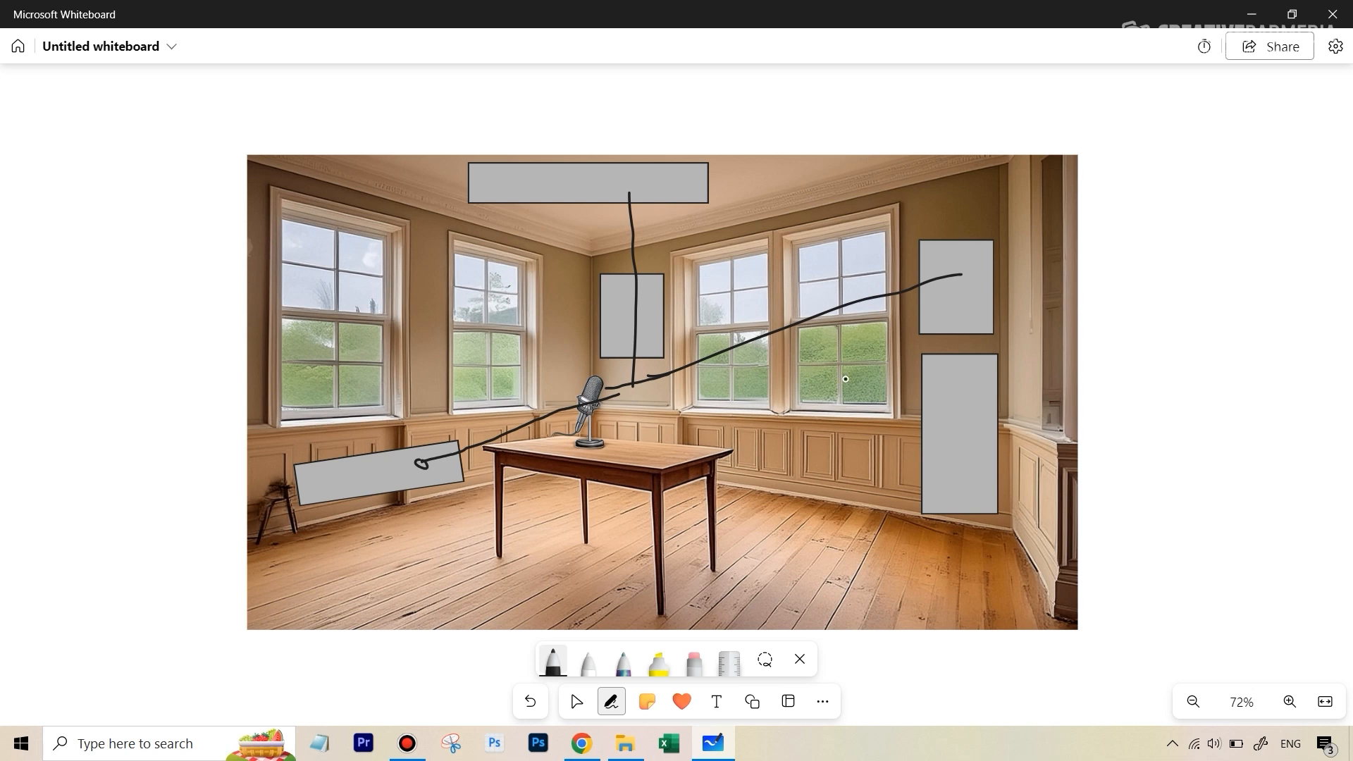
mouse_move(1127, 7)
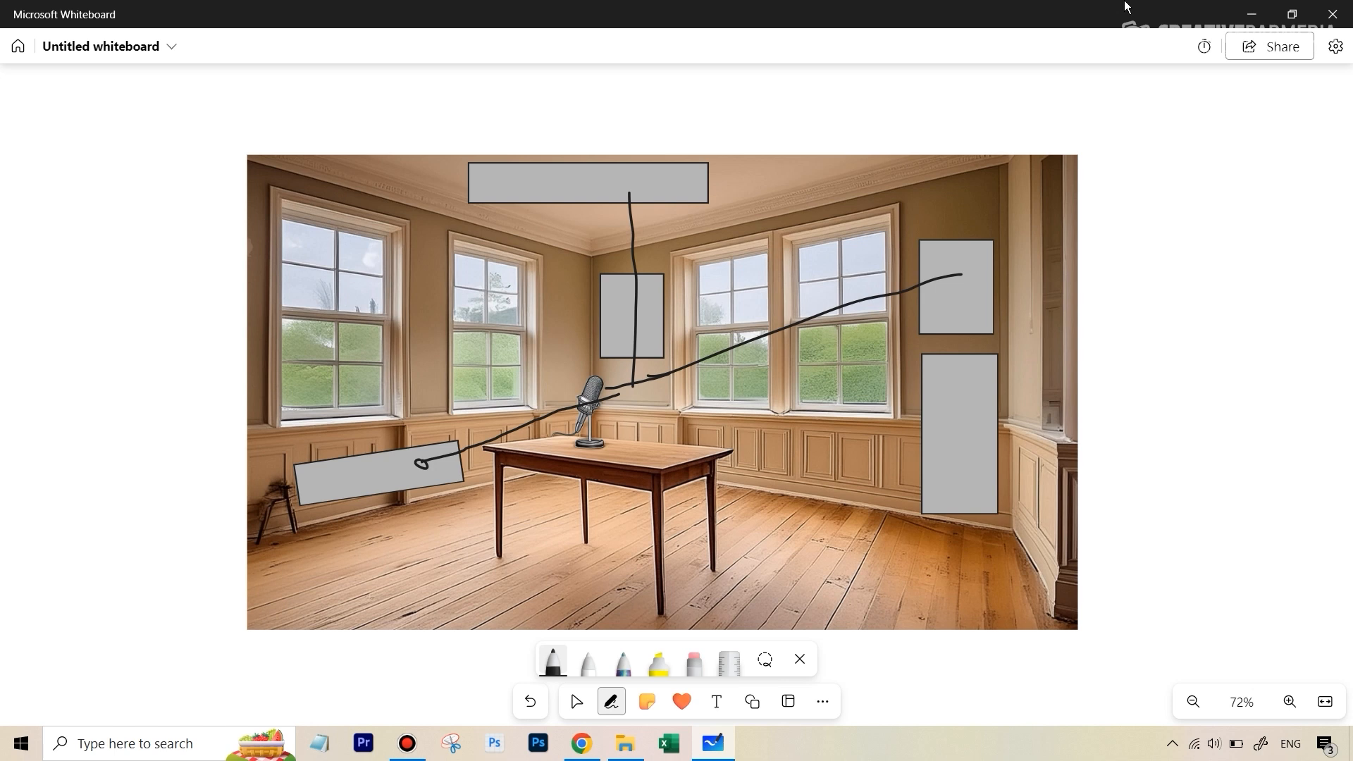
mouse_move(961, 331)
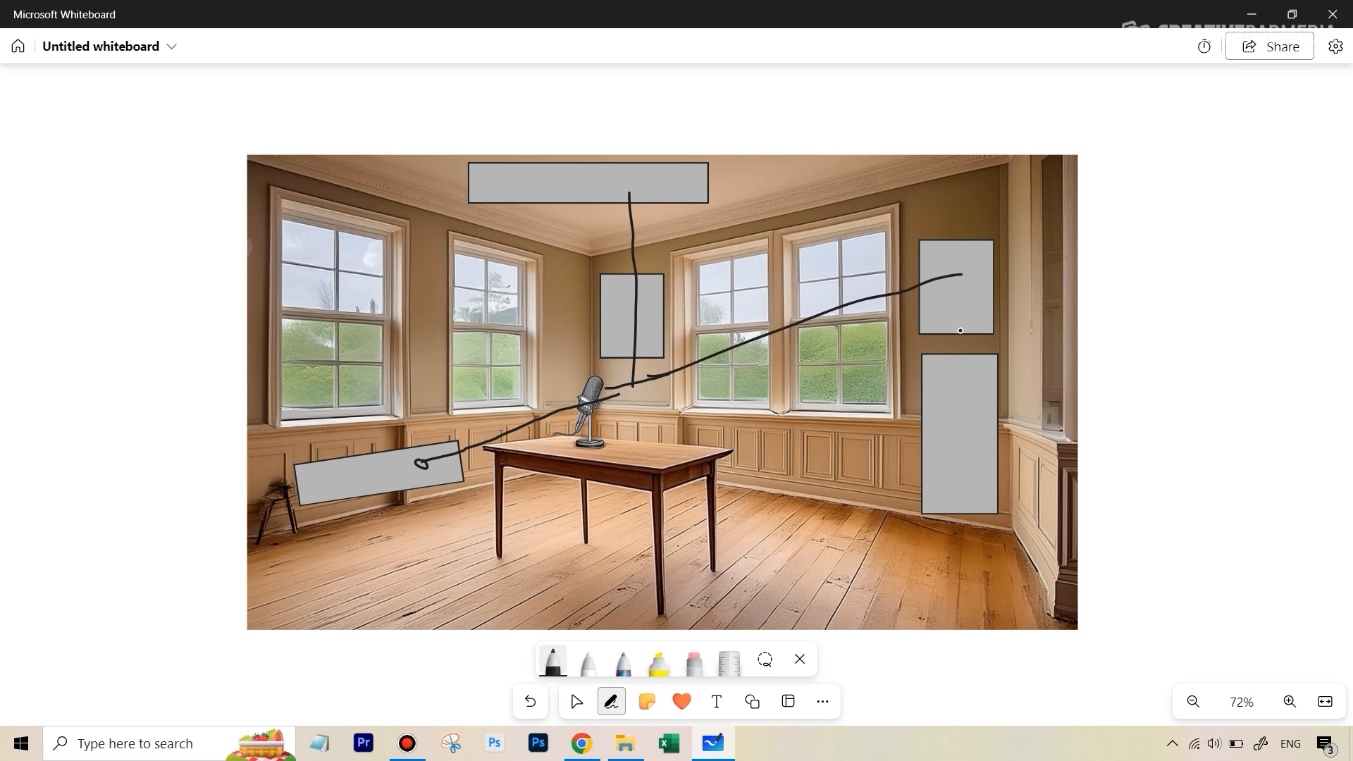
mouse_move(642, 345)
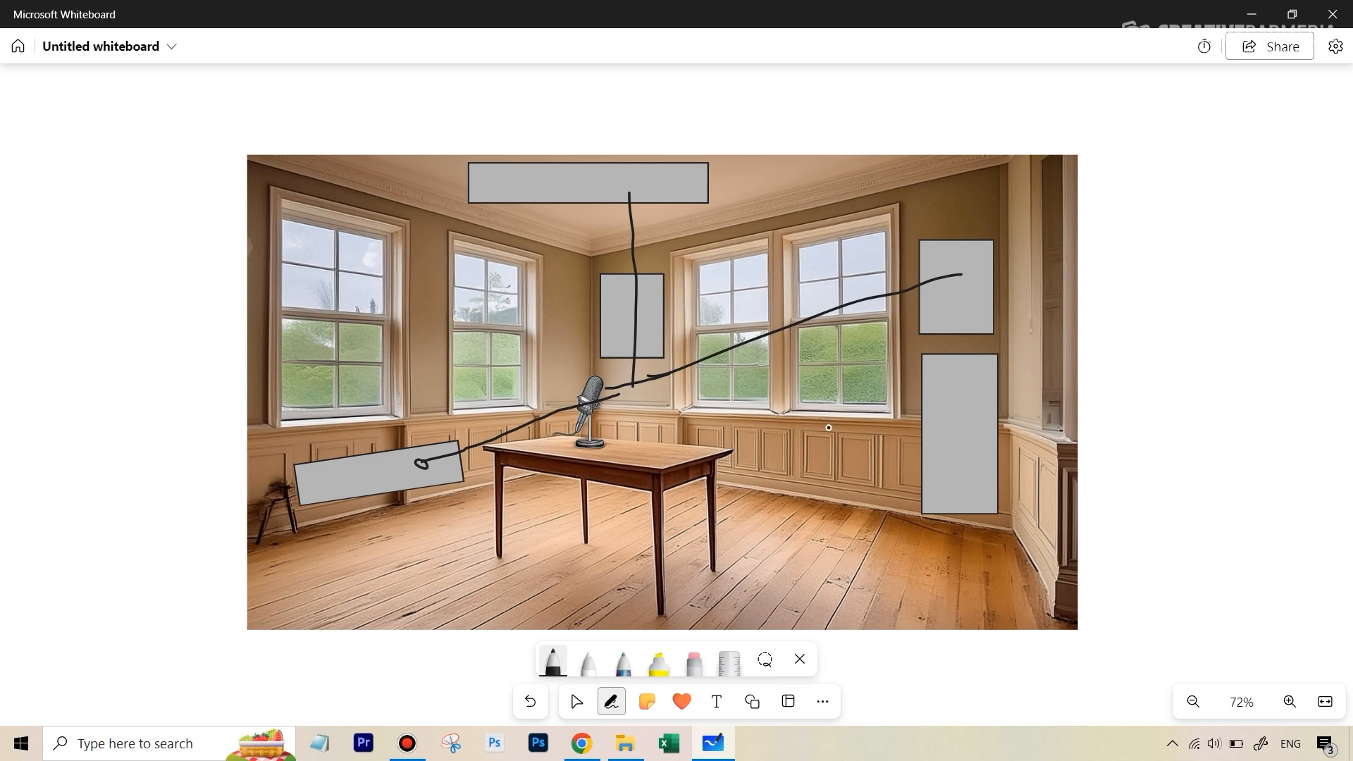
mouse_move(641, 437)
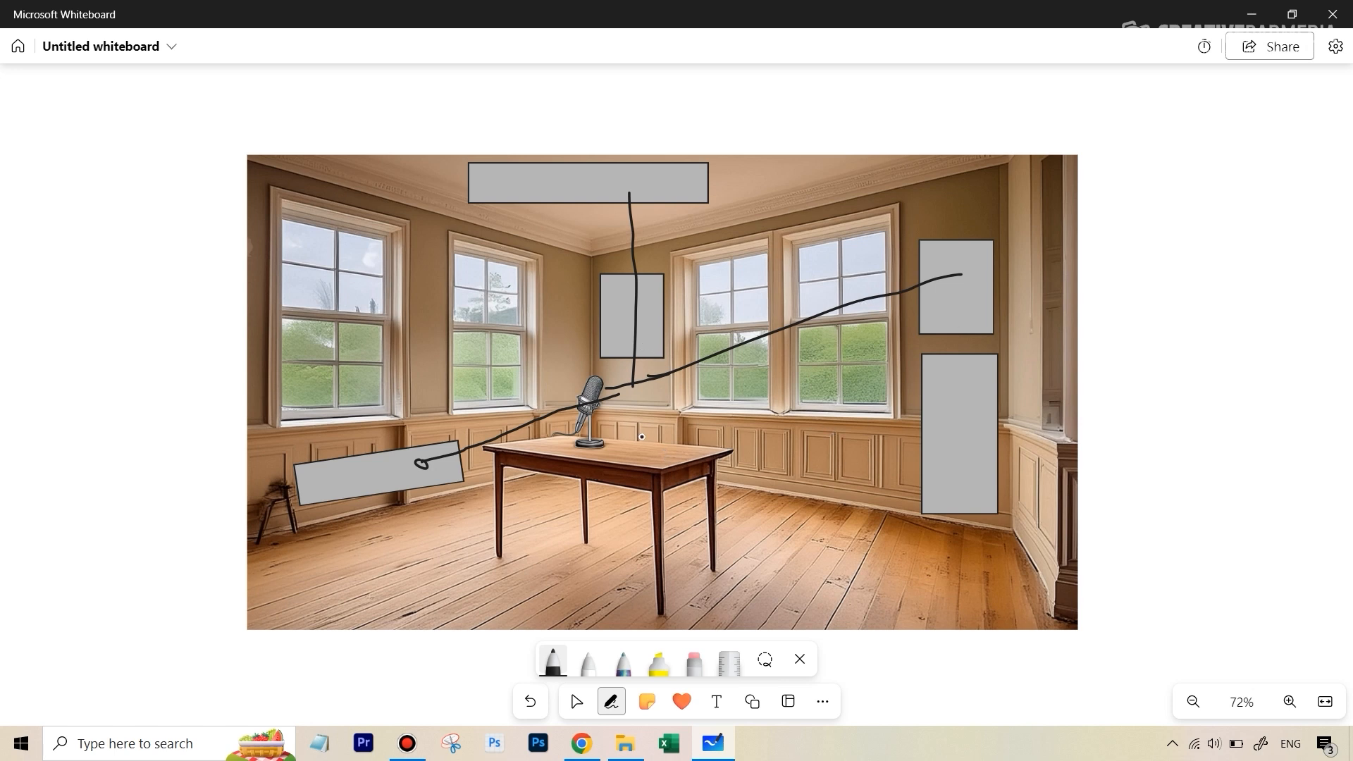
mouse_move(867, 495)
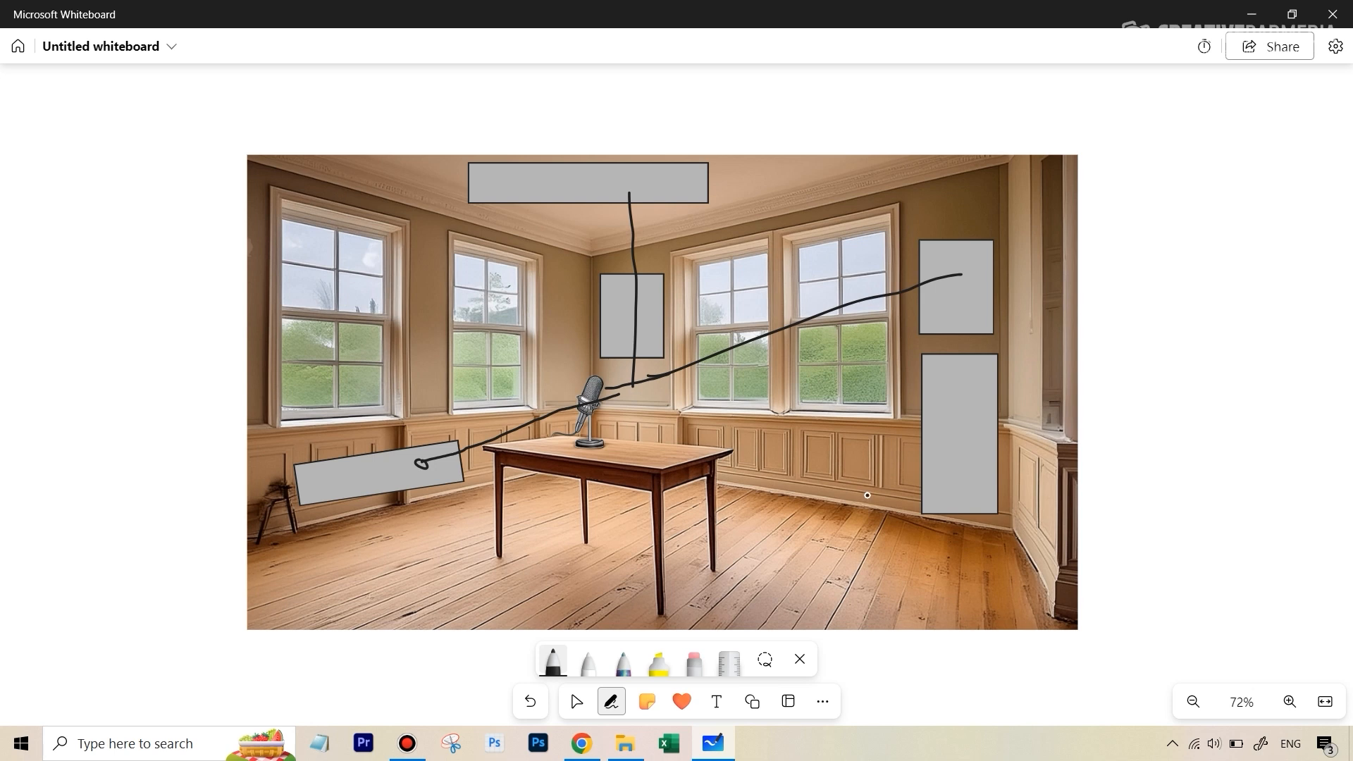
mouse_move(585, 362)
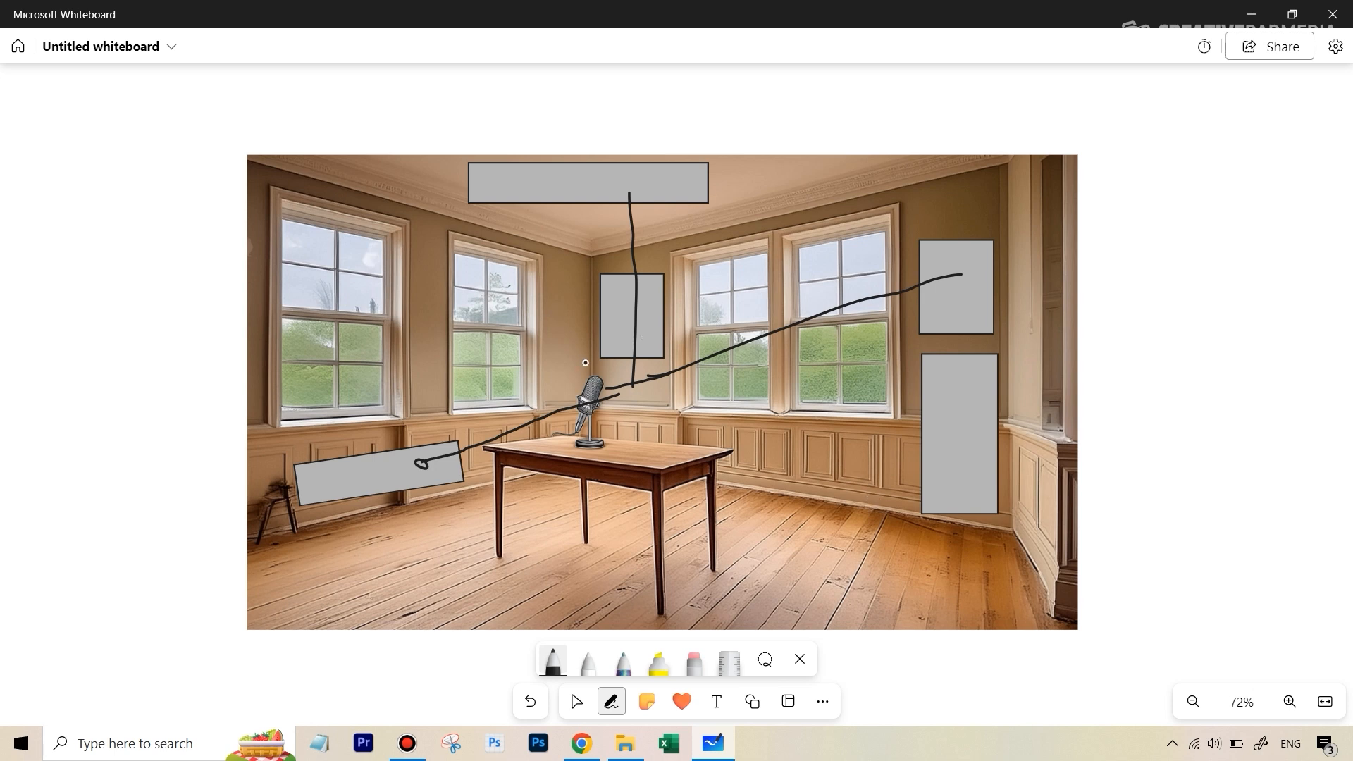
mouse_move(561, 347)
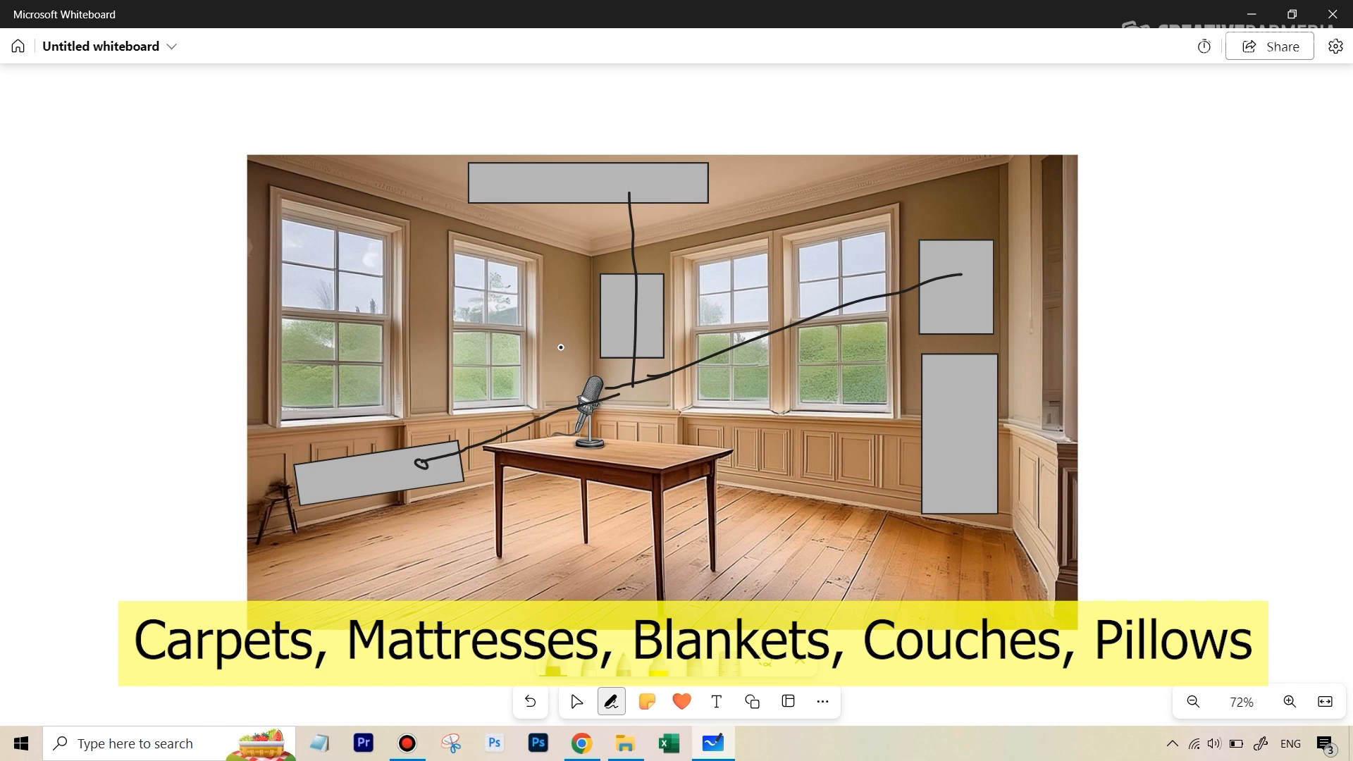
mouse_move(545, 185)
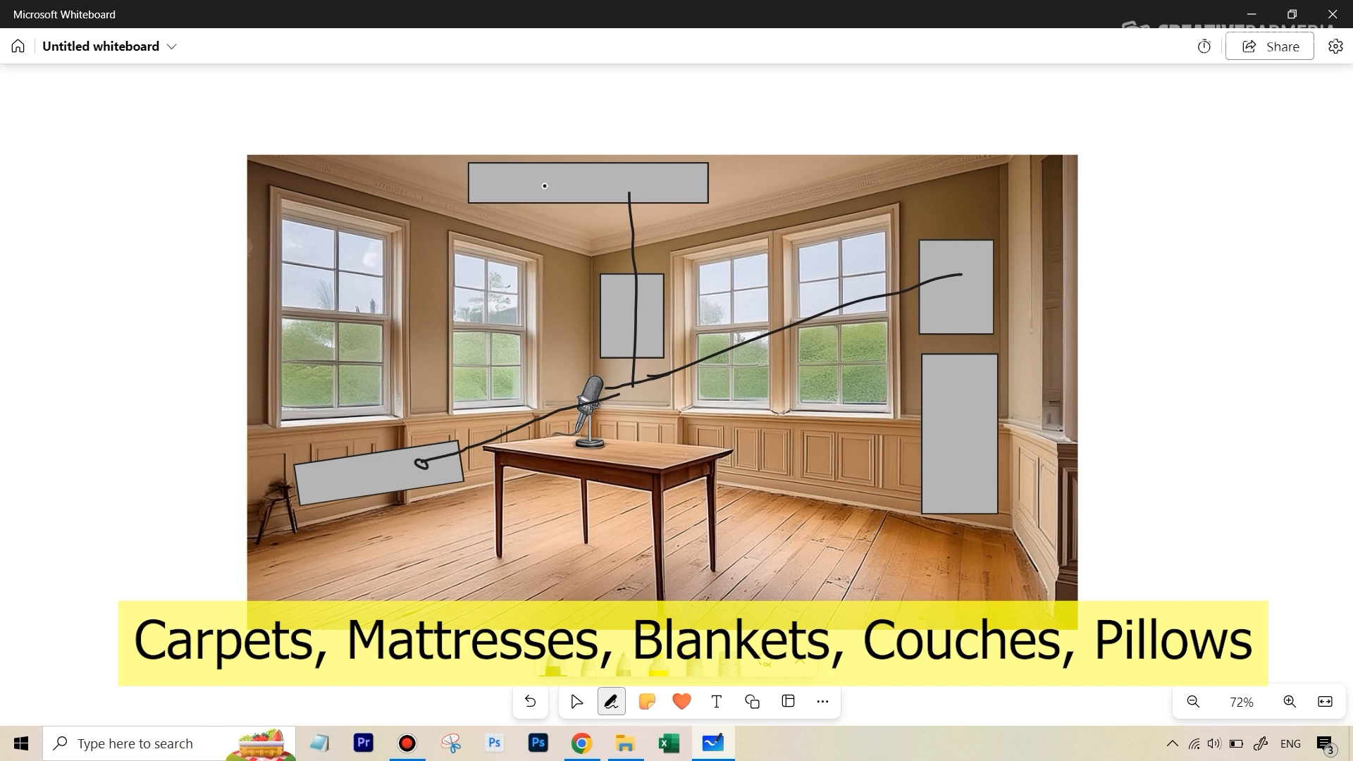
mouse_move(951, 289)
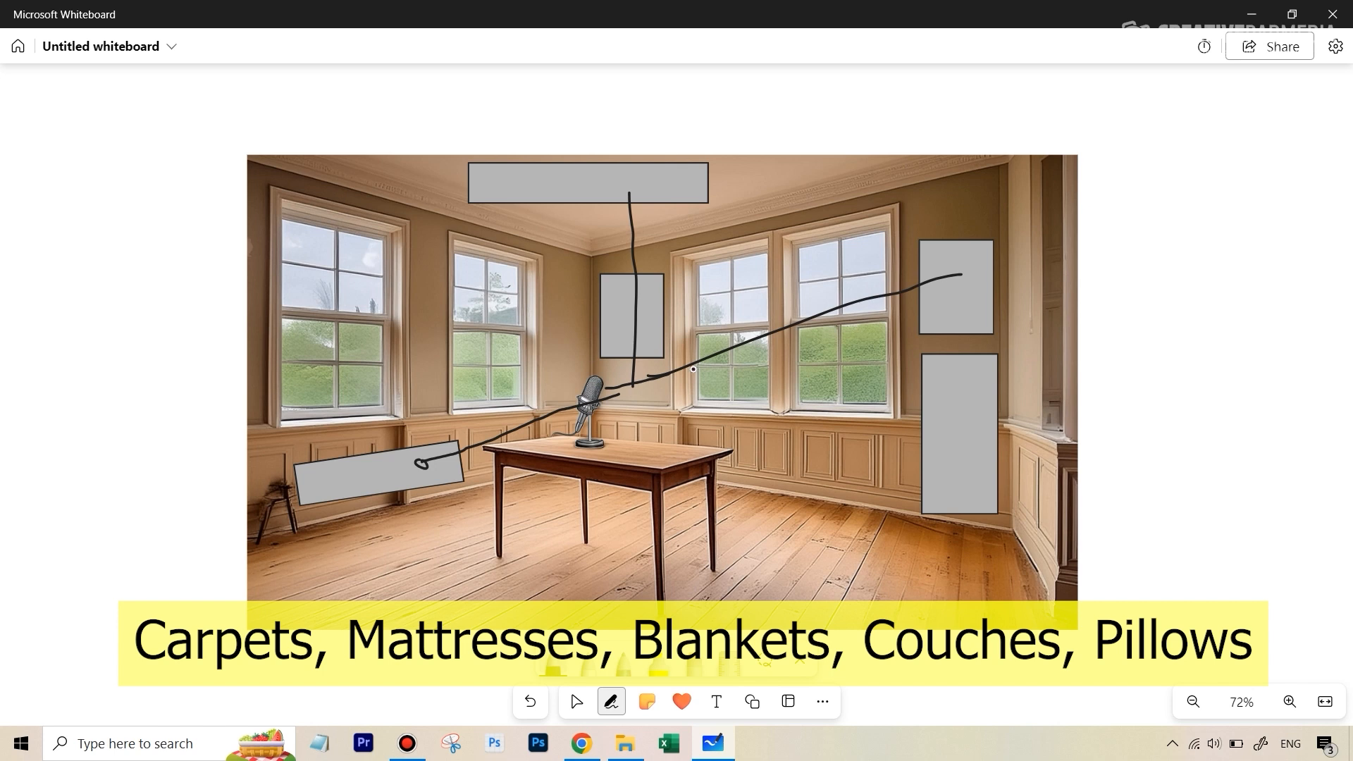
left_click(612, 700)
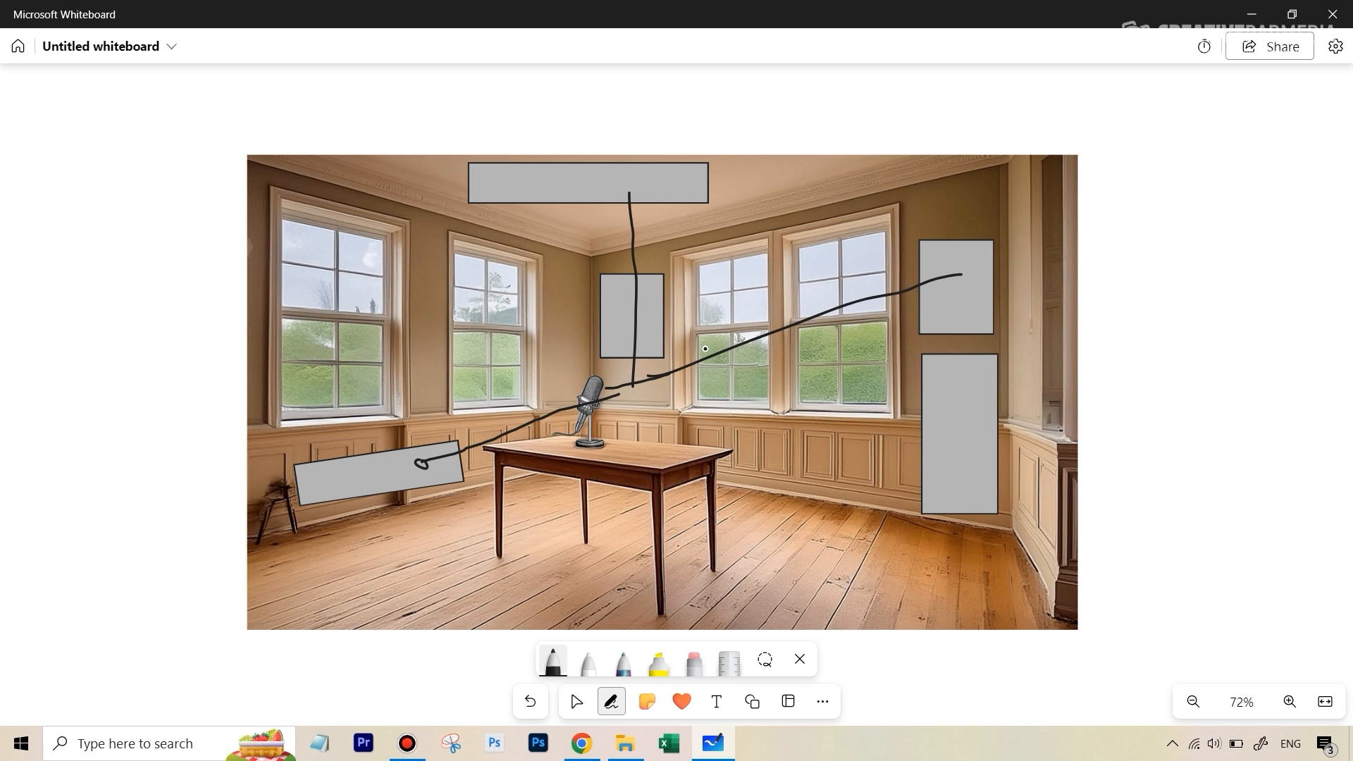
mouse_move(906, 431)
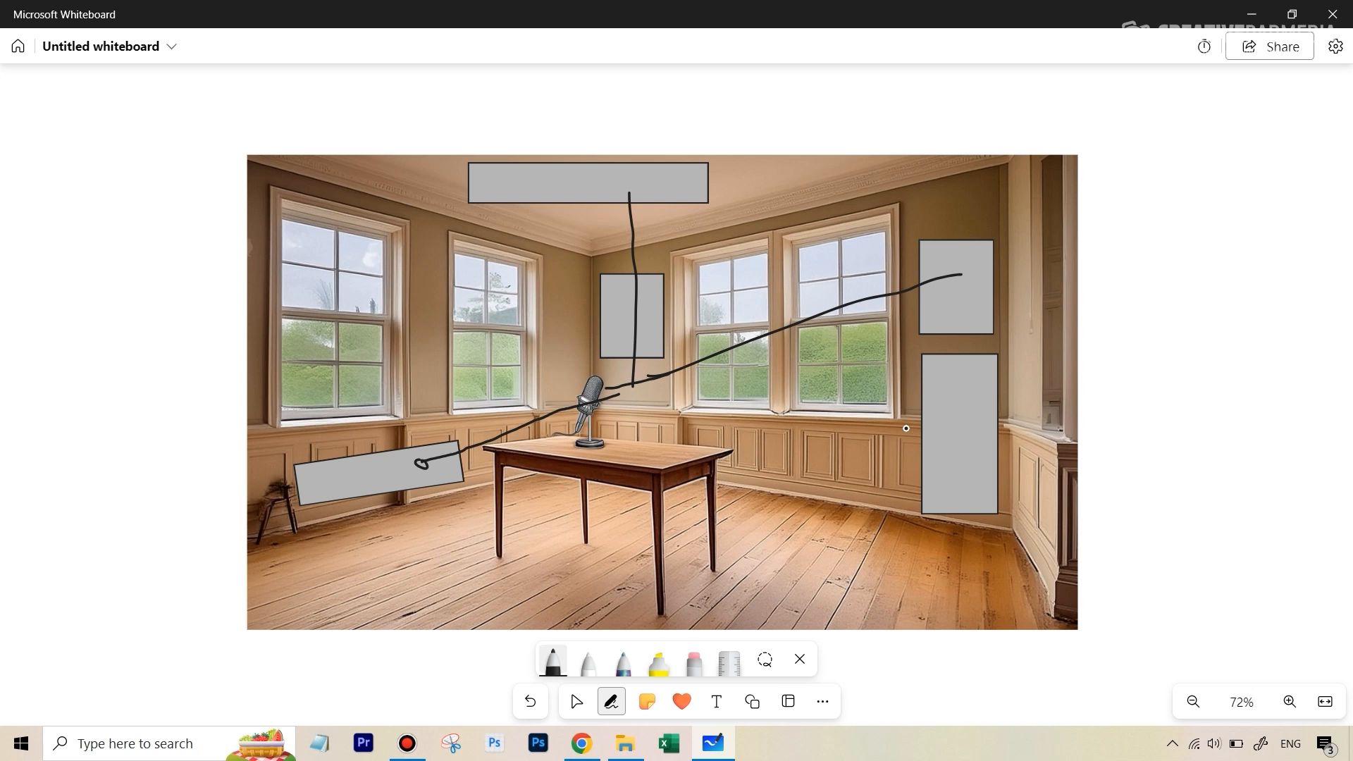
mouse_move(1038, 260)
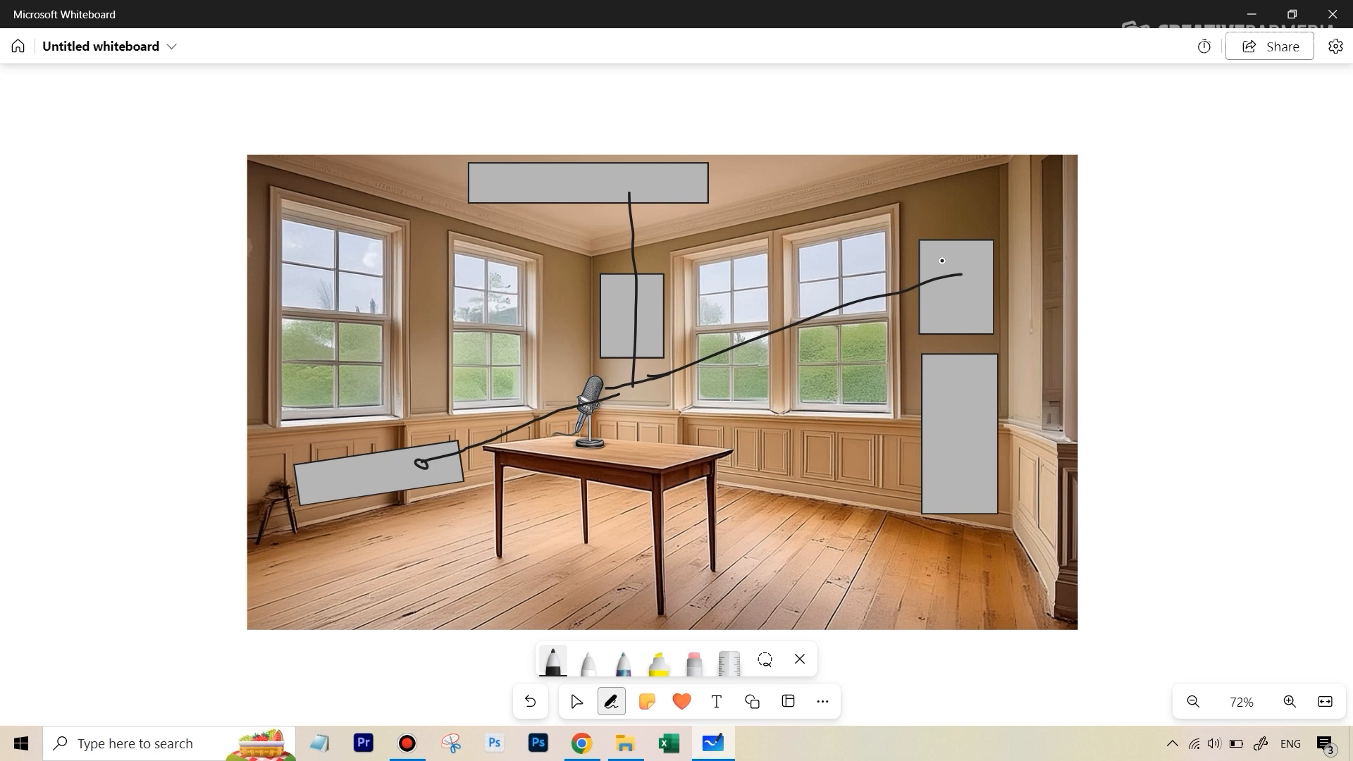
mouse_move(973, 299)
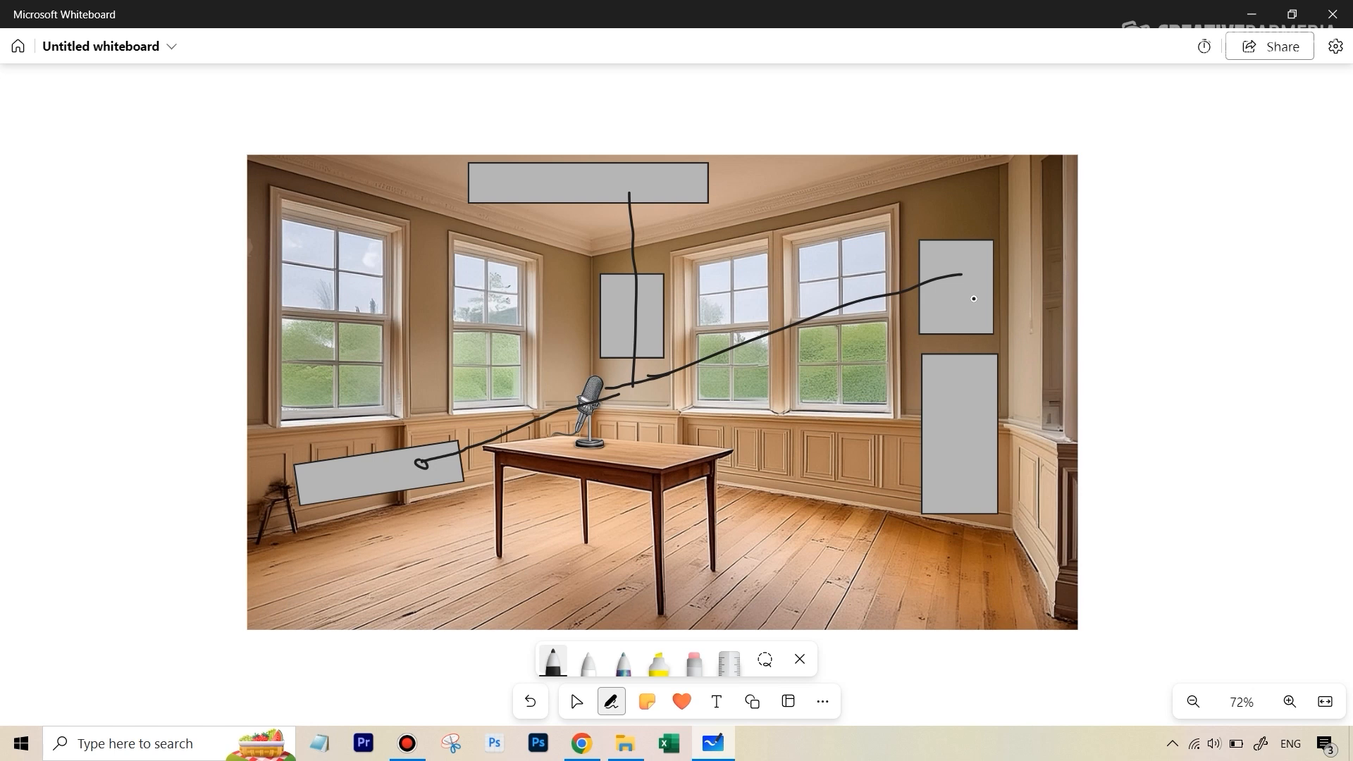
mouse_move(1073, 420)
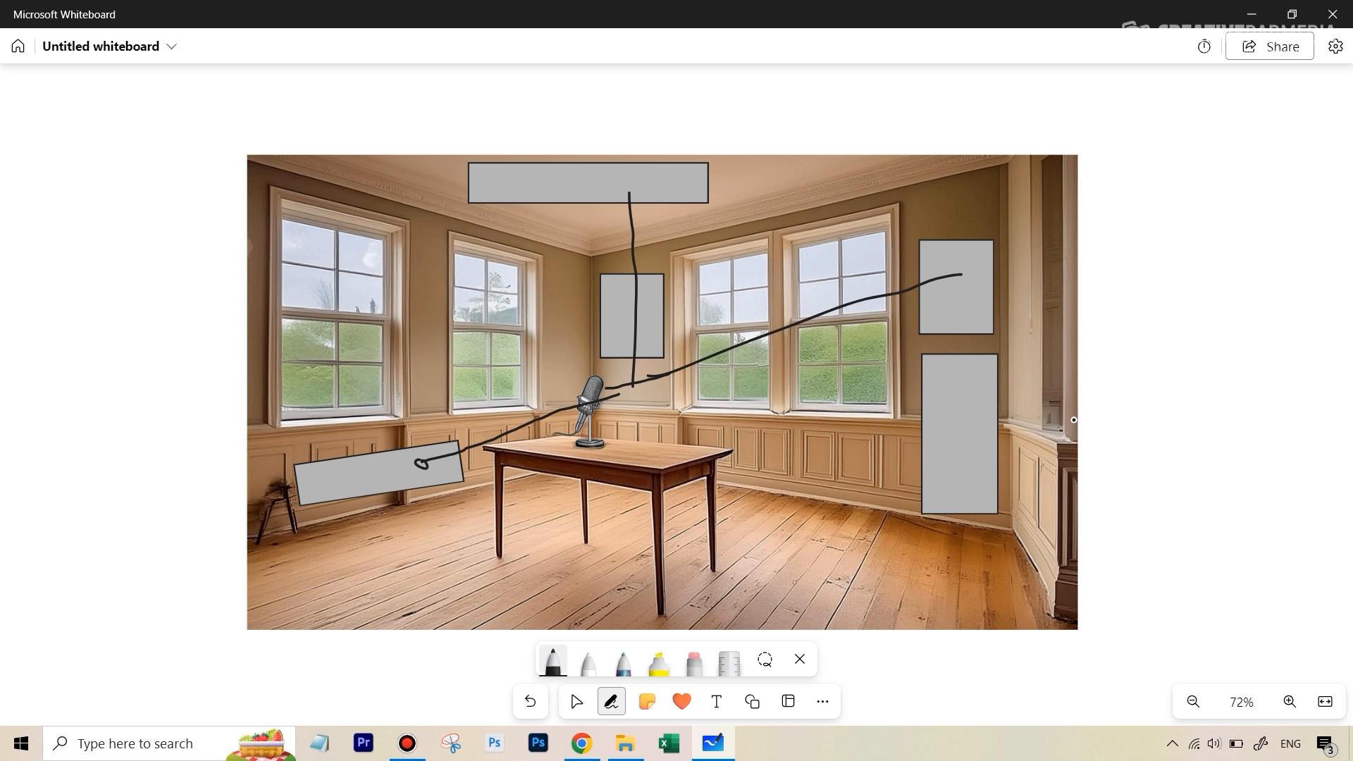
mouse_move(804, 343)
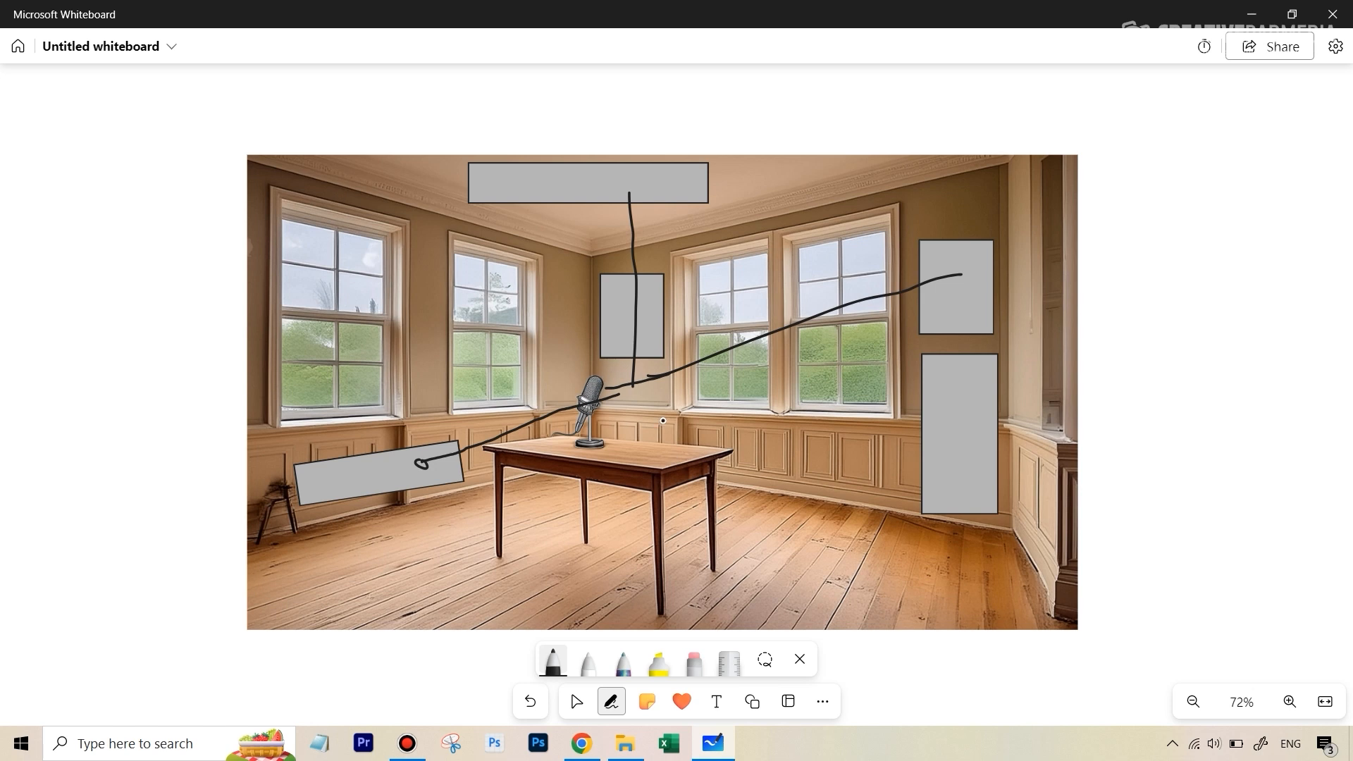
type("Dynamic Mics (less sensitive)")
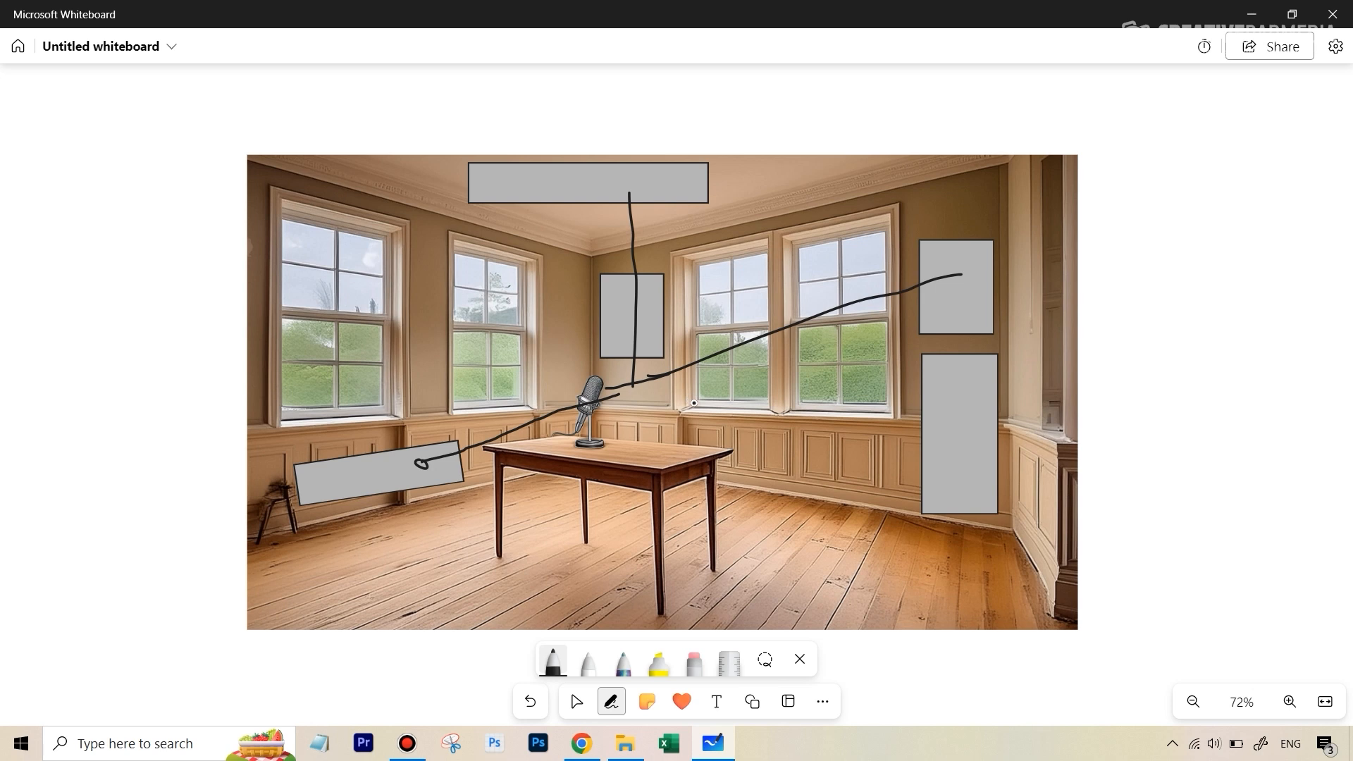
type("Being close to the mic")
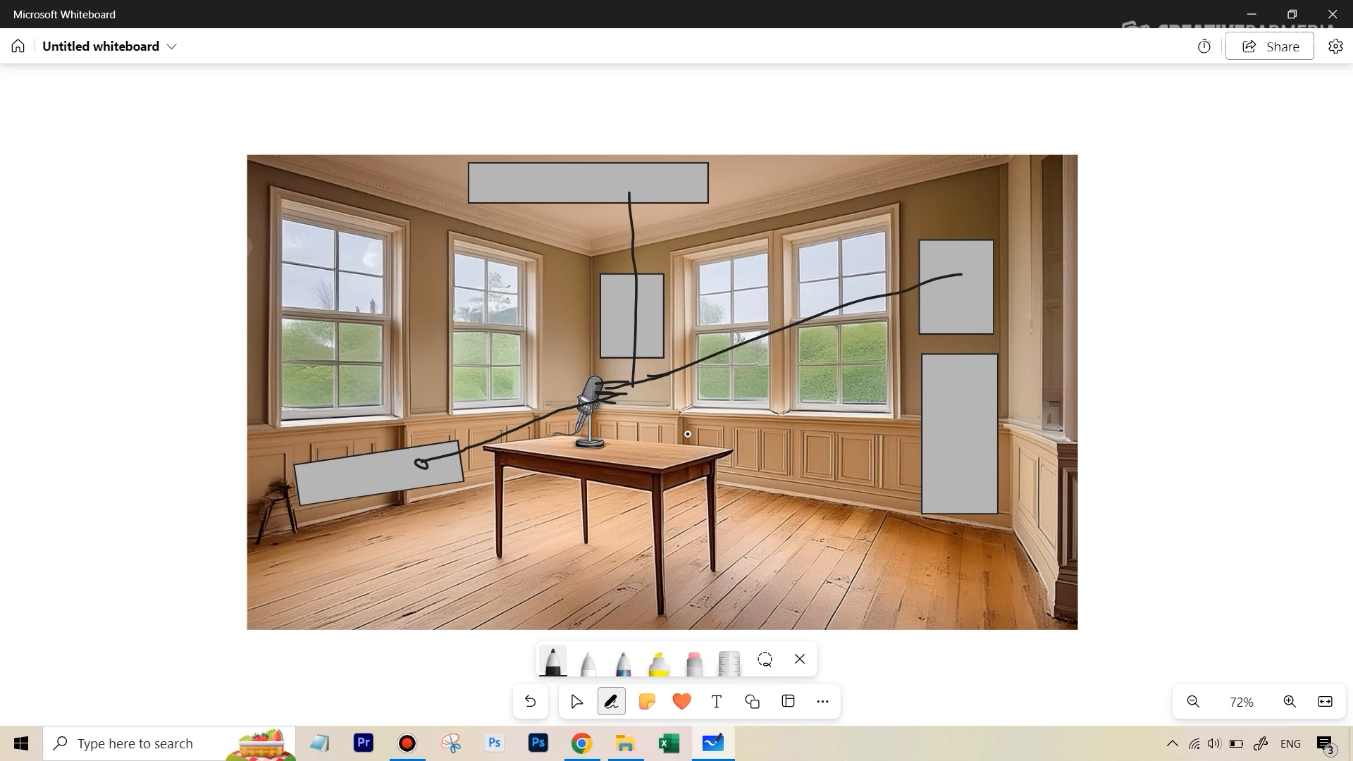
mouse_move(679, 436)
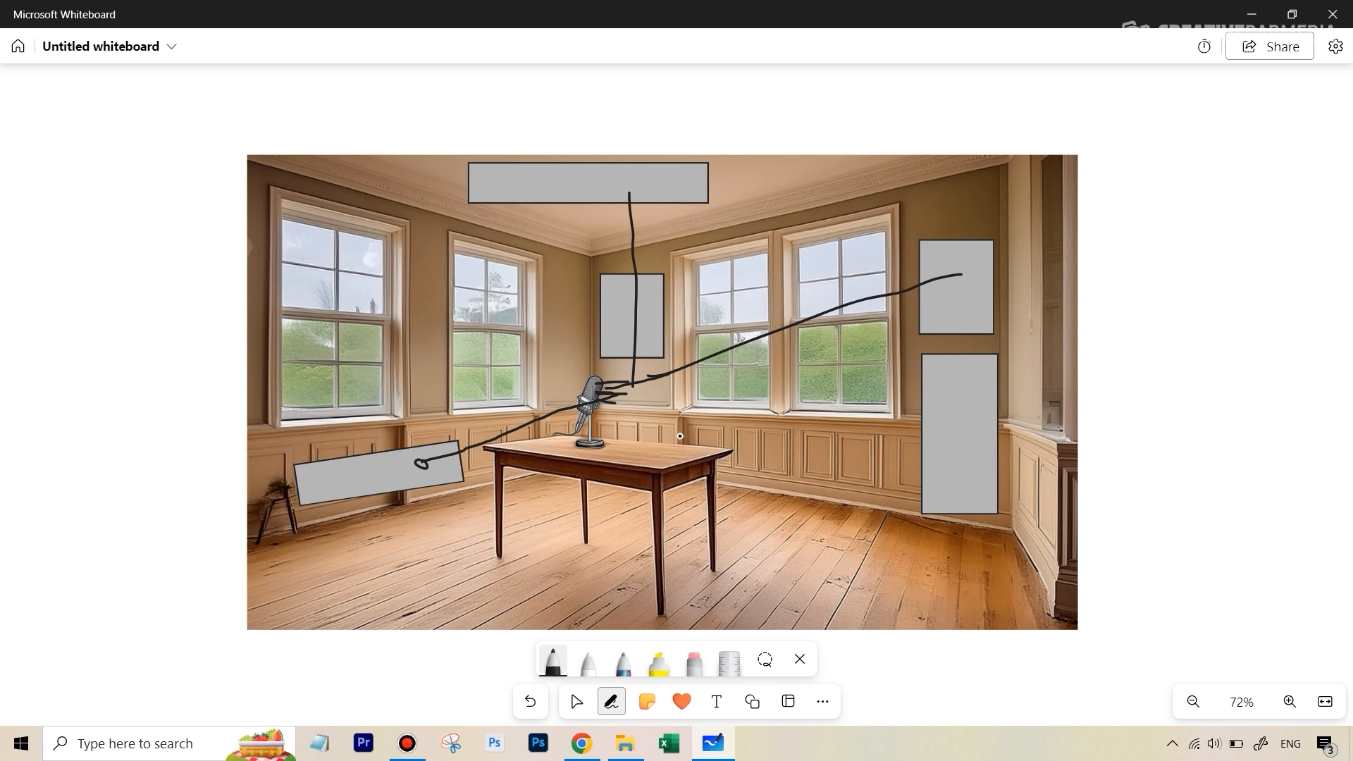
mouse_move(673, 431)
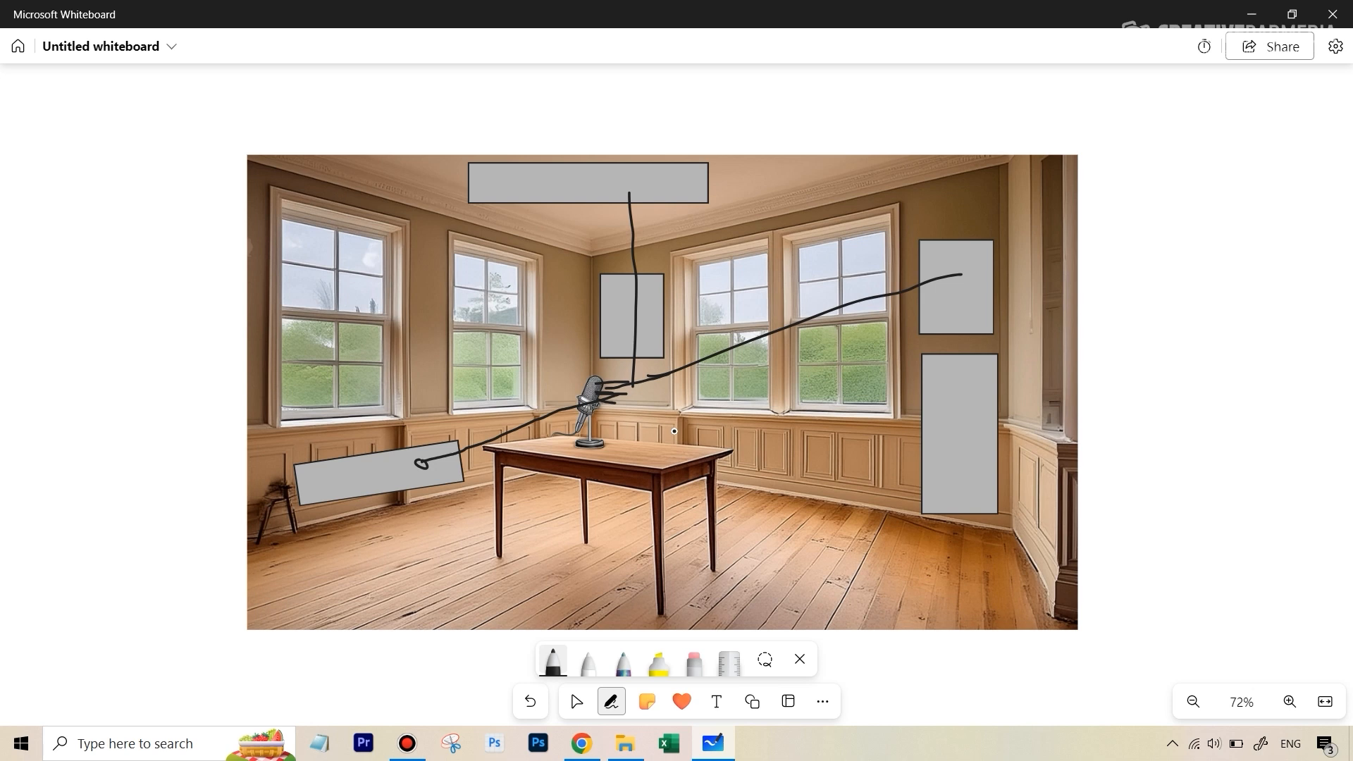
mouse_move(568, 188)
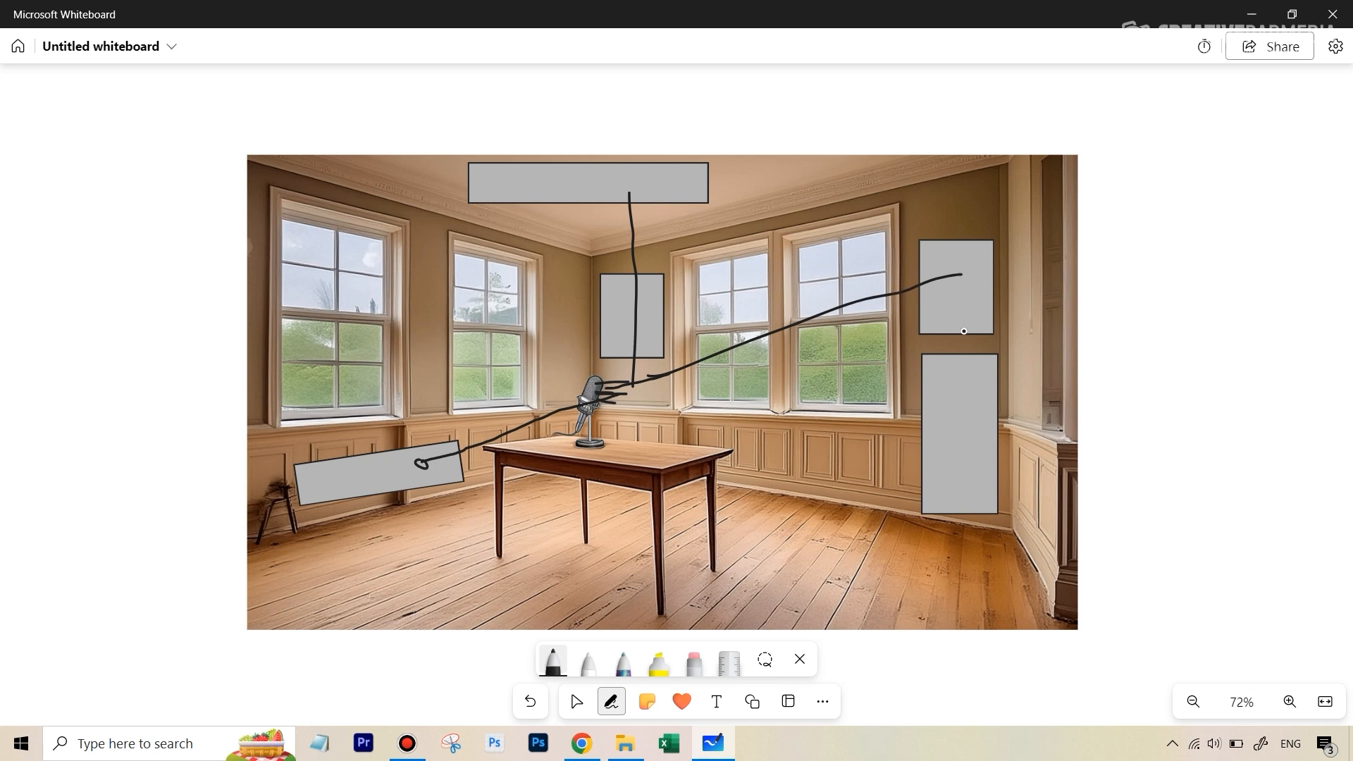
mouse_move(946, 284)
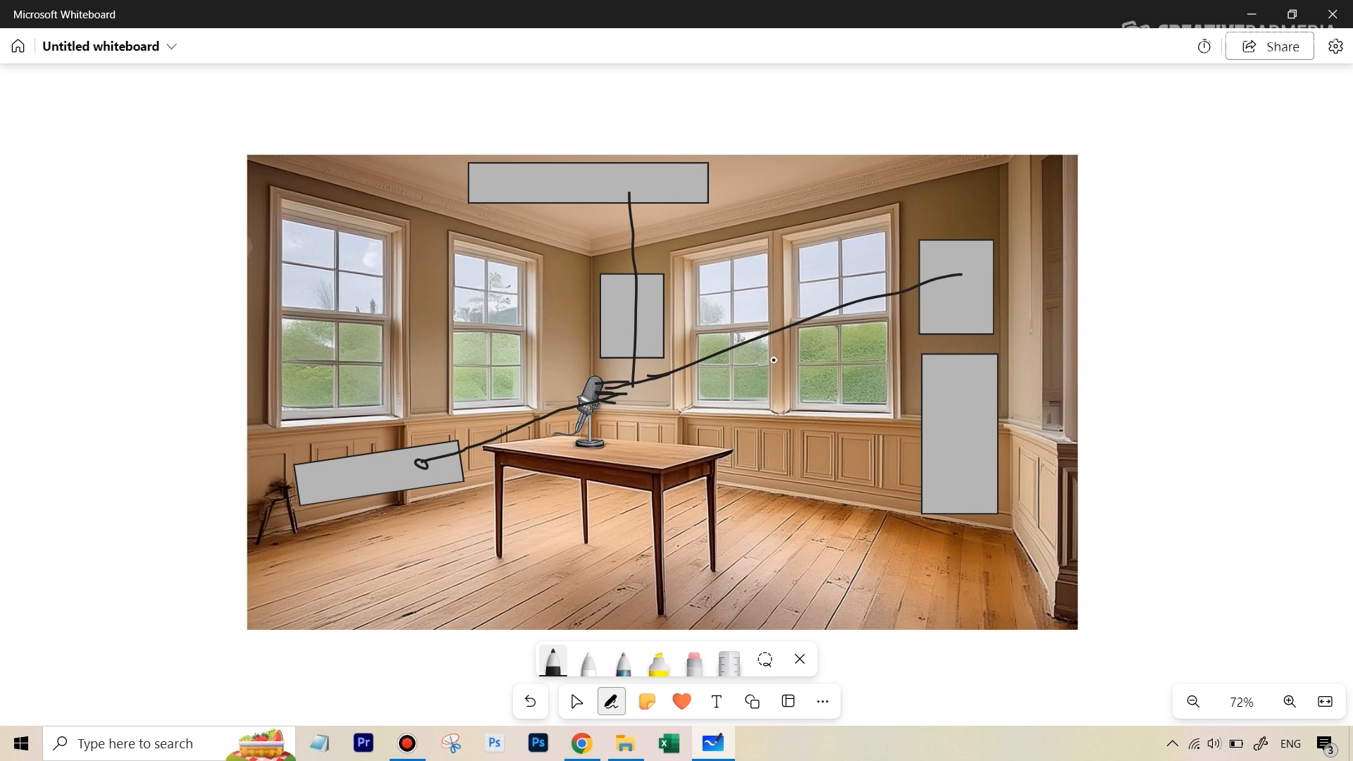
mouse_move(724, 350)
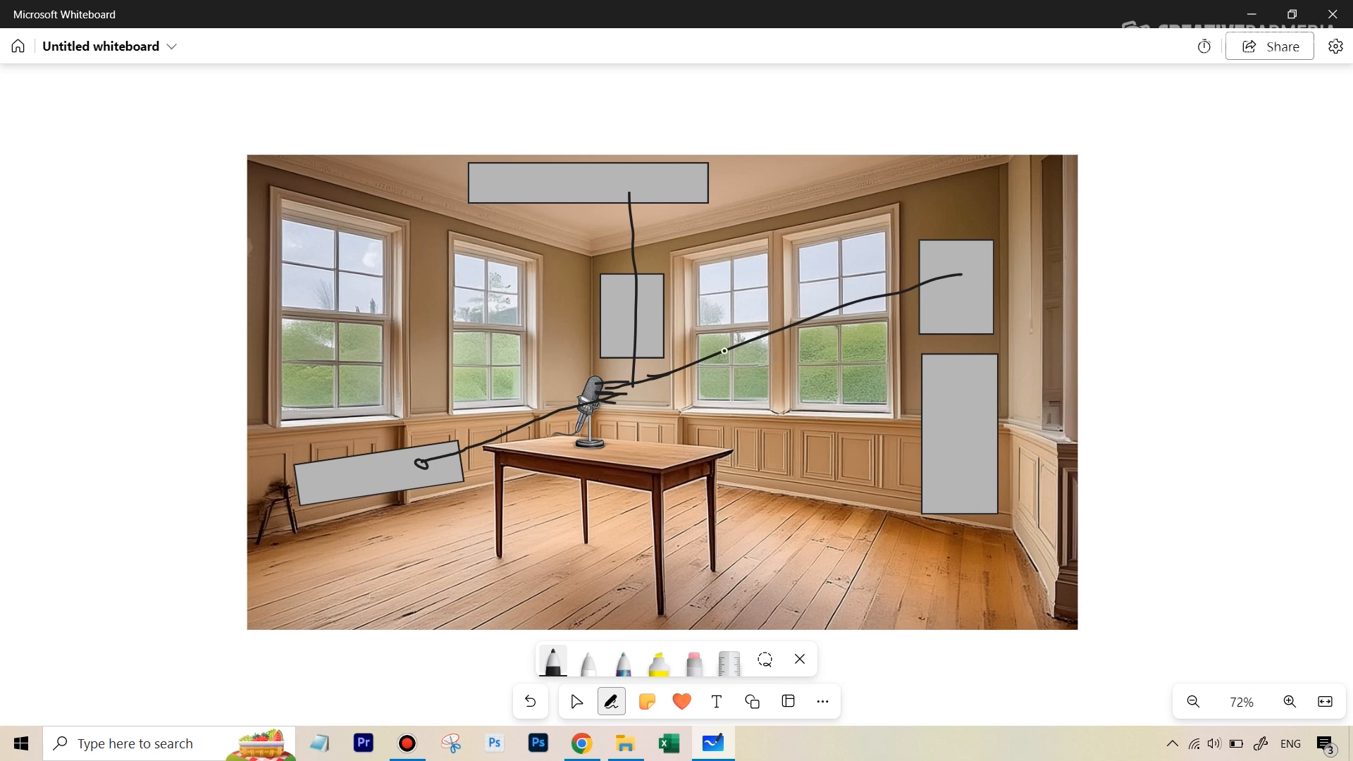